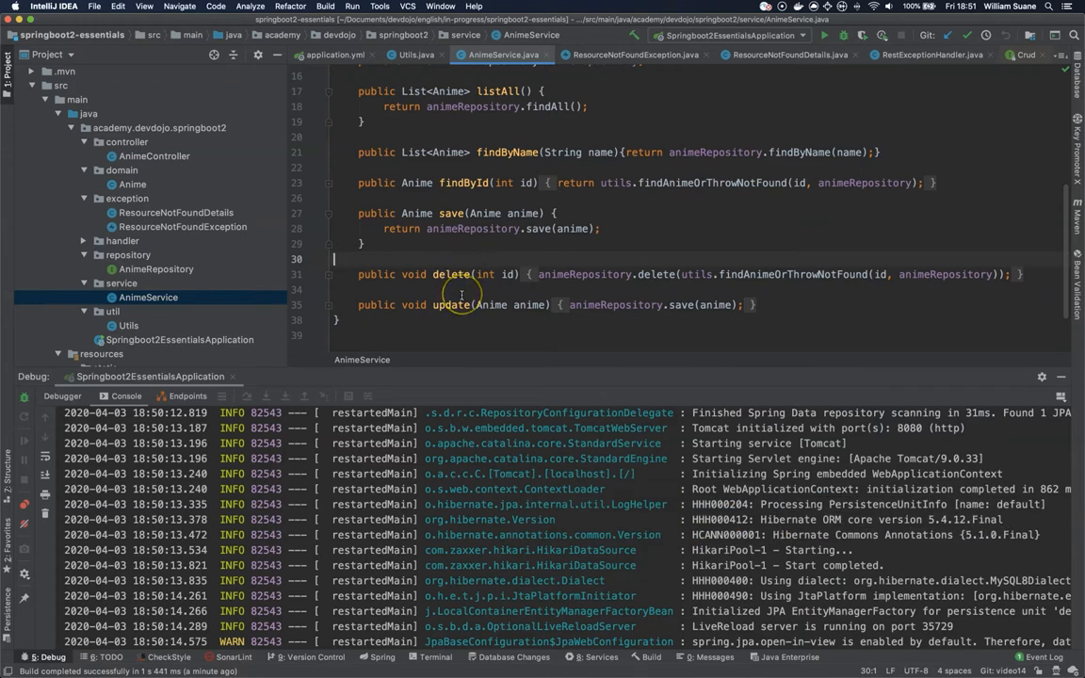
{"action": "mouse_move", "coordinate": [468, 294]}
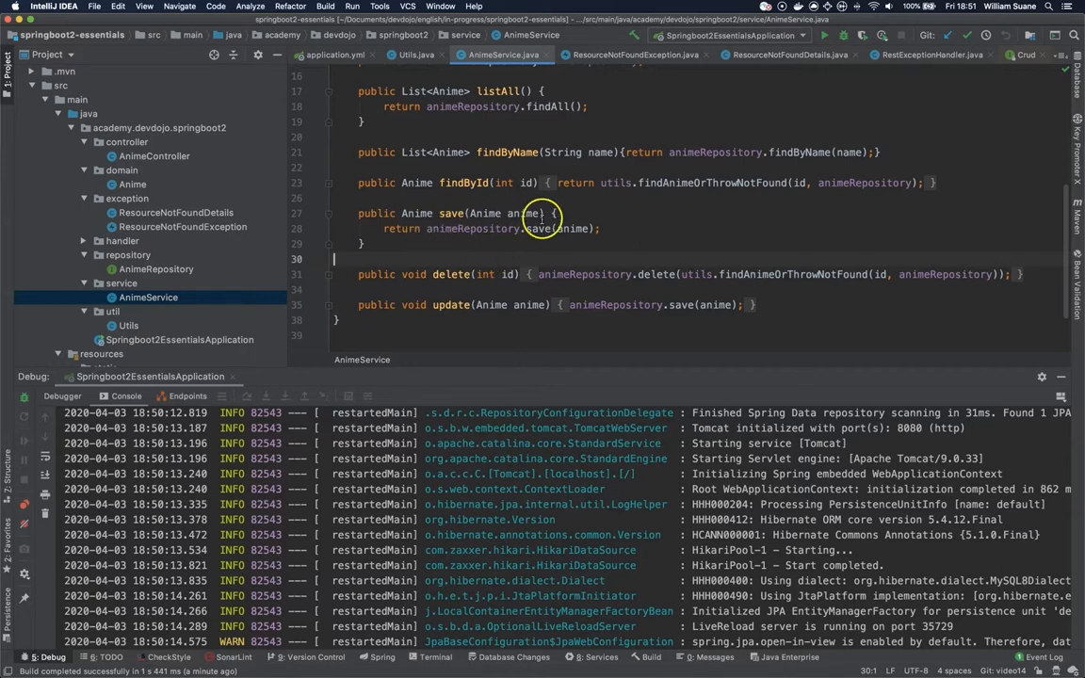
{"action": "mouse_move", "coordinate": [471, 226]}
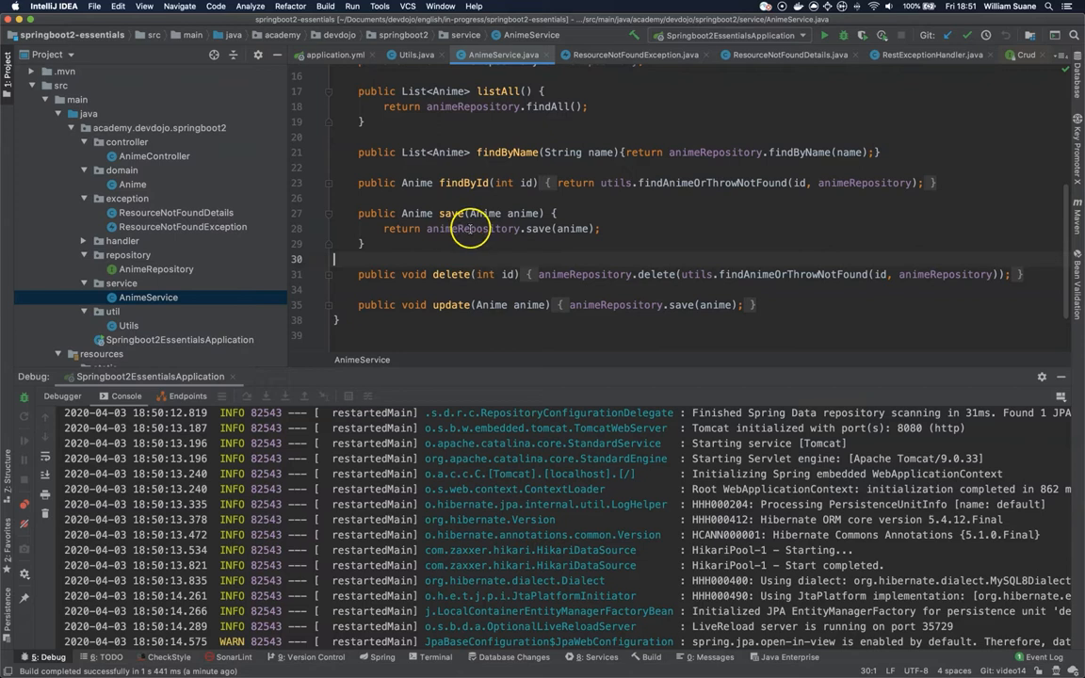
{"action": "mouse_move", "coordinate": [555, 239]}
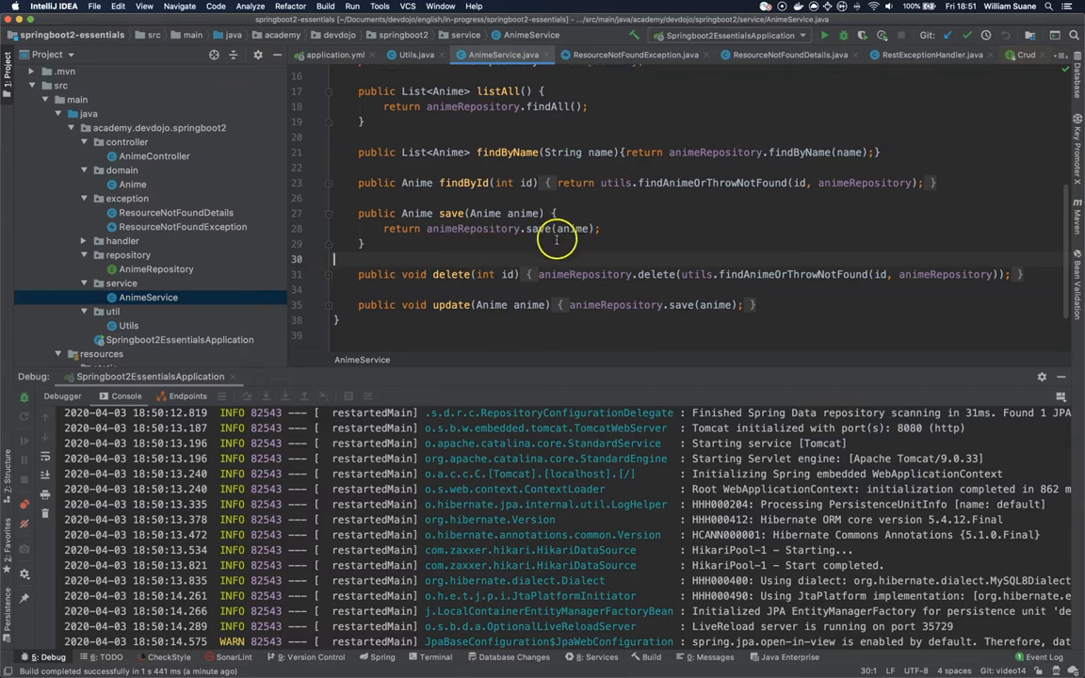
{"action": "mouse_move", "coordinate": [557, 225]}
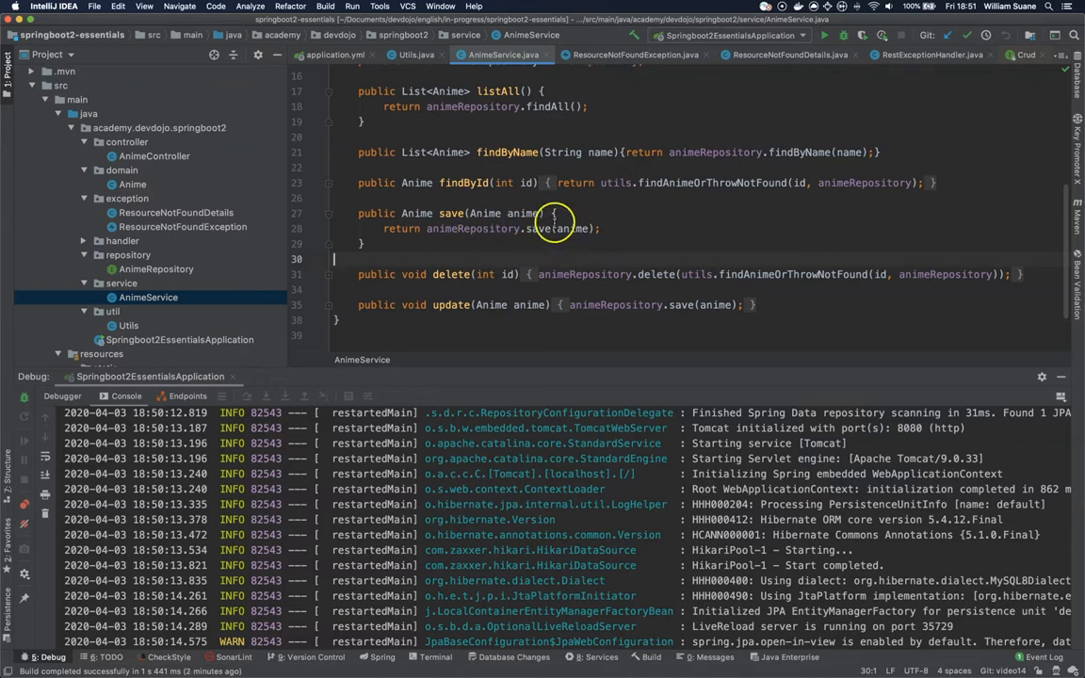
{"action": "mouse_move", "coordinate": [641, 252]}
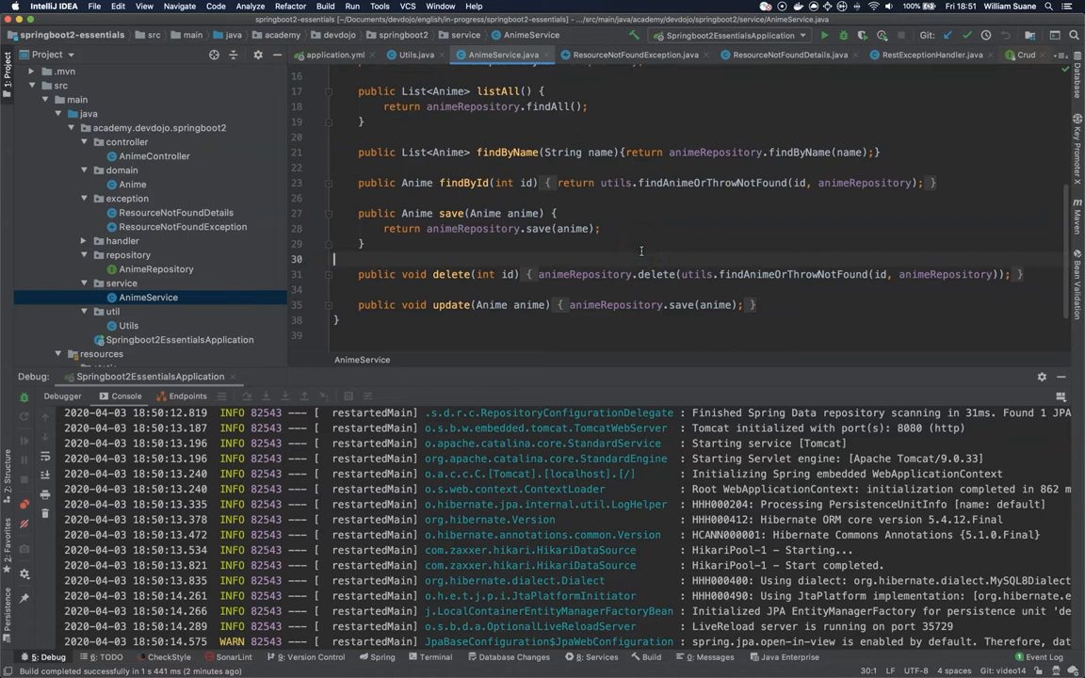
{"action": "mouse_move", "coordinate": [629, 249]}
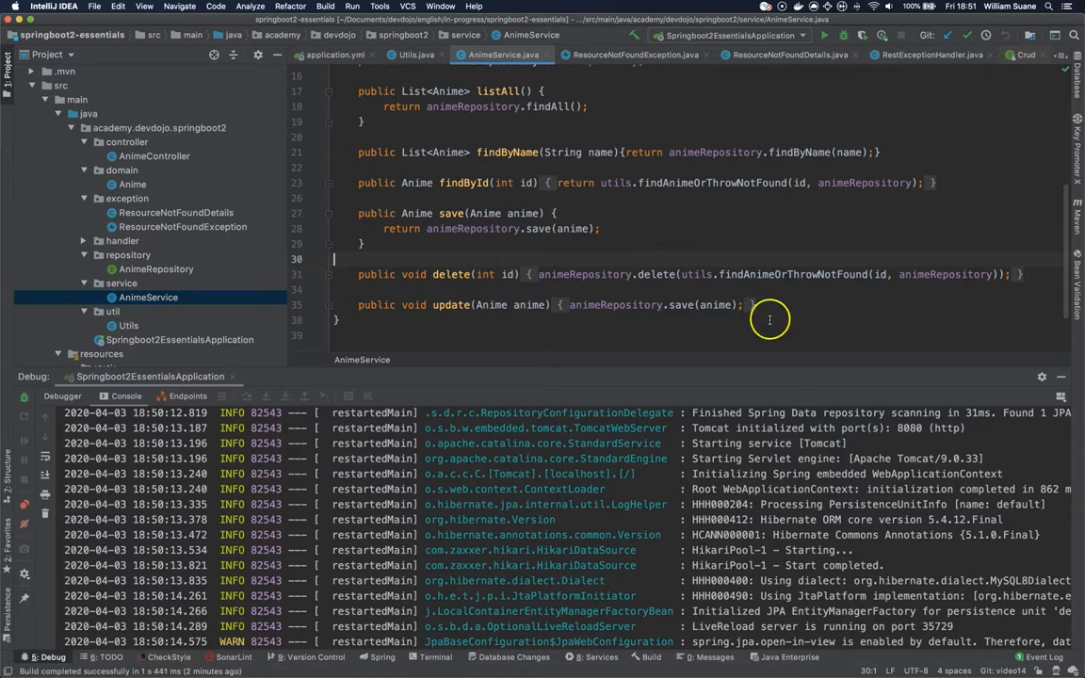
{"action": "mouse_move", "coordinate": [575, 266]}
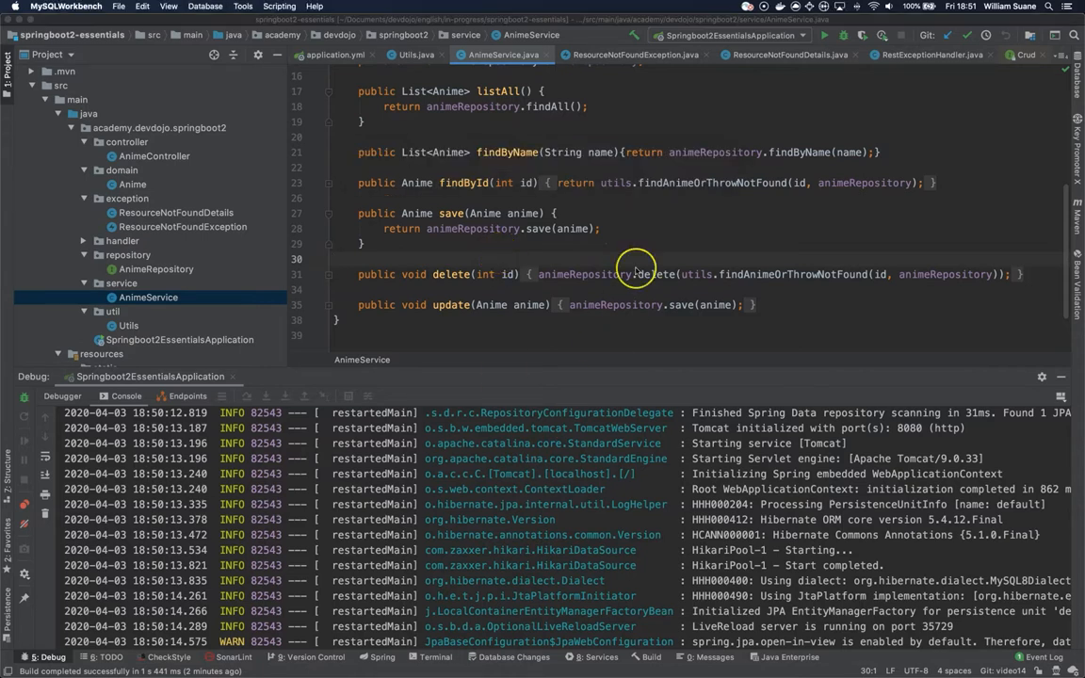
{"action": "mouse_move", "coordinate": [989, 155]}
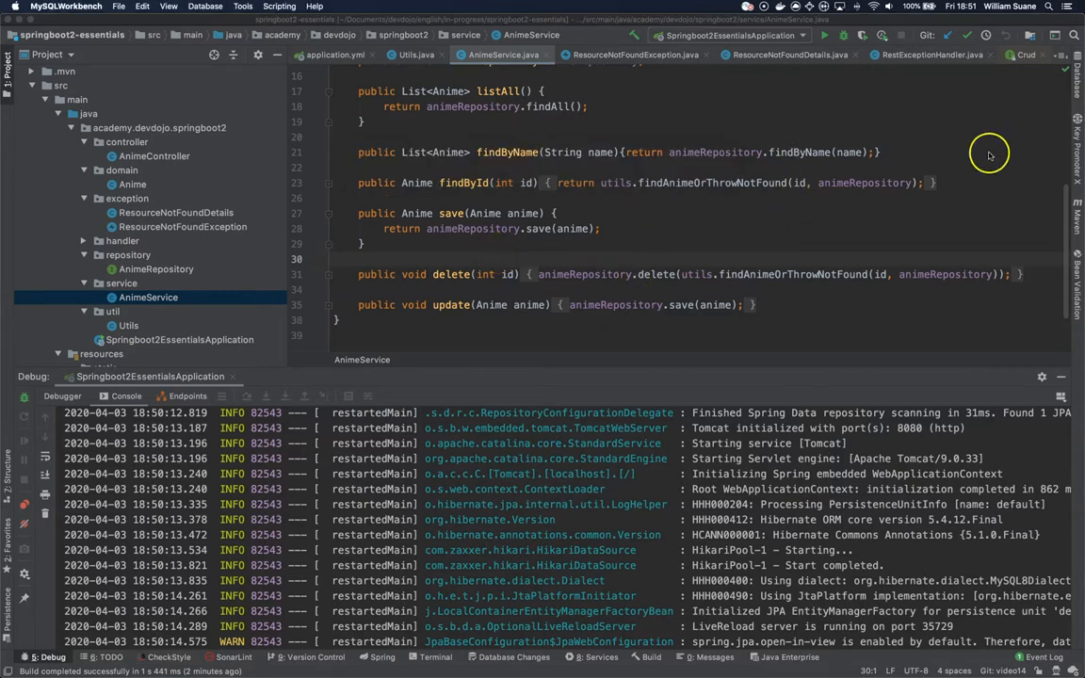
{"action": "mouse_move", "coordinate": [900, 200]}
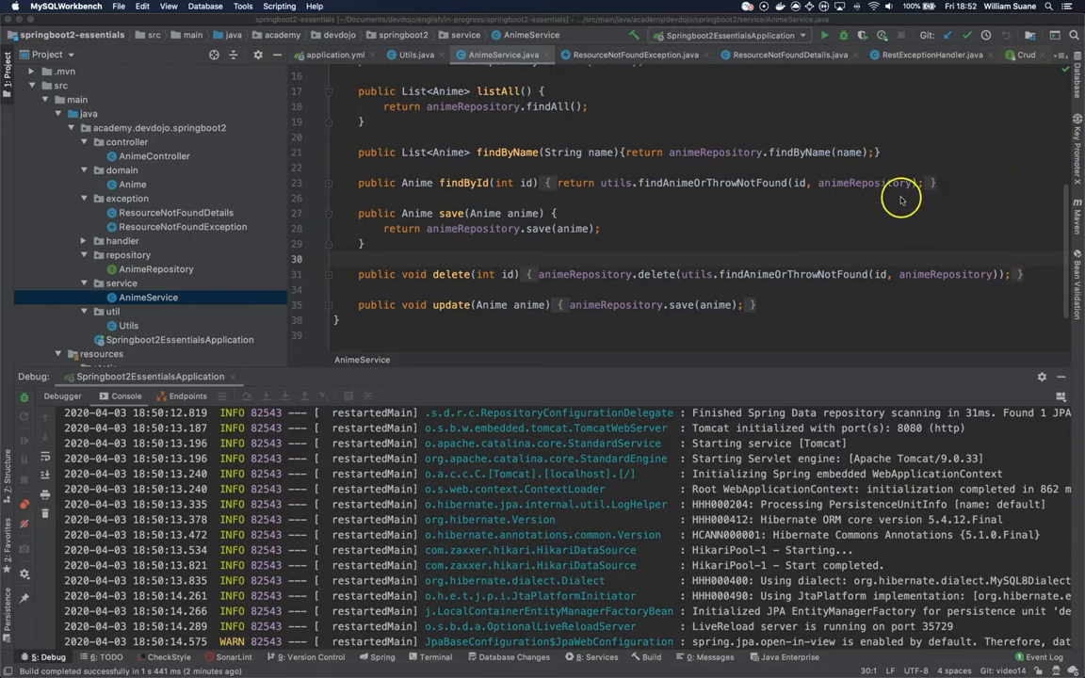
{"action": "mouse_move", "coordinate": [660, 297]}
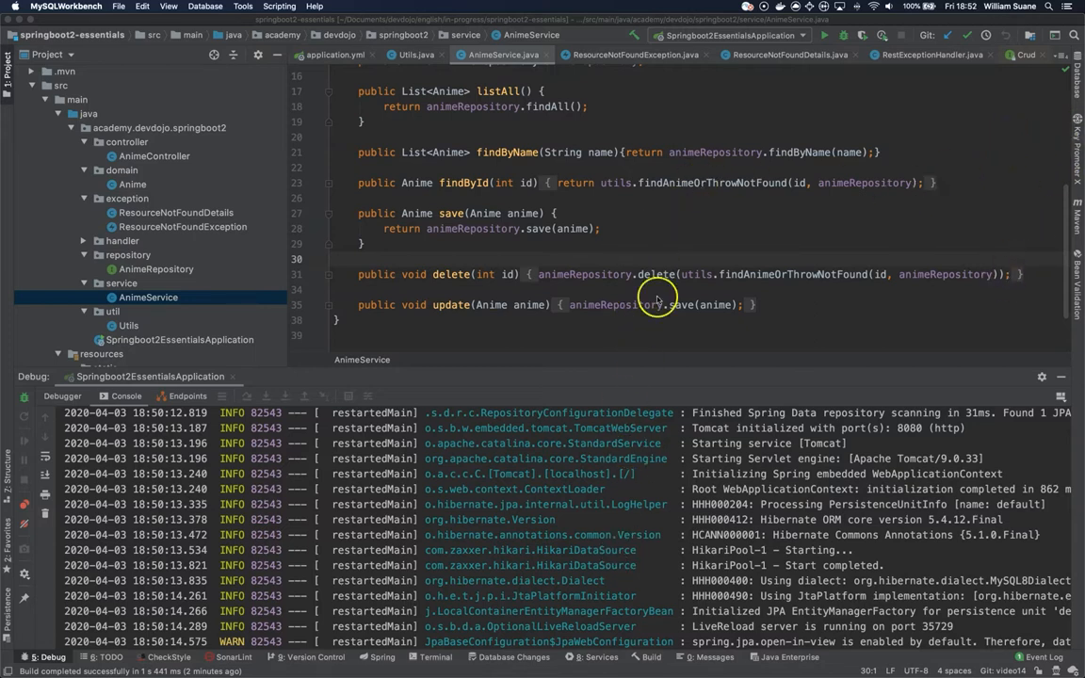
{"action": "mouse_move", "coordinate": [147, 17]}
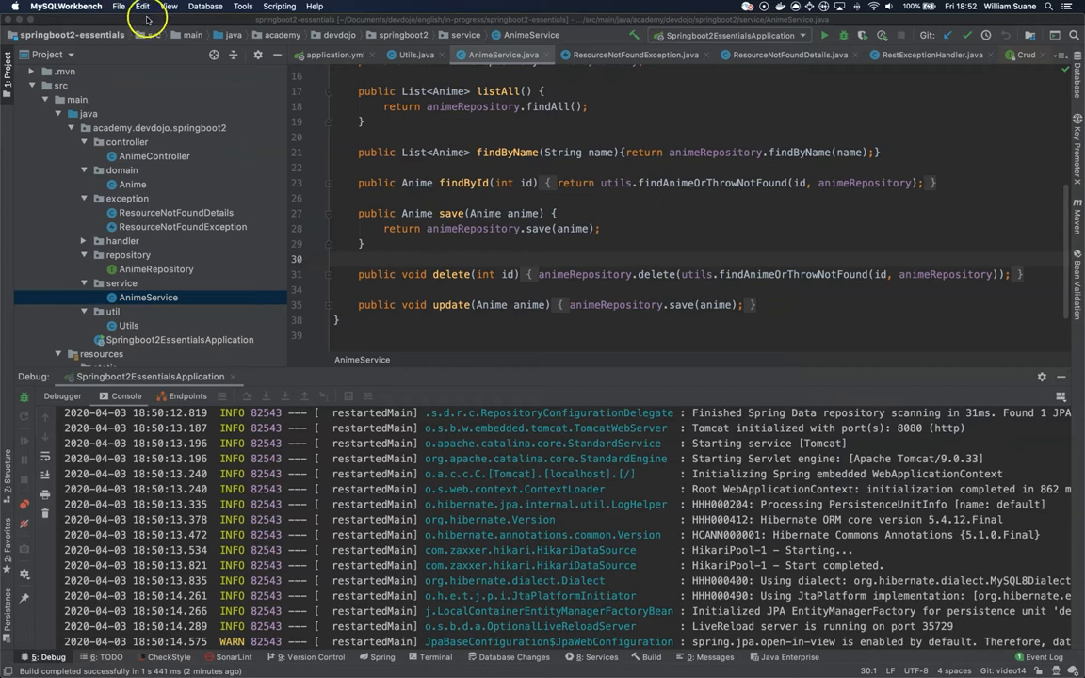
Step: Switch to MySQL Workbench and connect to the localhost database
{"action": "left_click", "coordinate": [66, 6]}
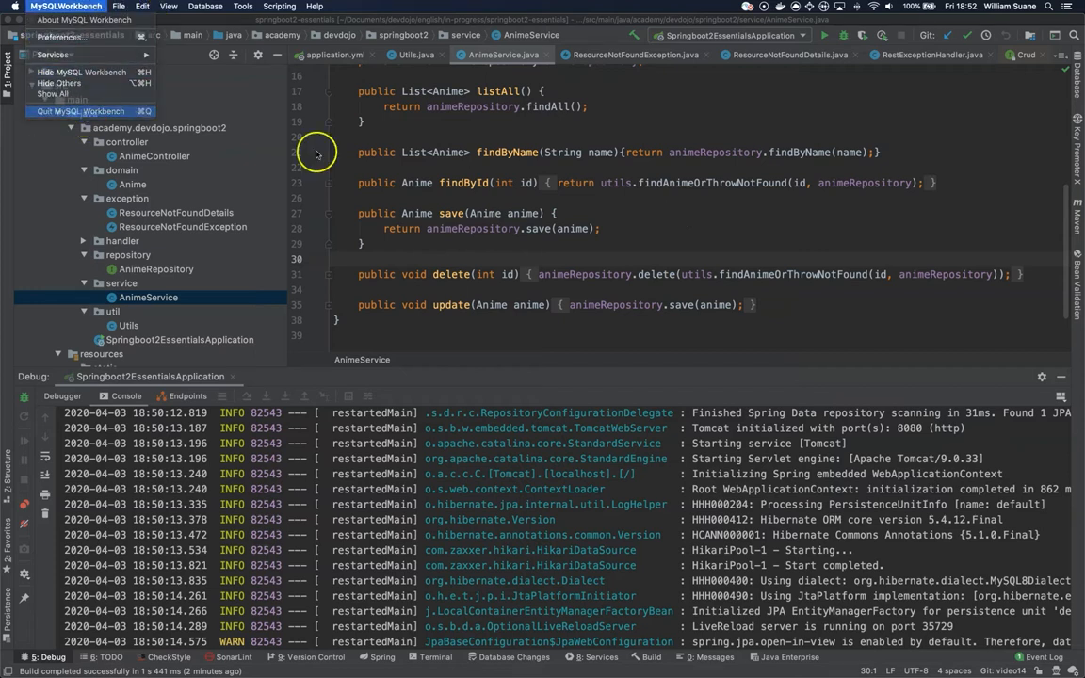
{"action": "left_click", "coordinate": [136, 652]}
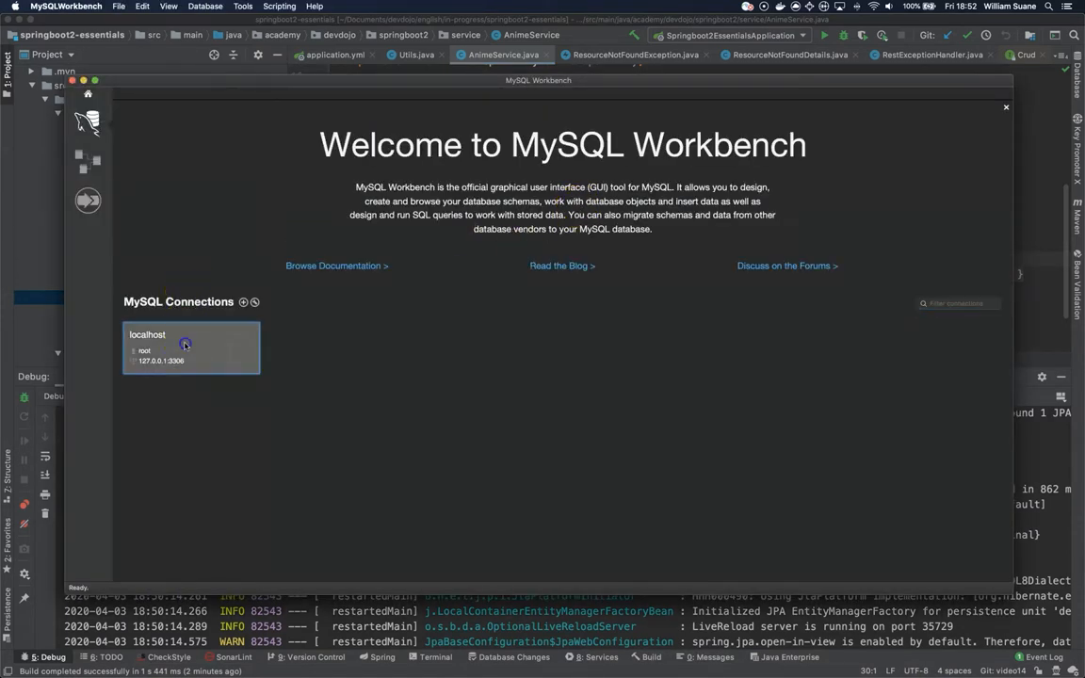
{"action": "double_click", "coordinate": [190, 346]}
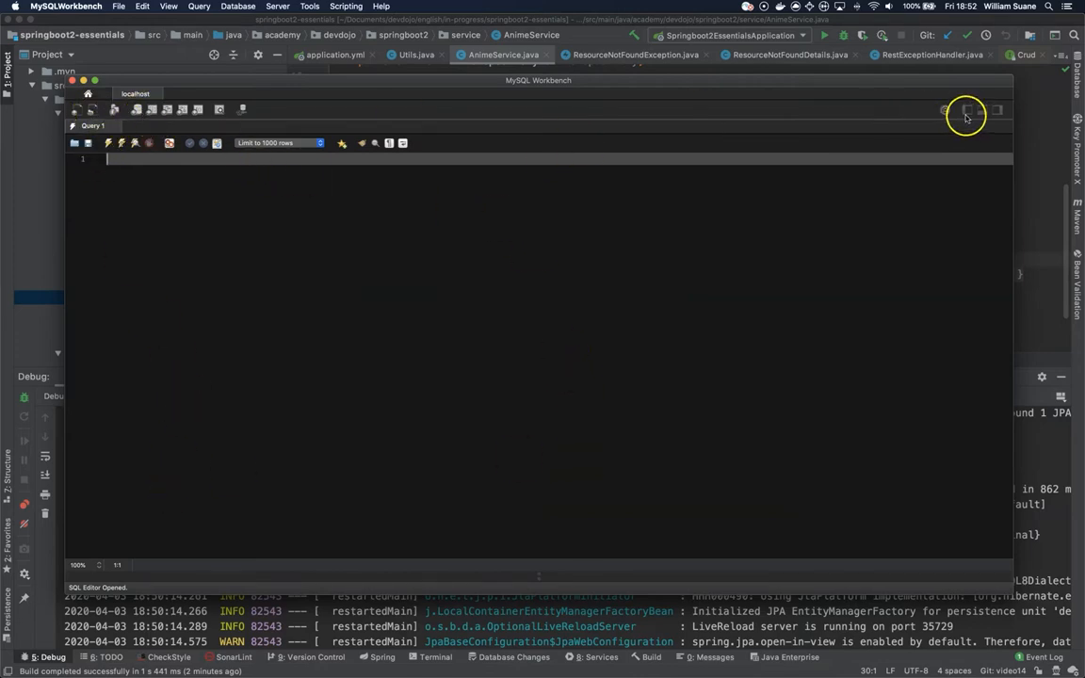
Step: Show the Schemas sidebar and expand the anime schema's anime table
{"action": "left_click", "coordinate": [965, 109]}
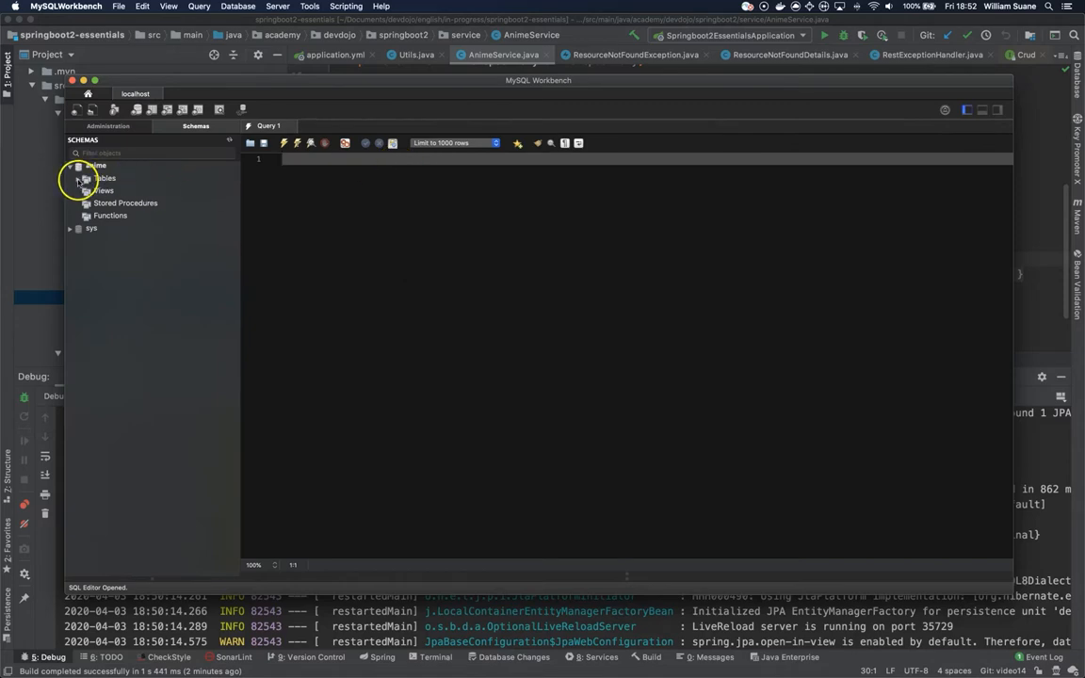
{"action": "left_click", "coordinate": [86, 177]}
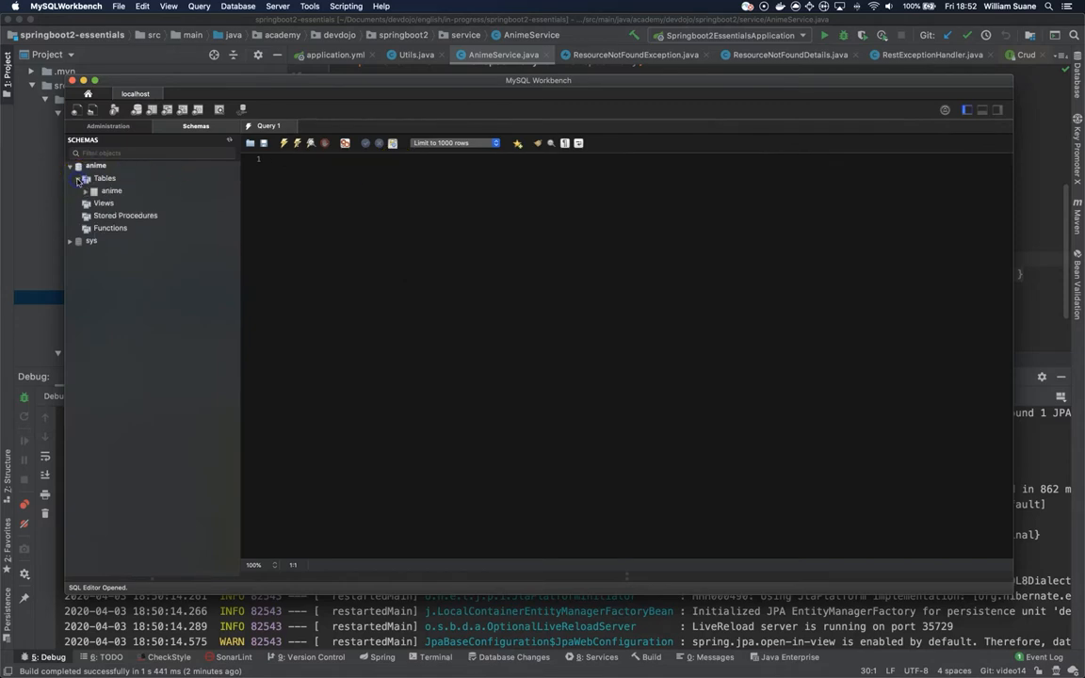
{"action": "left_click", "coordinate": [94, 192]}
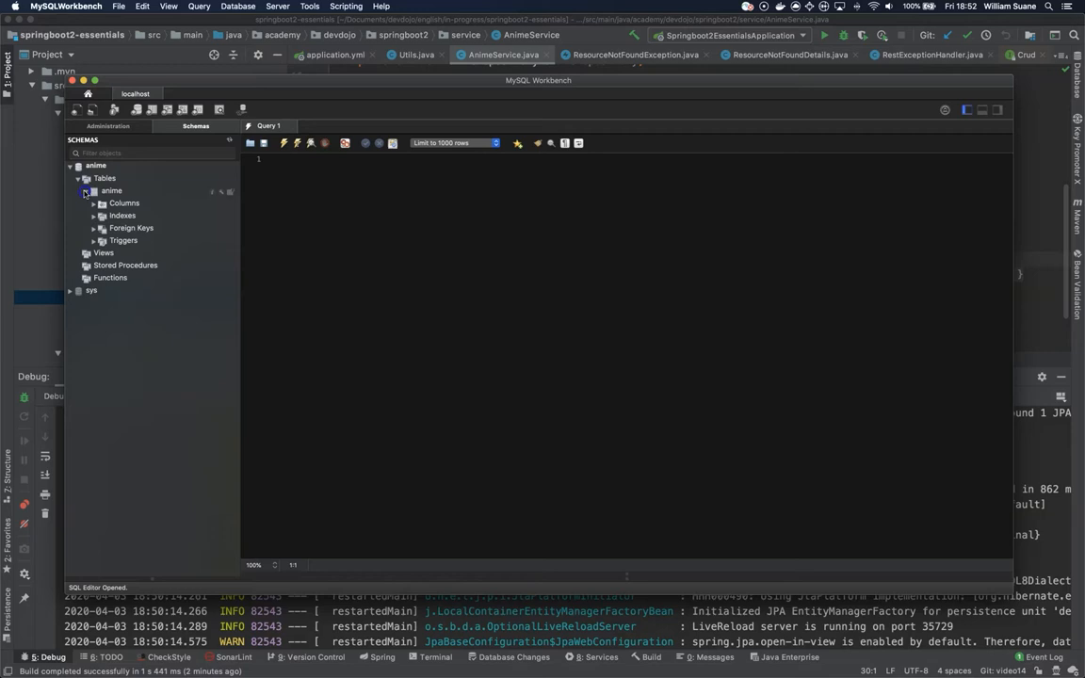
Step: Inspect the anime table's details from its context actions
{"action": "right_click", "coordinate": [111, 190]}
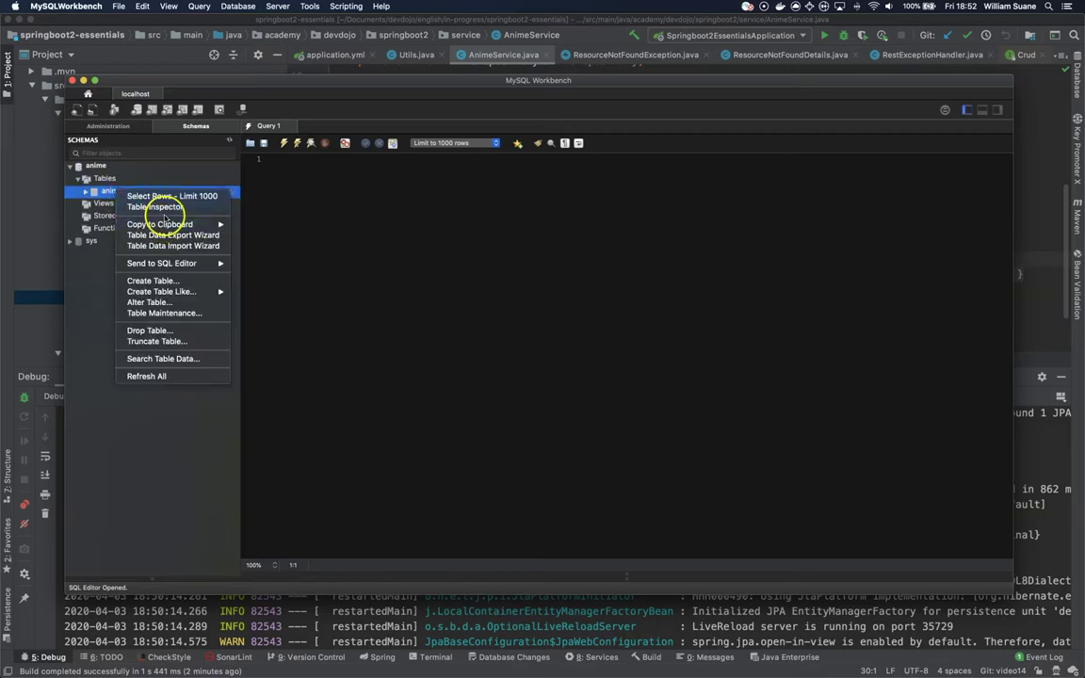
{"action": "left_click", "coordinate": [154, 207]}
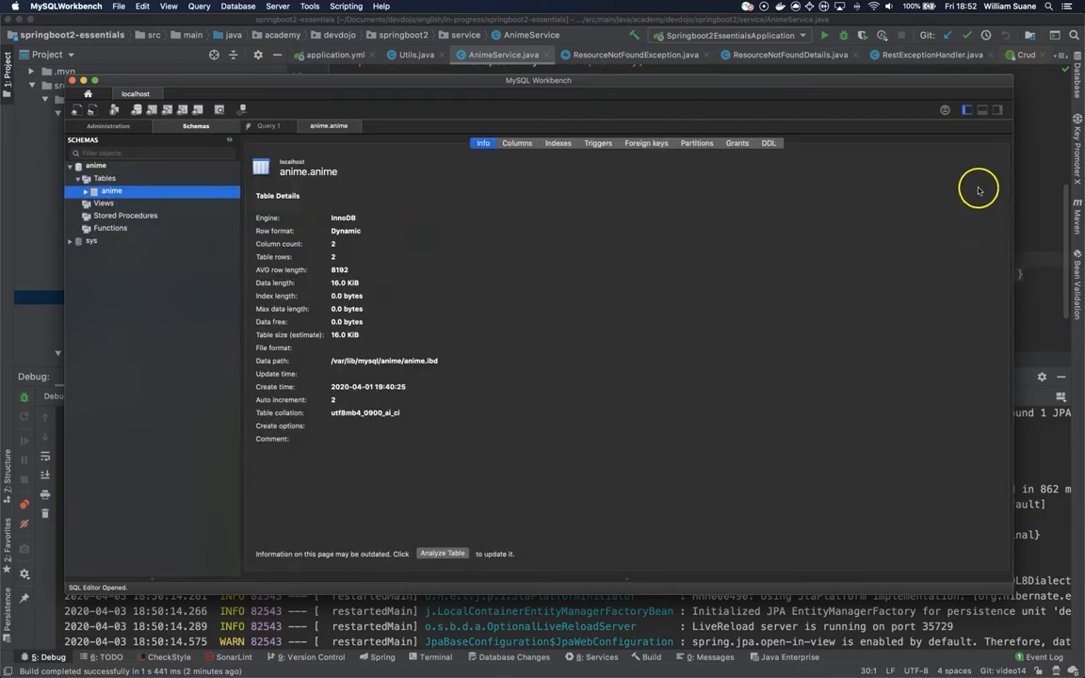
{"action": "left_click", "coordinate": [87, 190]}
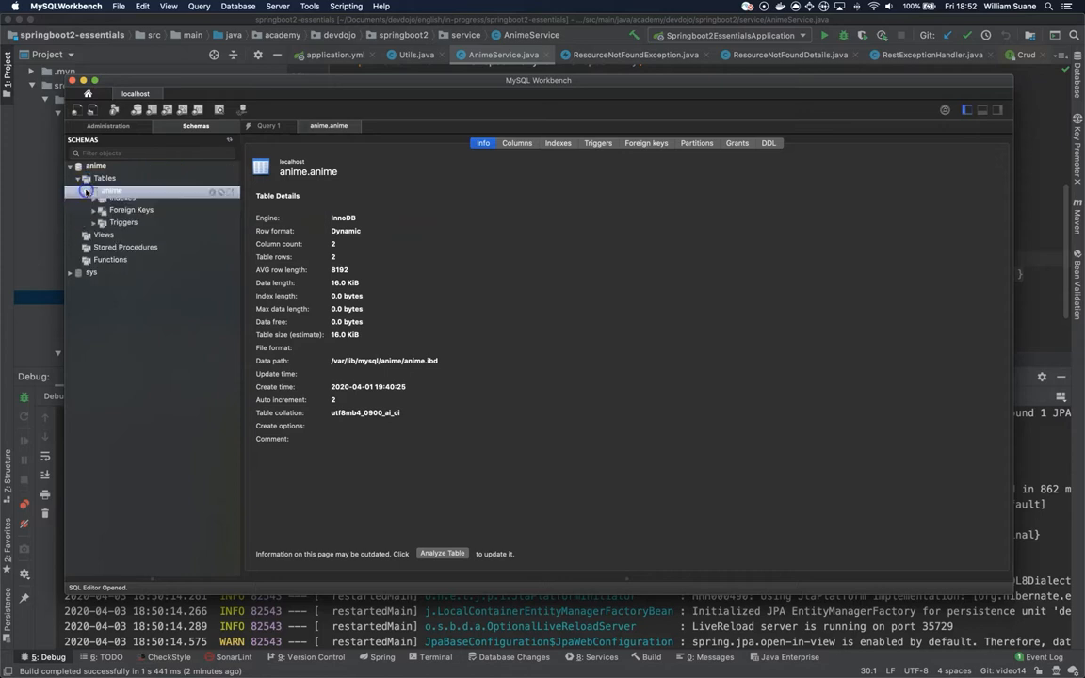
{"action": "left_click", "coordinate": [85, 190]}
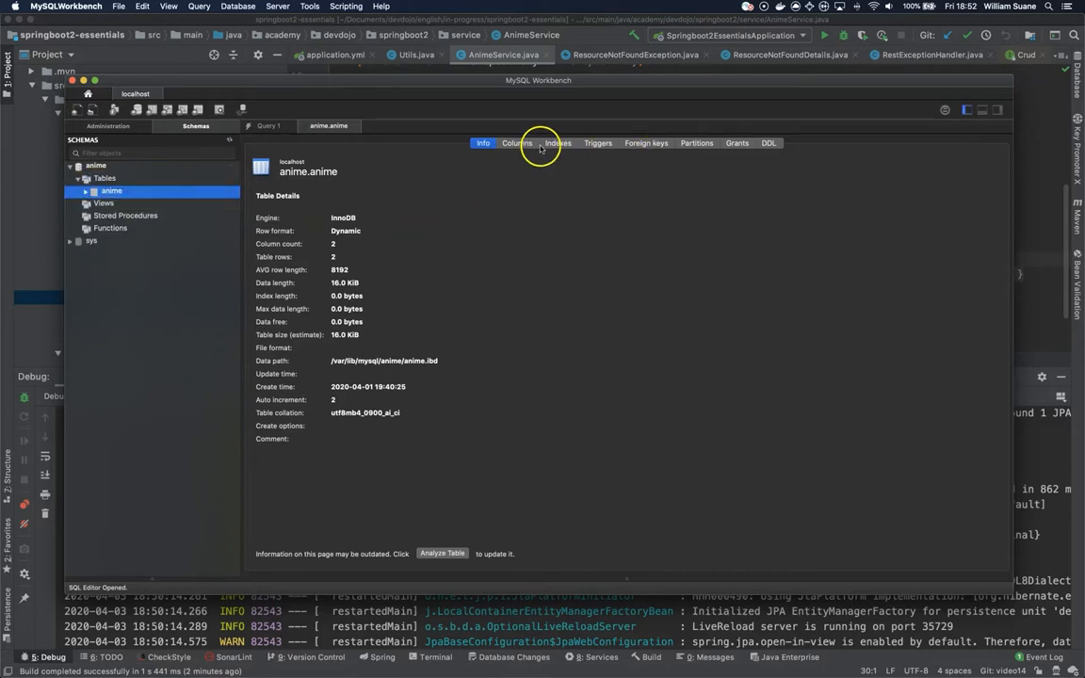
Step: Browse the inspector's foreign keys, DDL and columns, ending on the Info details
{"action": "left_click", "coordinate": [644, 143]}
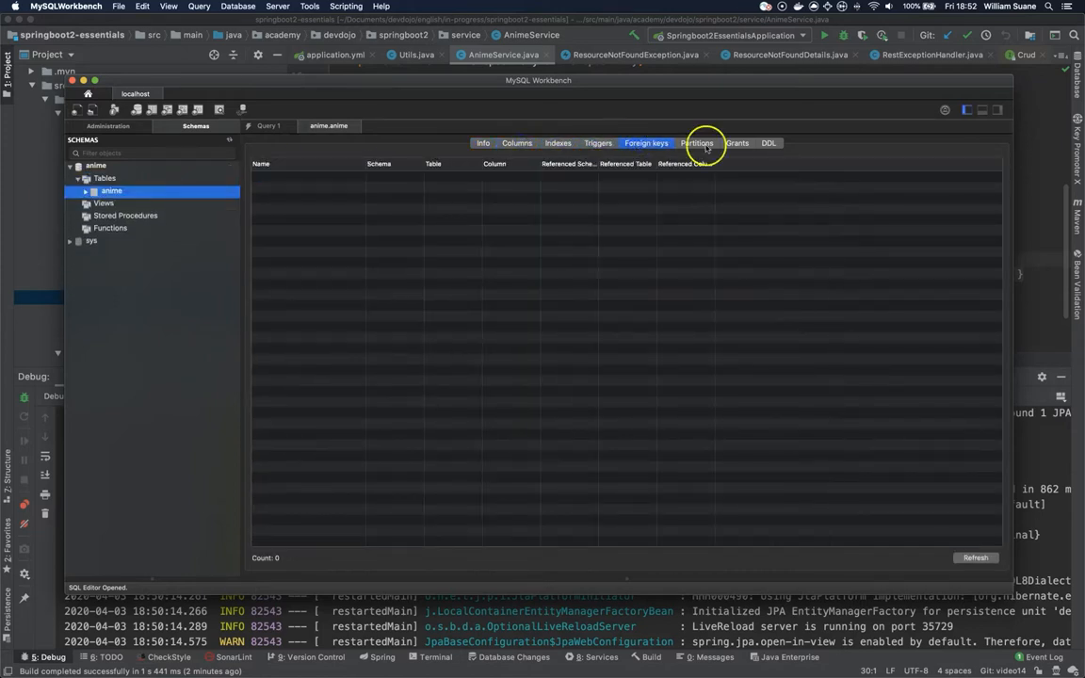
{"action": "left_click", "coordinate": [769, 143]}
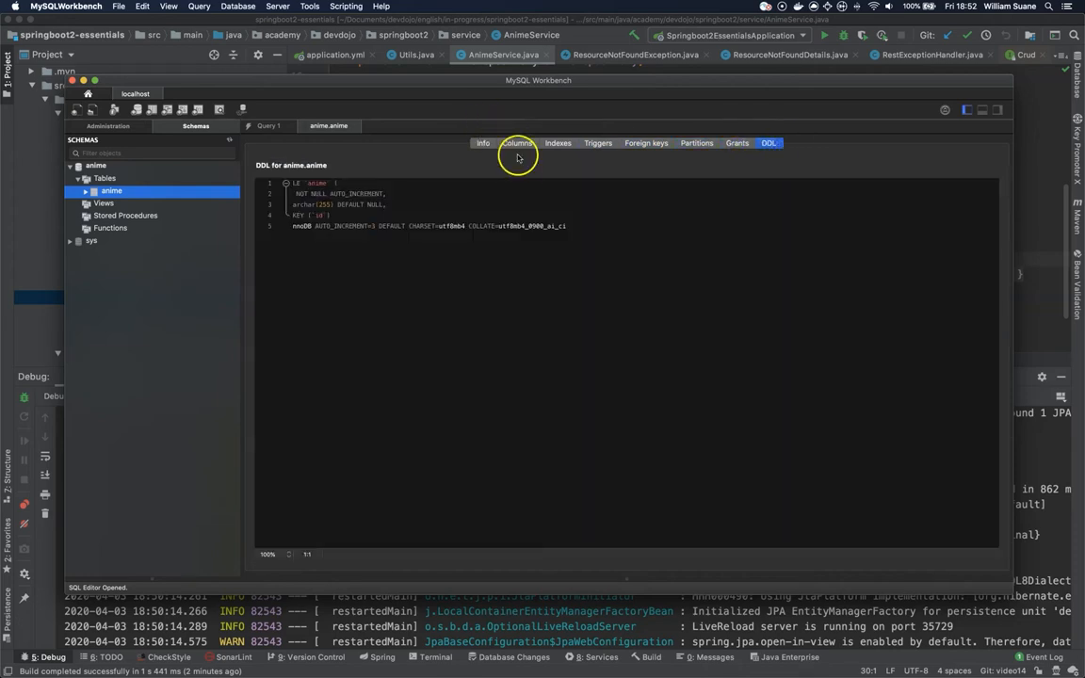
{"action": "left_click", "coordinate": [516, 143]}
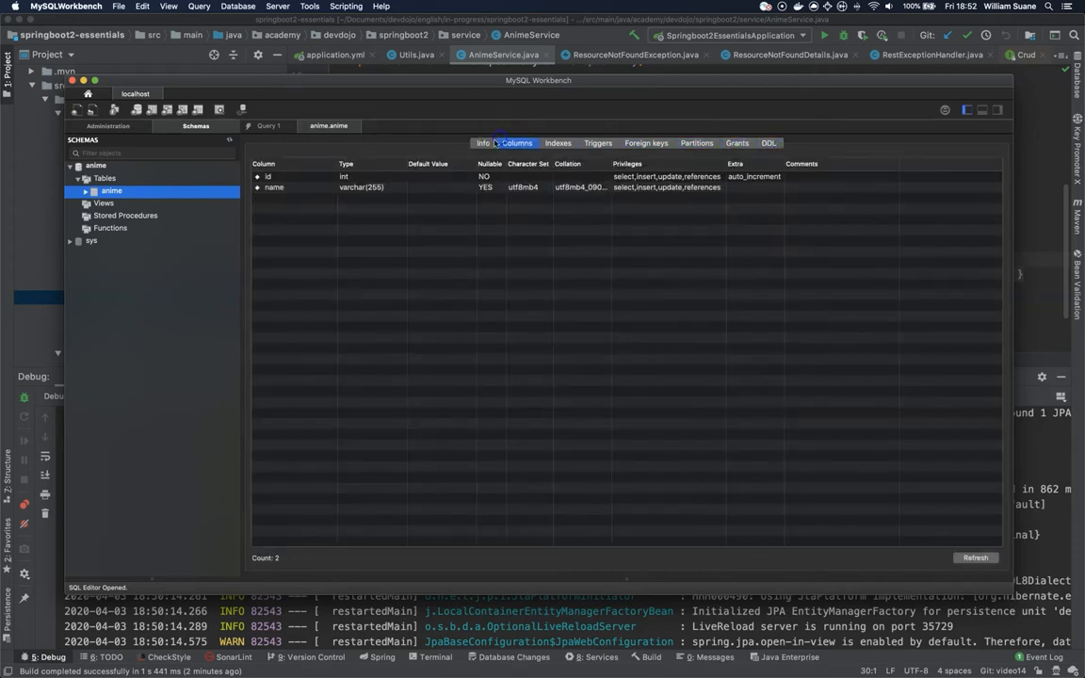
{"action": "left_click", "coordinate": [482, 144]}
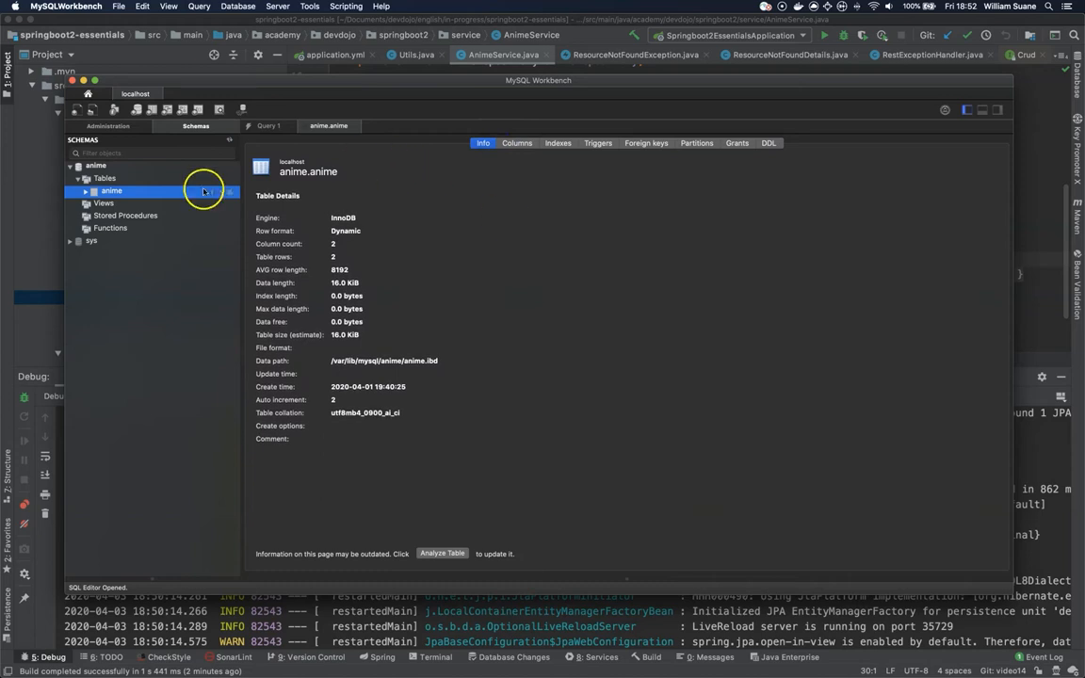
Step: In the Alter Table editor, confirm the anime table's storage engine is InnoDB
{"action": "right_click", "coordinate": [111, 190]}
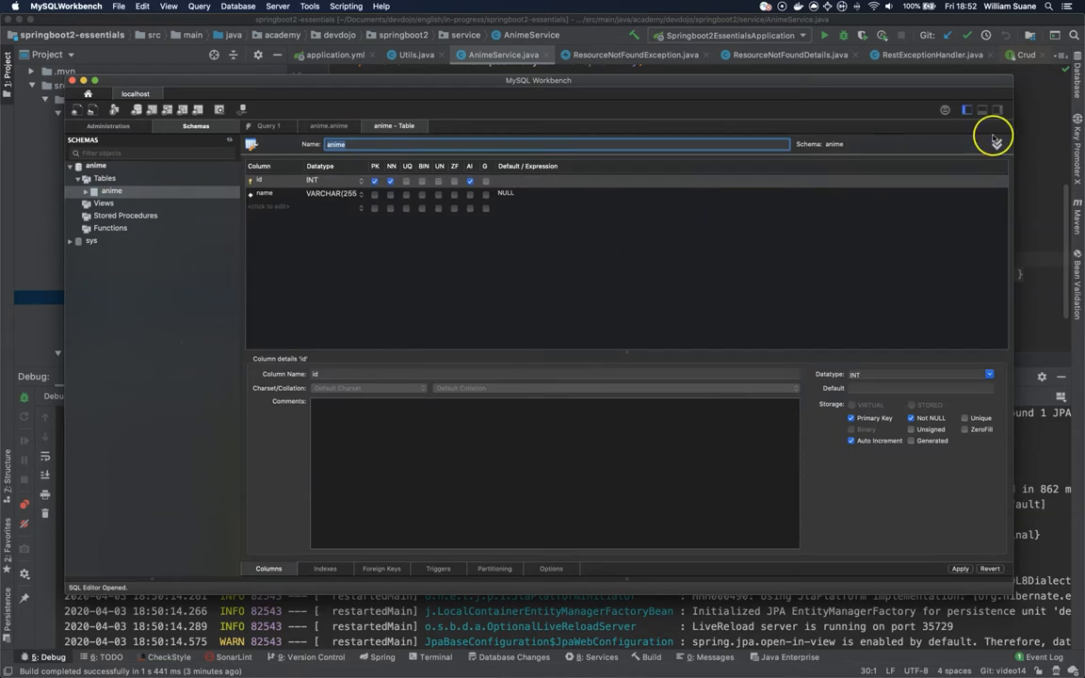
{"action": "left_click", "coordinate": [995, 139]}
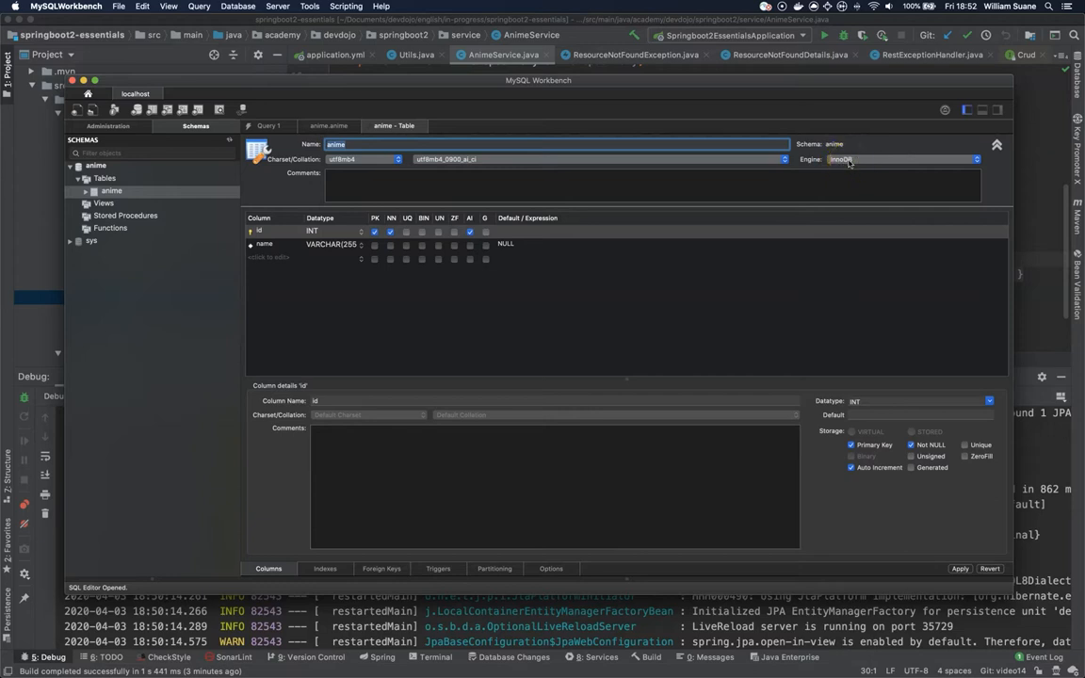
{"action": "left_click", "coordinate": [976, 158]}
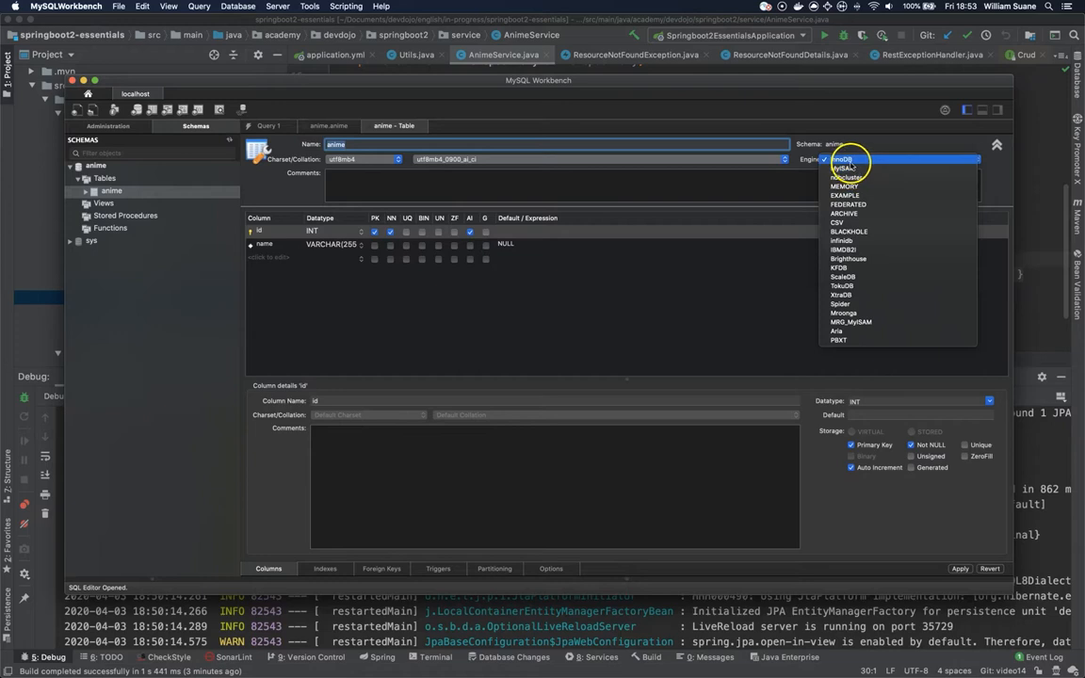
{"action": "left_click", "coordinate": [841, 158]}
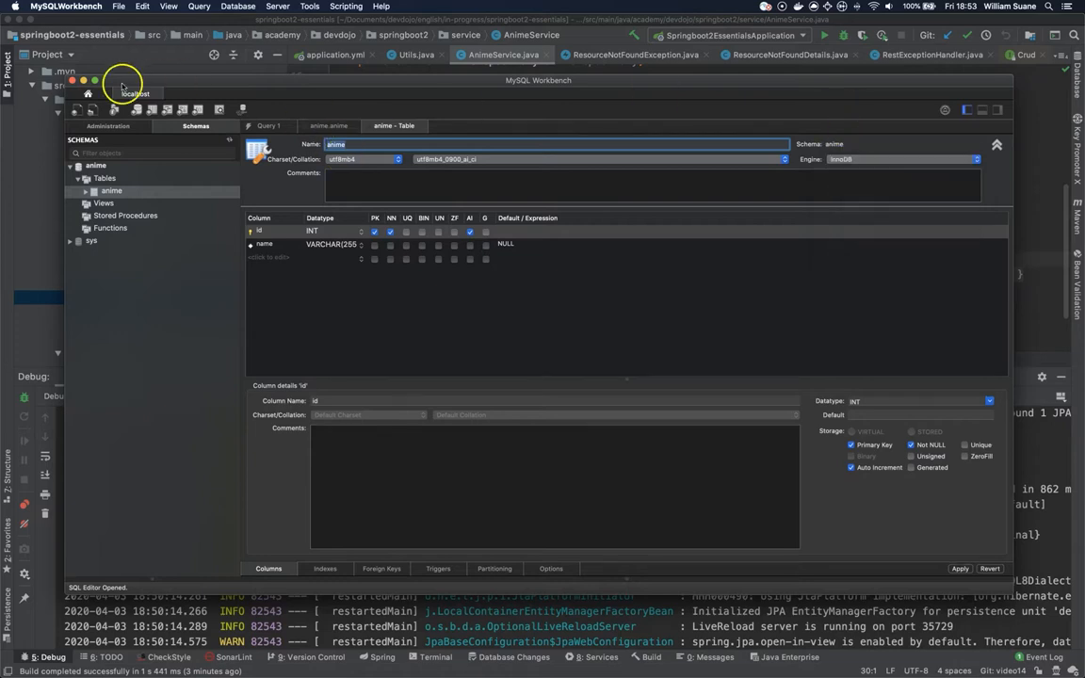
{"action": "left_click", "coordinate": [976, 158]}
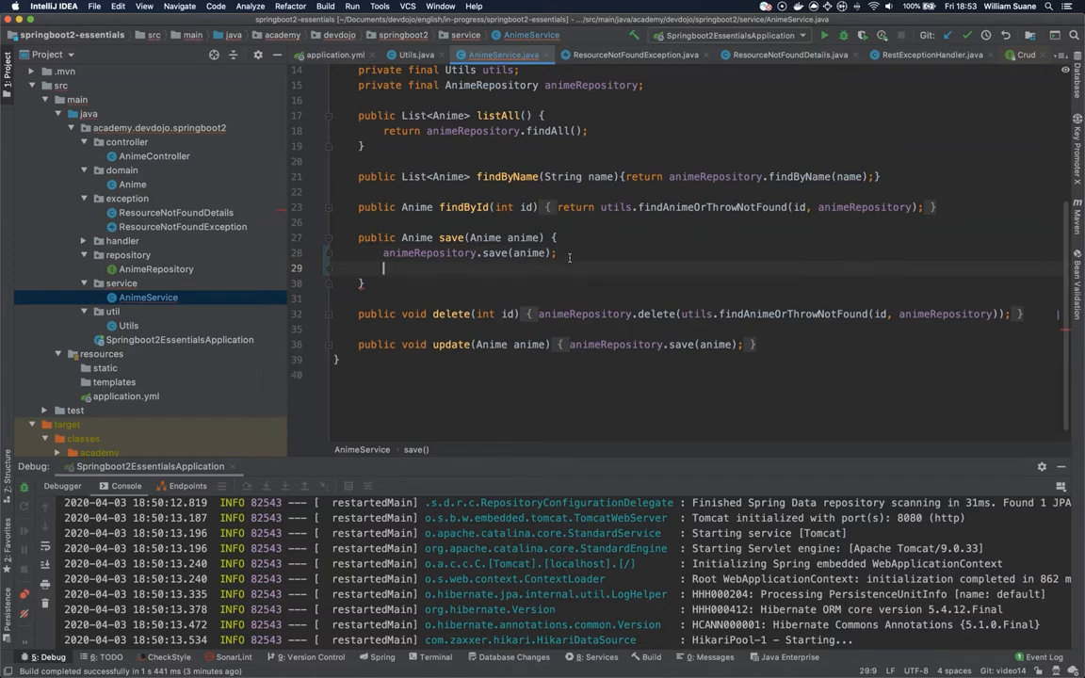
Step: Add if(true) throw new RuntimeException("bad code") inside save
{"action": "type", "text": "if"}
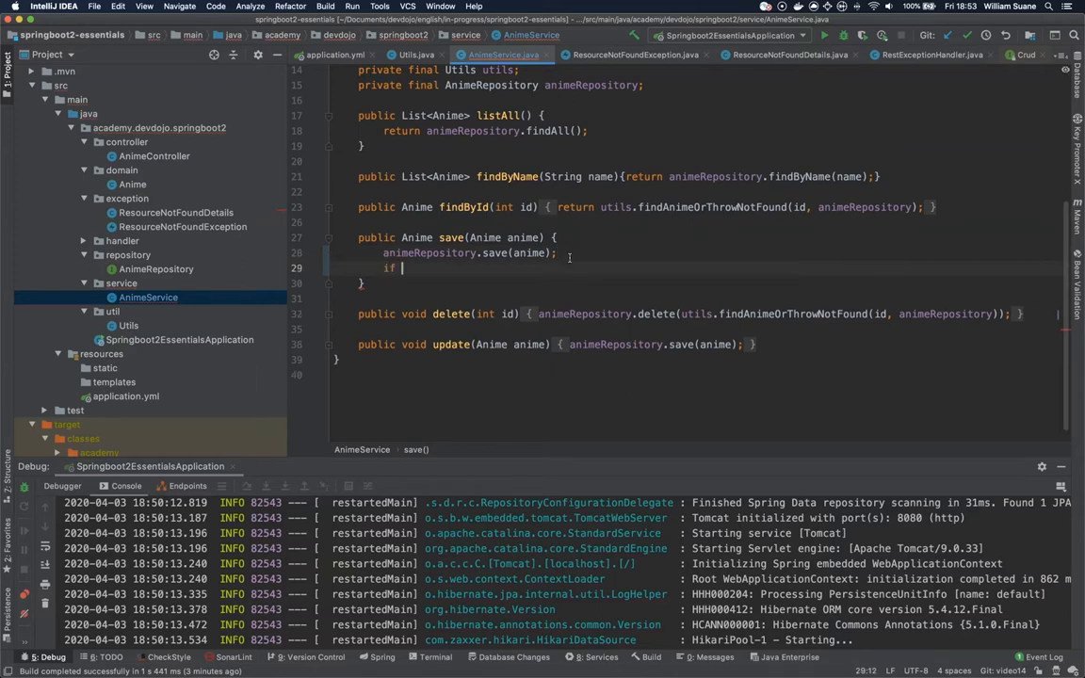
{"action": "type", "text": "(tur"}
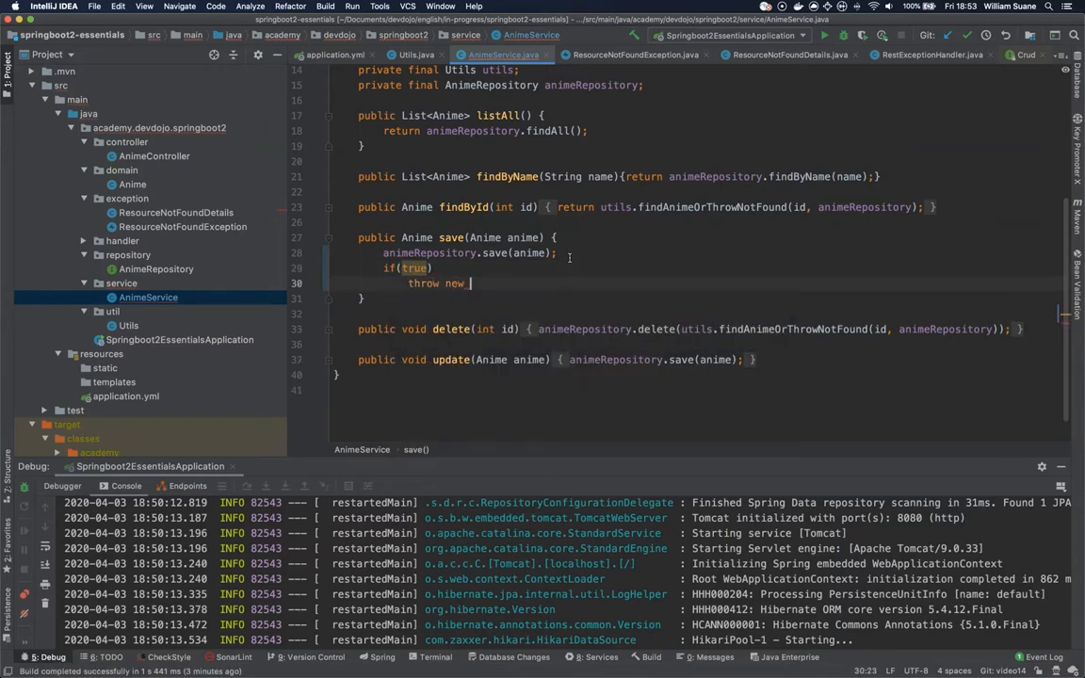
{"action": "type", "text": "RuntimeException(\"\")"}
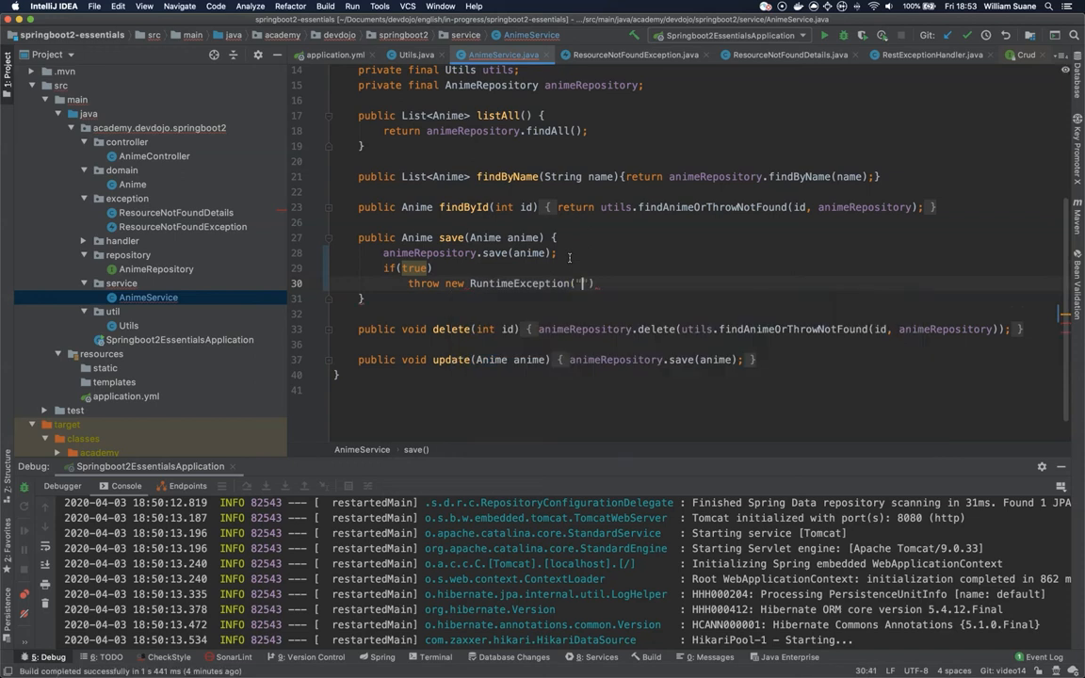
{"action": "type", "text": "bad code"}
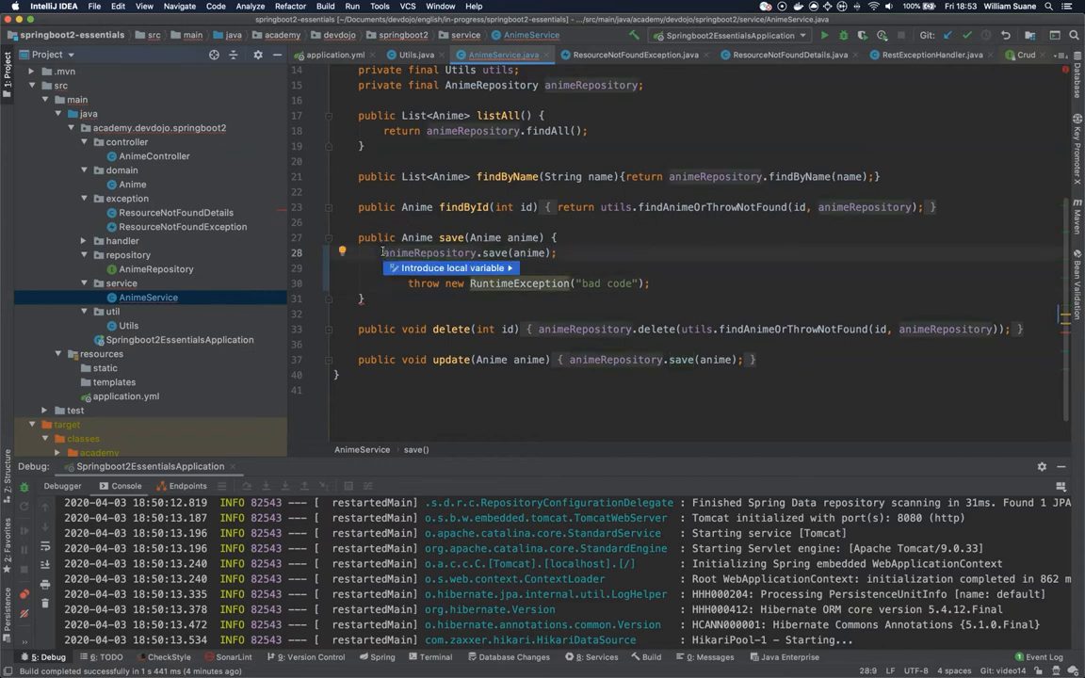
Step: Store the saved anime in a local variable and return save after the throw
{"action": "left_click", "coordinate": [452, 268]}
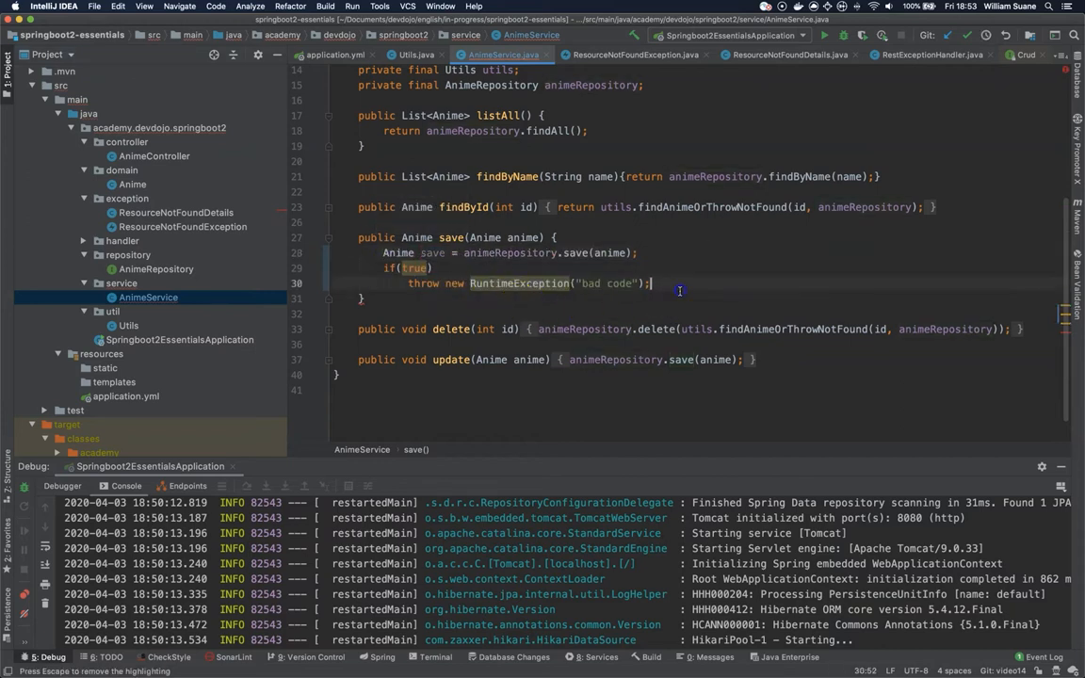
{"action": "type", "text": "ere"}
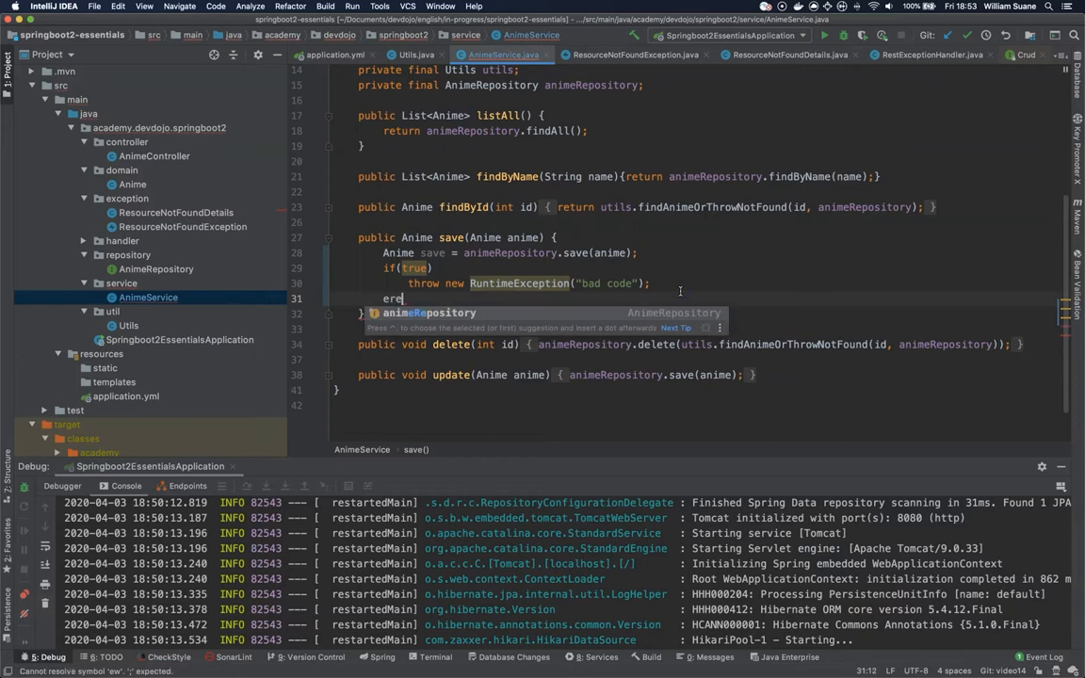
{"action": "type", "text": "return sa"}
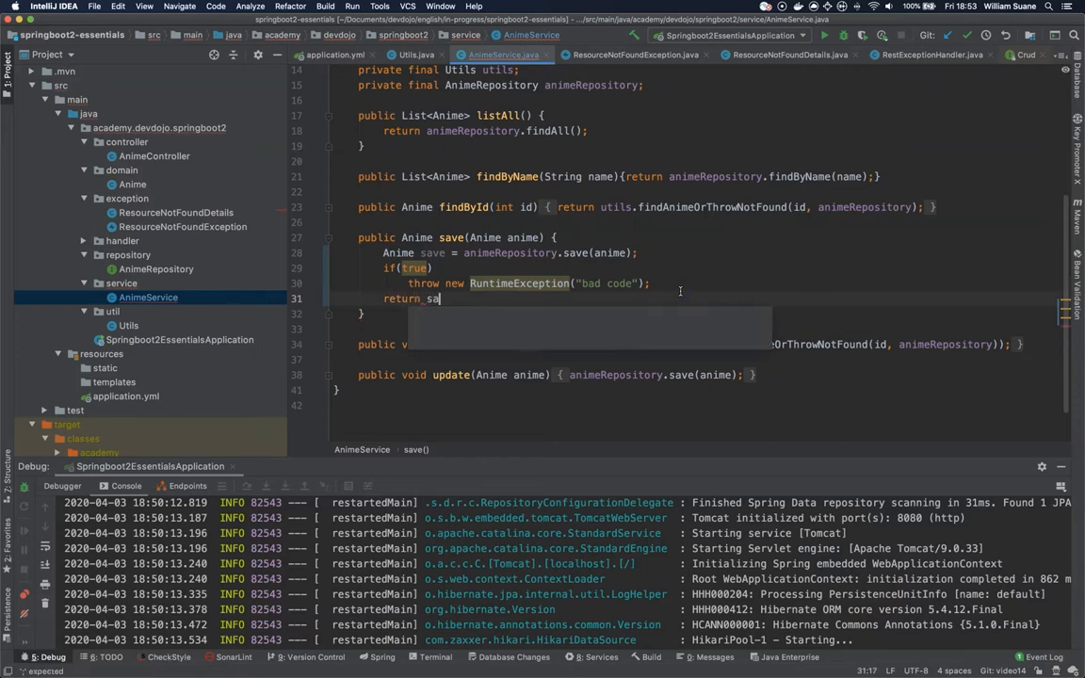
{"action": "type", "text": "ve;"}
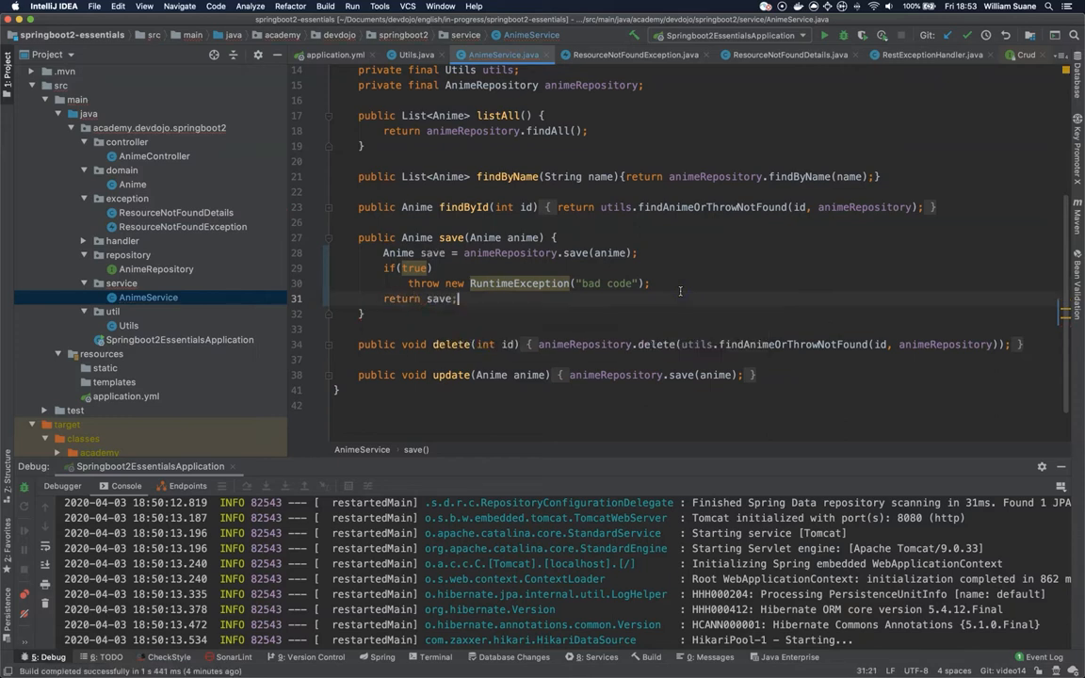
{"action": "mouse_move", "coordinate": [693, 241]}
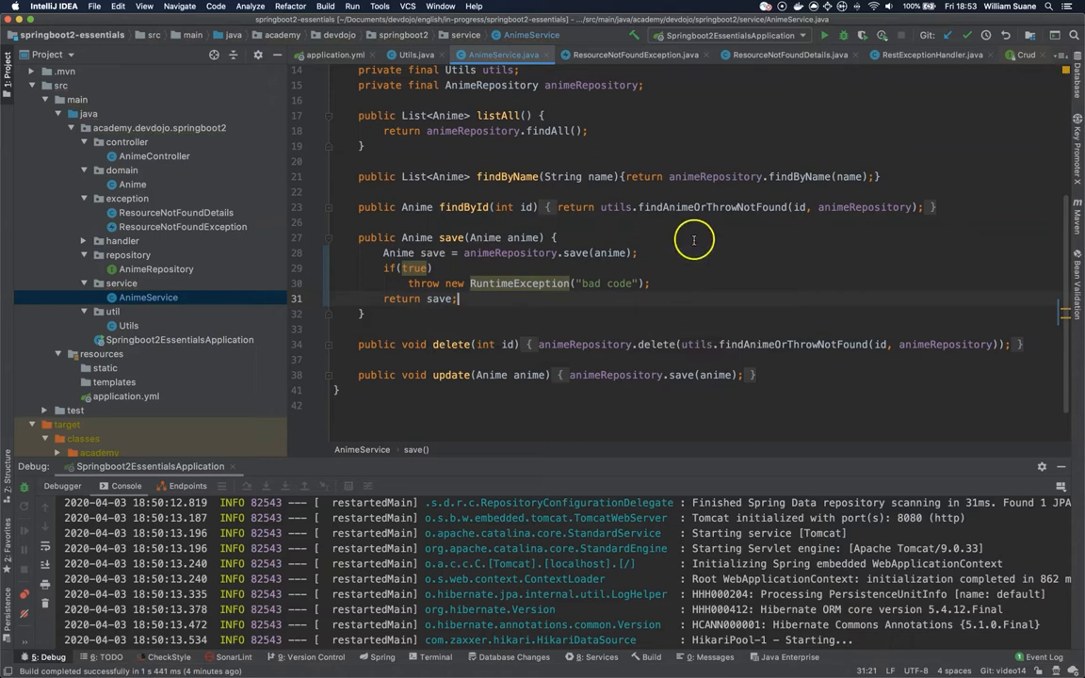
{"action": "mouse_move", "coordinate": [409, 288]}
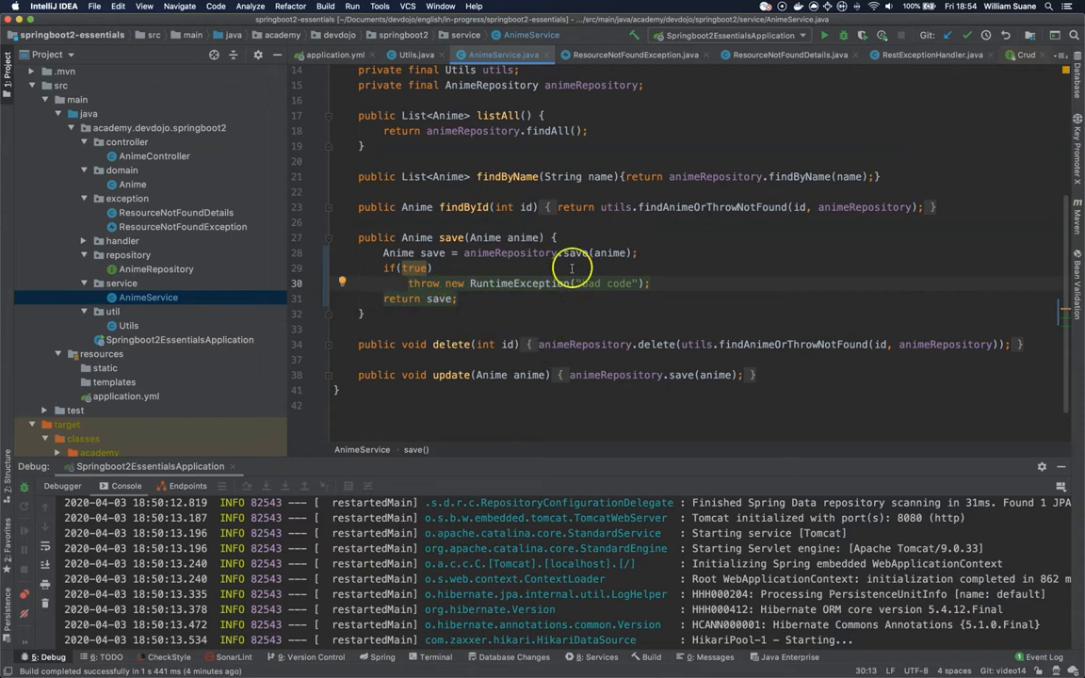
{"action": "mouse_move", "coordinate": [507, 362]}
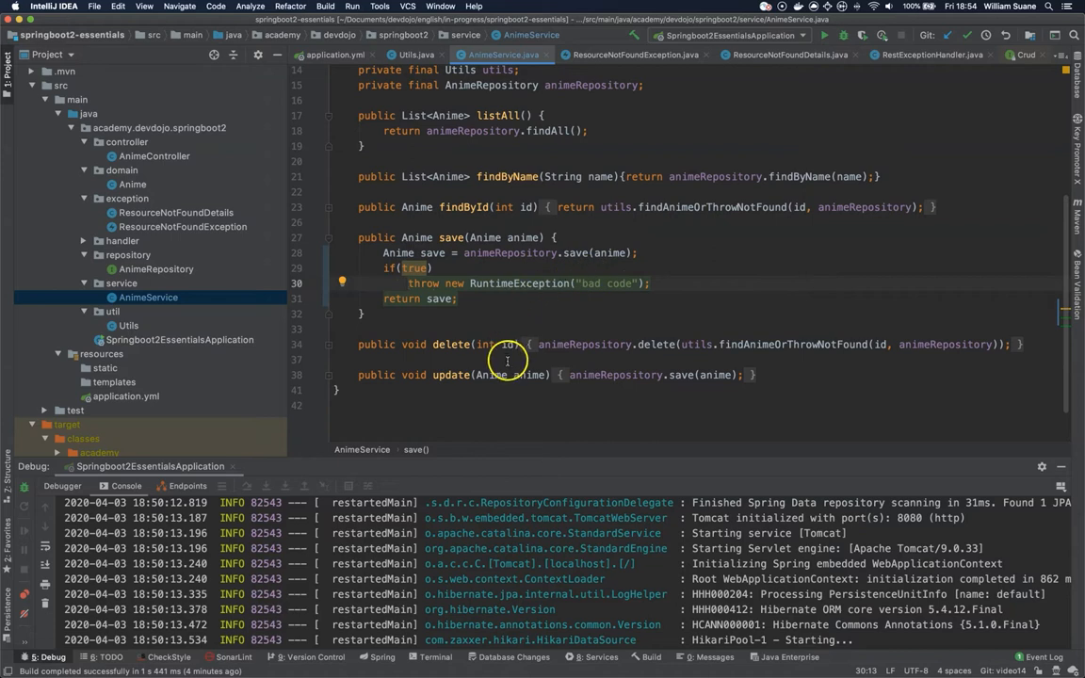
{"action": "left_click", "coordinate": [460, 297]}
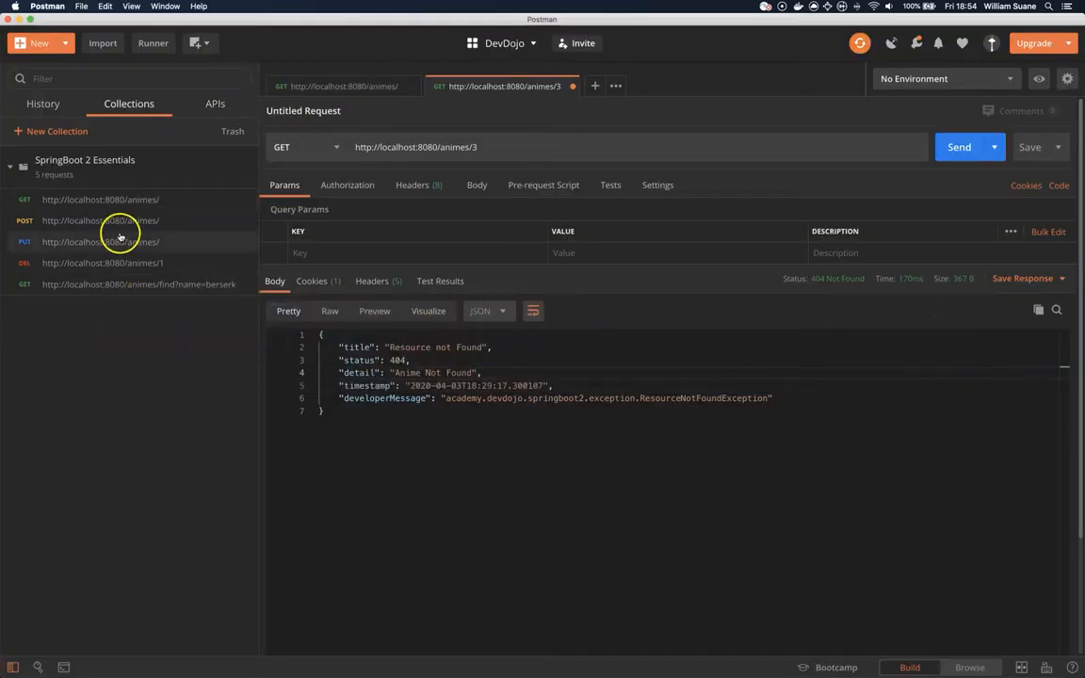
Step: POST /animes with body name One Piece, receiving the 500 bad code error
{"action": "left_click", "coordinate": [101, 220]}
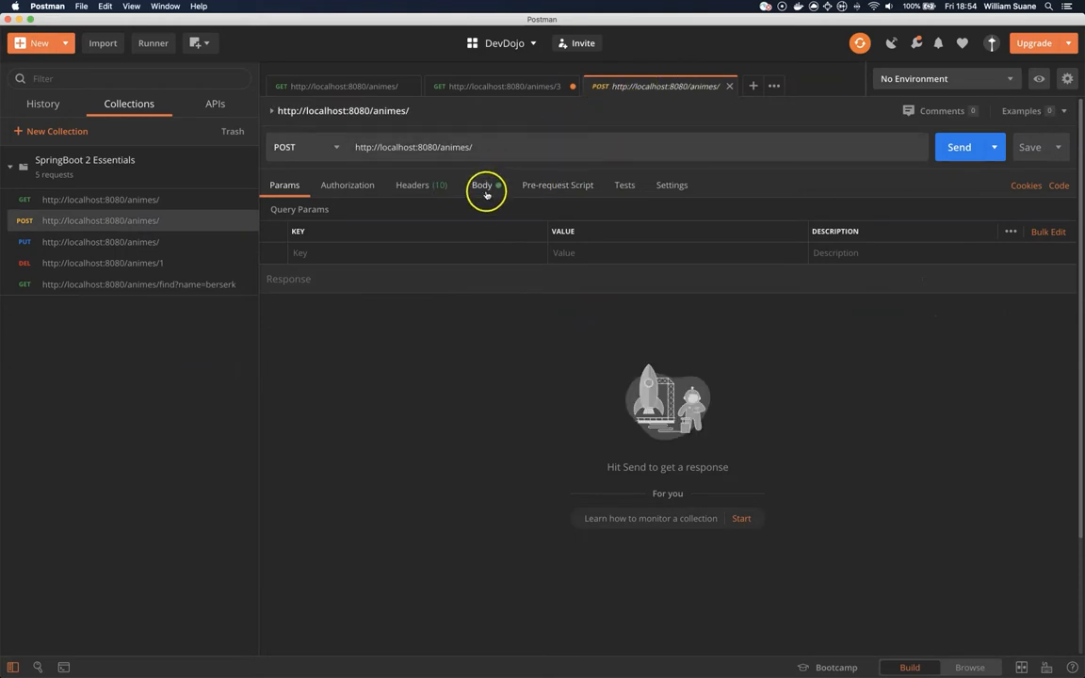
{"action": "left_click", "coordinate": [483, 185]}
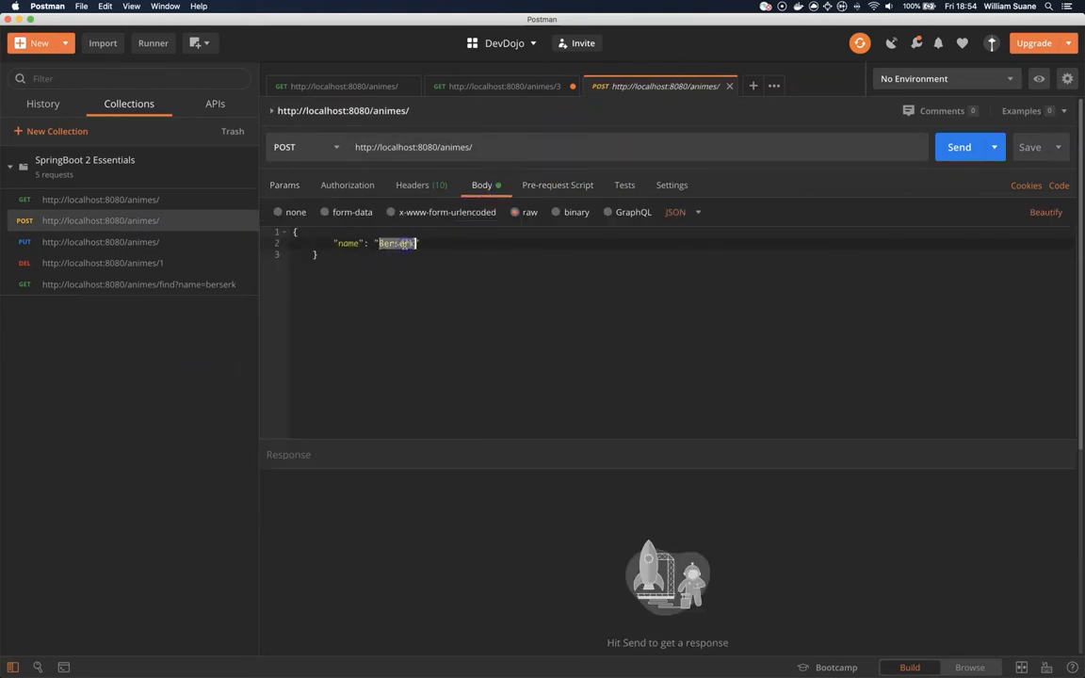
{"action": "type", "text": "One Piece"}
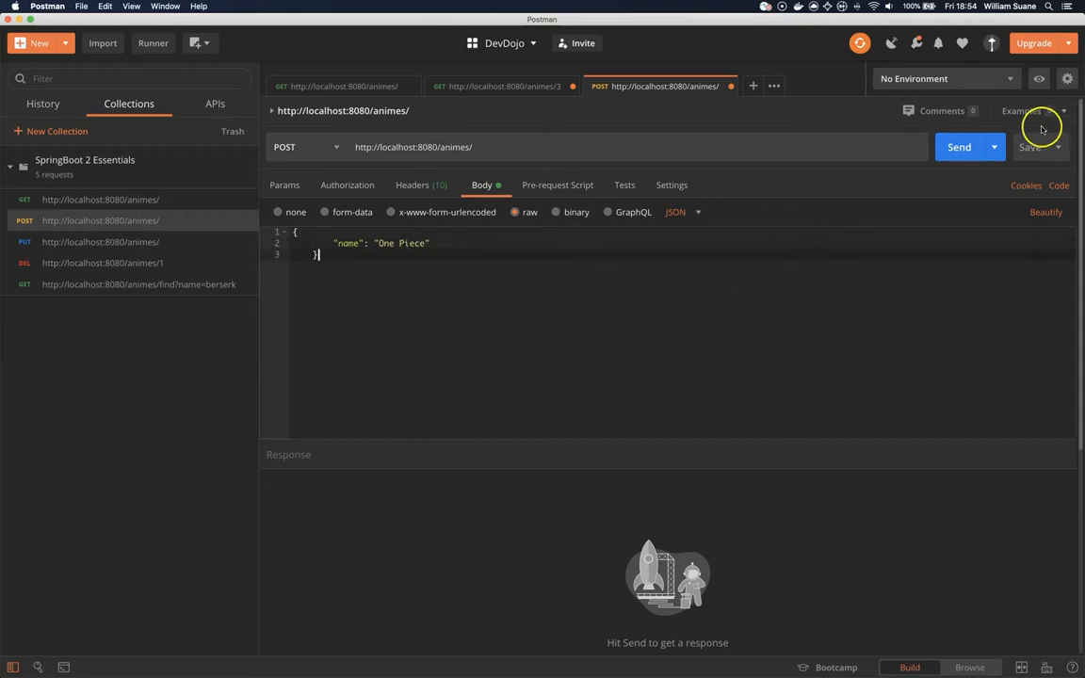
{"action": "left_click", "coordinate": [959, 147]}
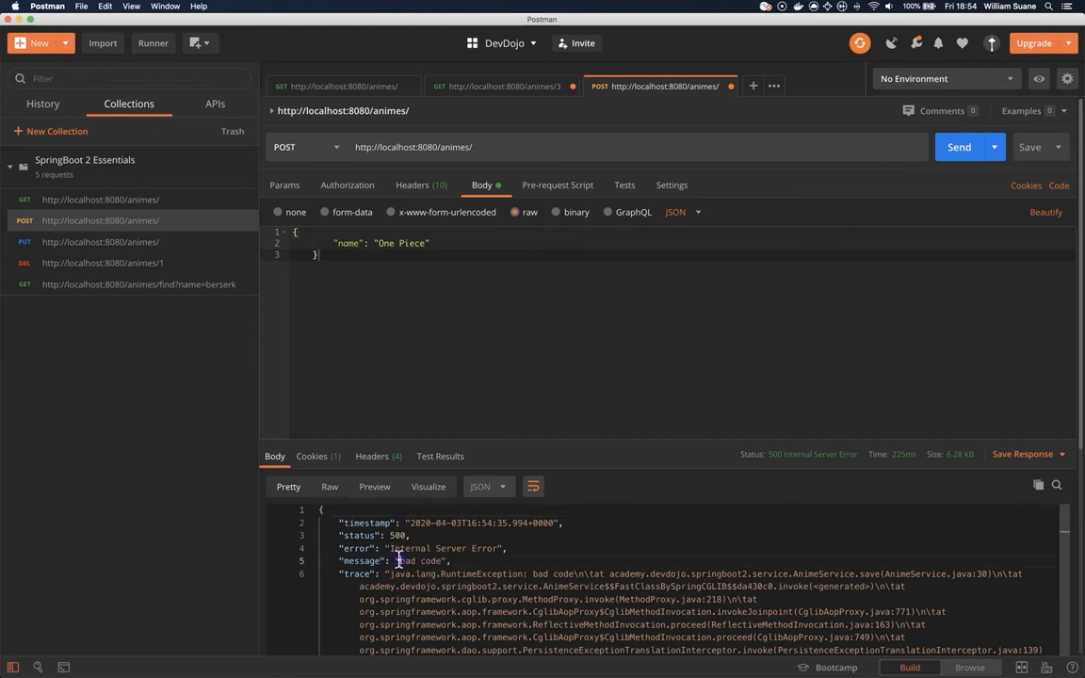
Step: GET /animes to confirm One Piece still appears alongside Berserk
{"action": "left_click", "coordinate": [339, 87]}
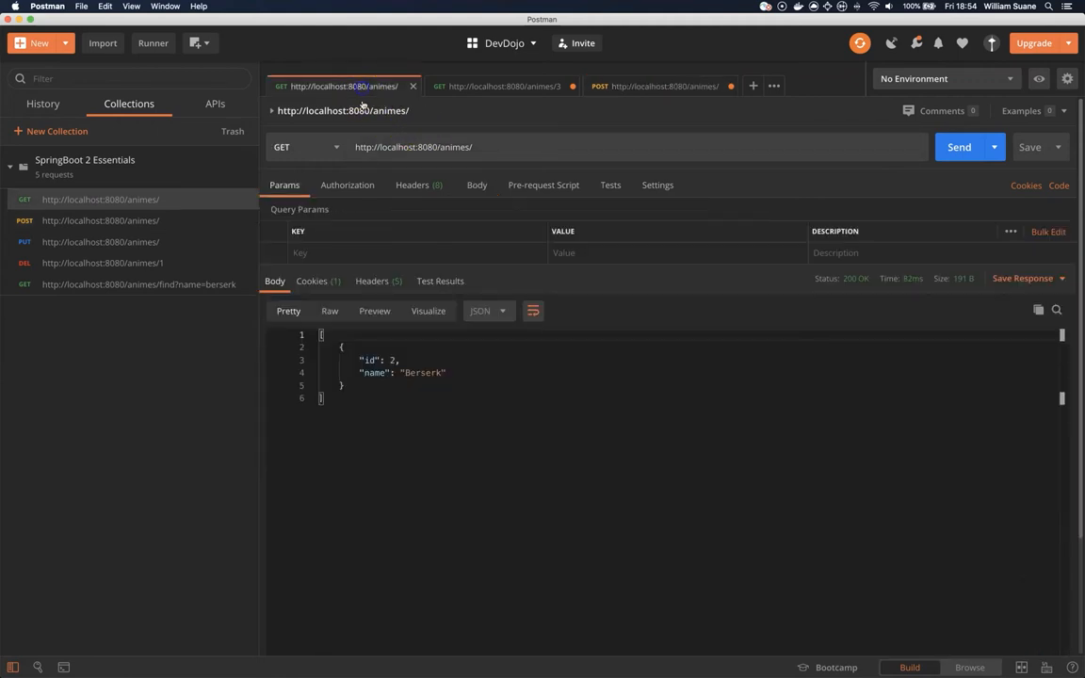
{"action": "left_click", "coordinate": [957, 147]}
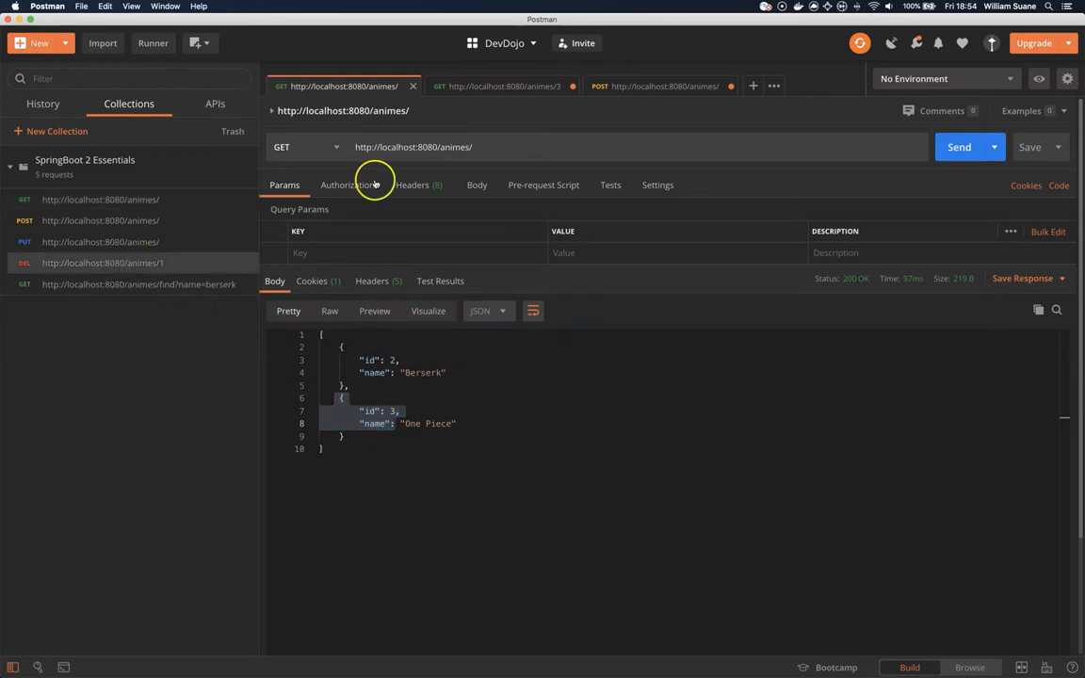
{"action": "left_click", "coordinate": [754, 87]}
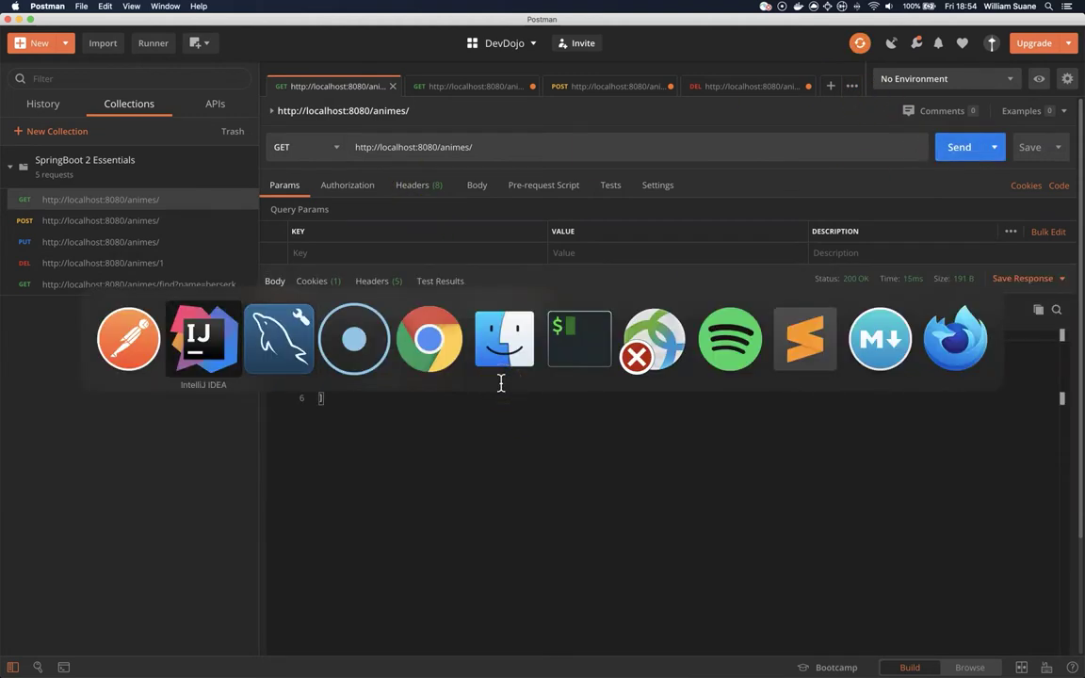
{"action": "left_click", "coordinate": [204, 339]}
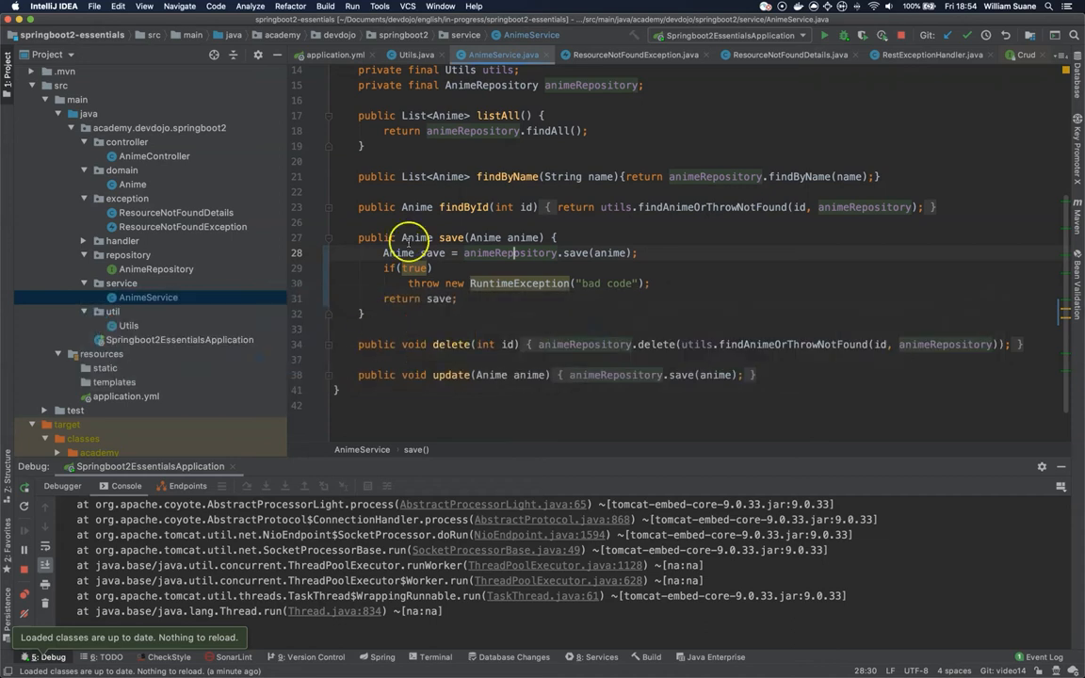
{"action": "type", "text": "@"}
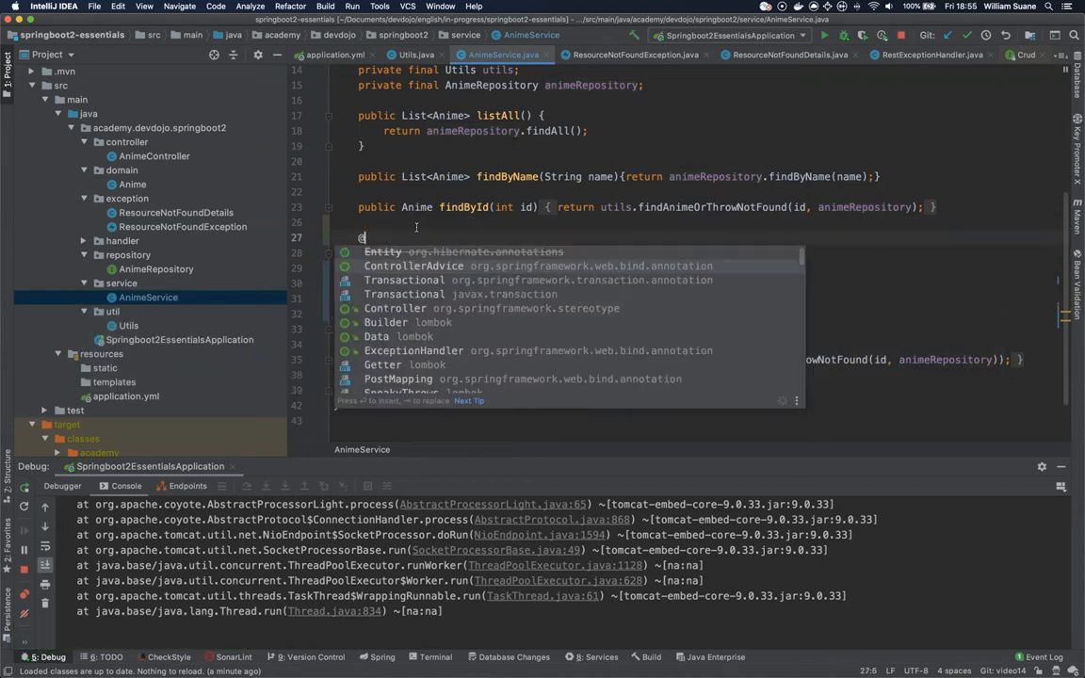
{"action": "type", "text": "Transactional"}
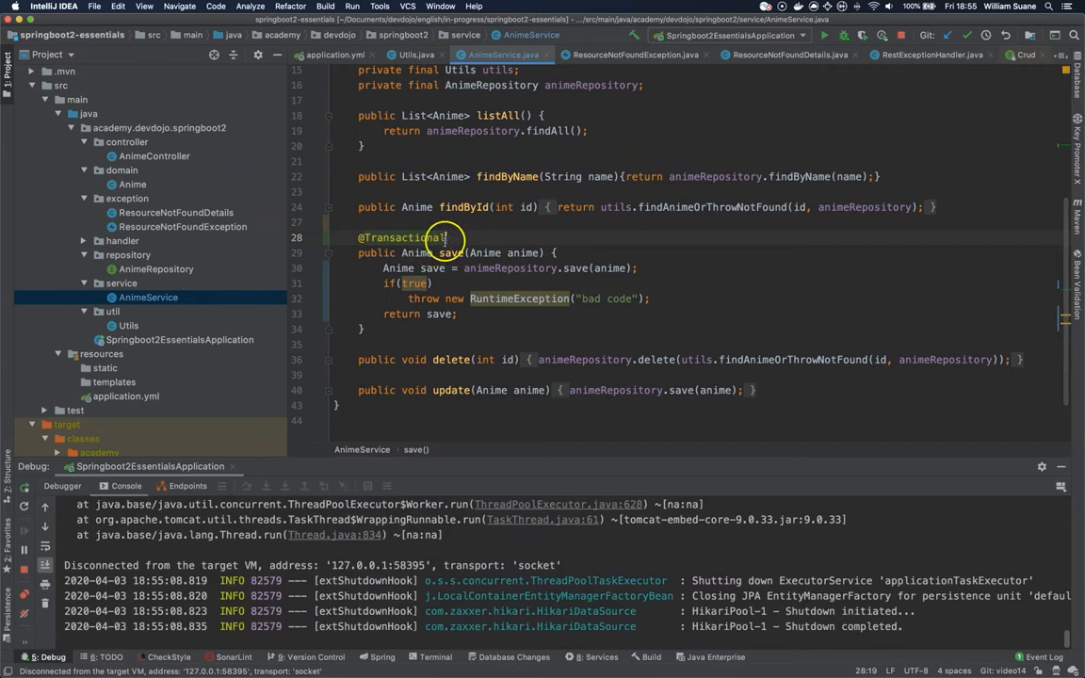
{"action": "left_click", "coordinate": [825, 34]}
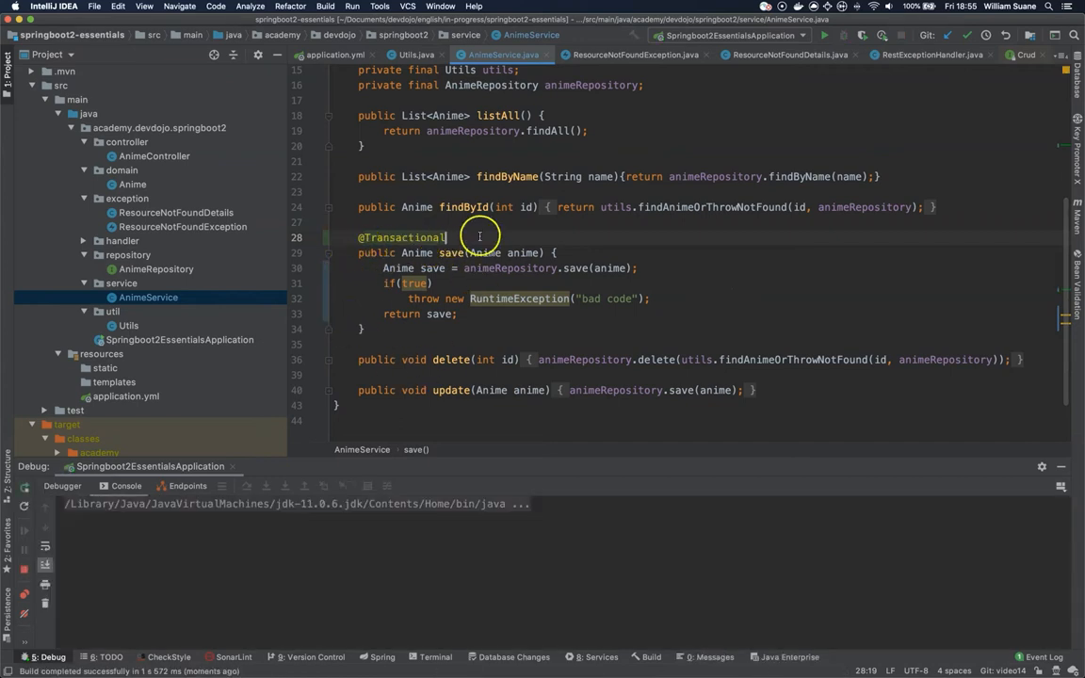
{"action": "left_click", "coordinate": [825, 34]}
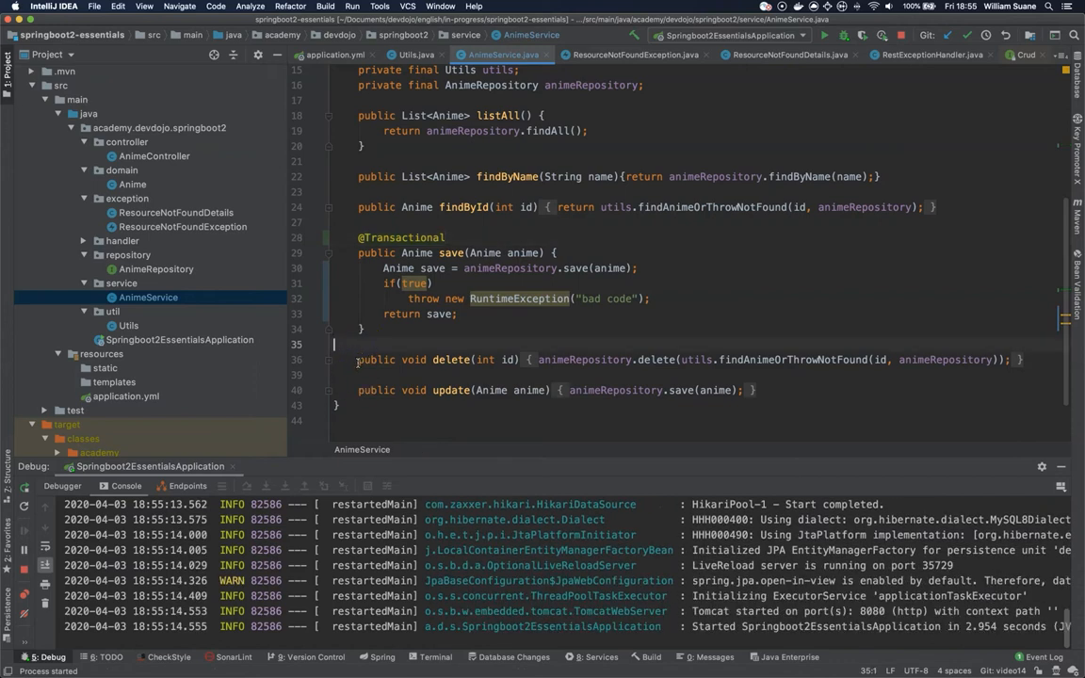
{"action": "mouse_move", "coordinate": [494, 348]}
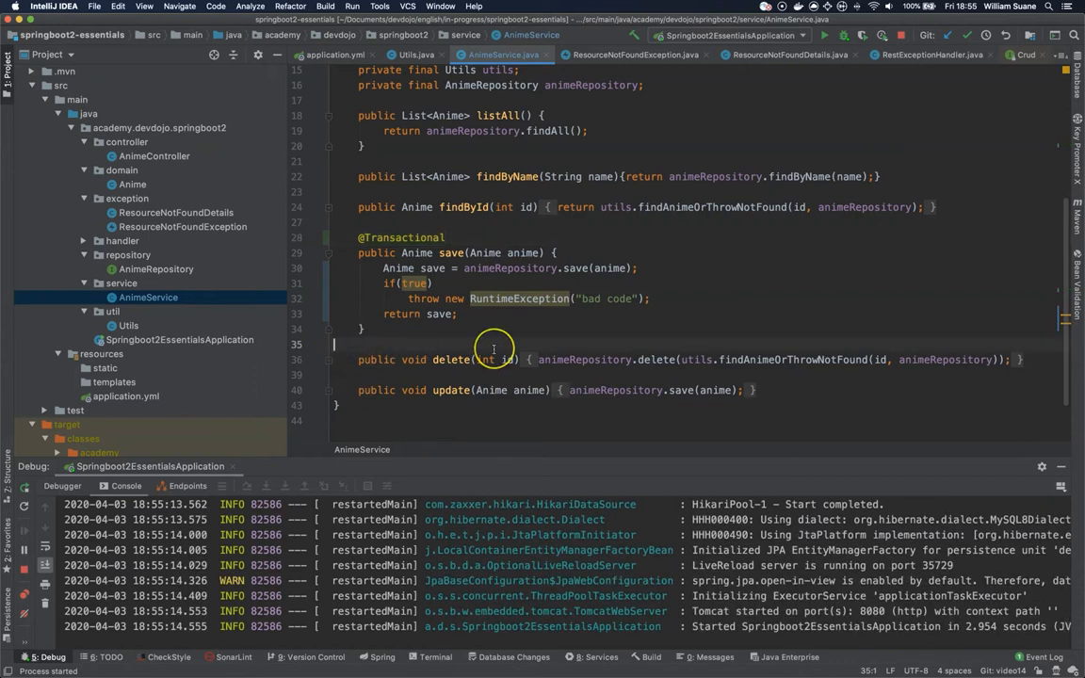
{"action": "mouse_move", "coordinate": [361, 283]}
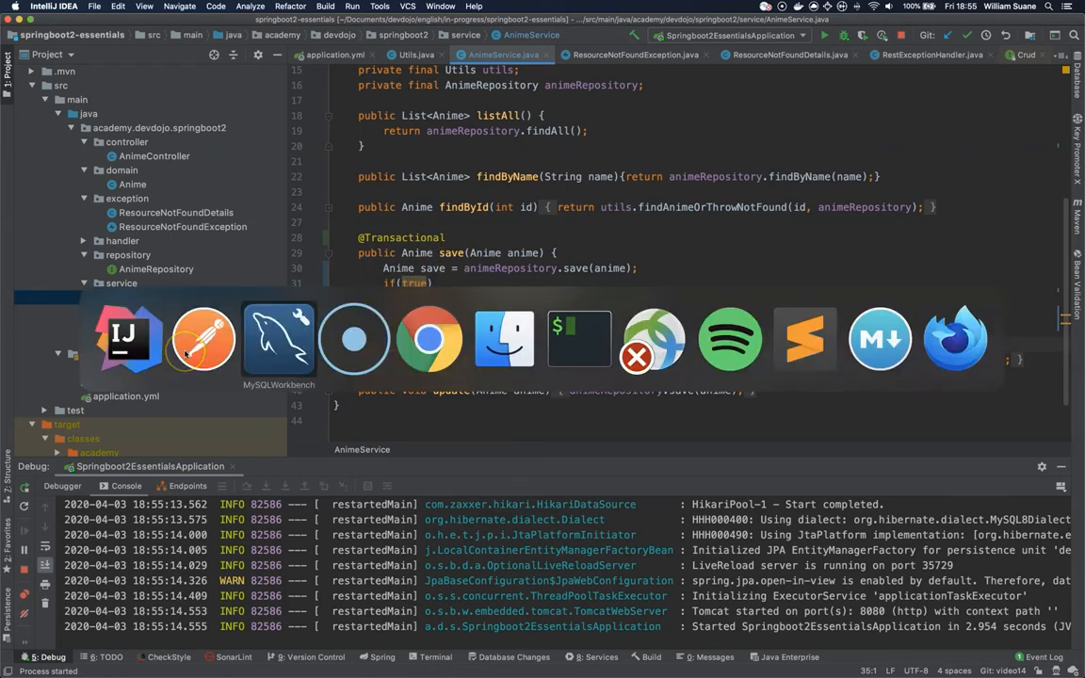
{"action": "mouse_move", "coordinate": [429, 339]}
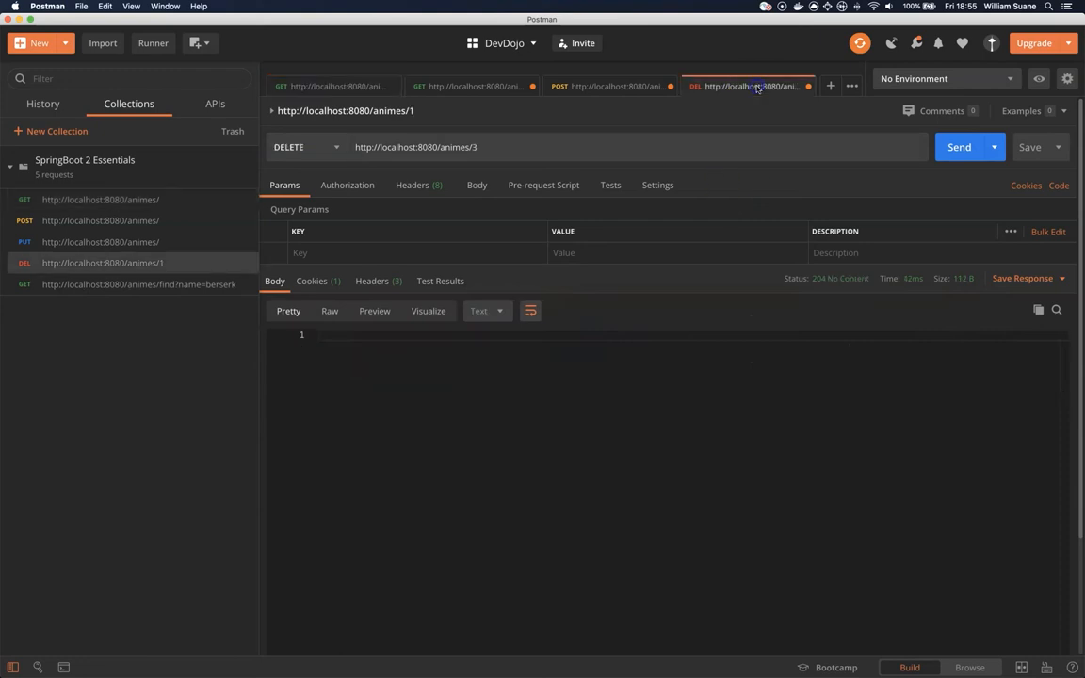
Step: Resend POST One Piece (500 bad code) and check GET /animes lists only Berserk
{"action": "left_click", "coordinate": [477, 184]}
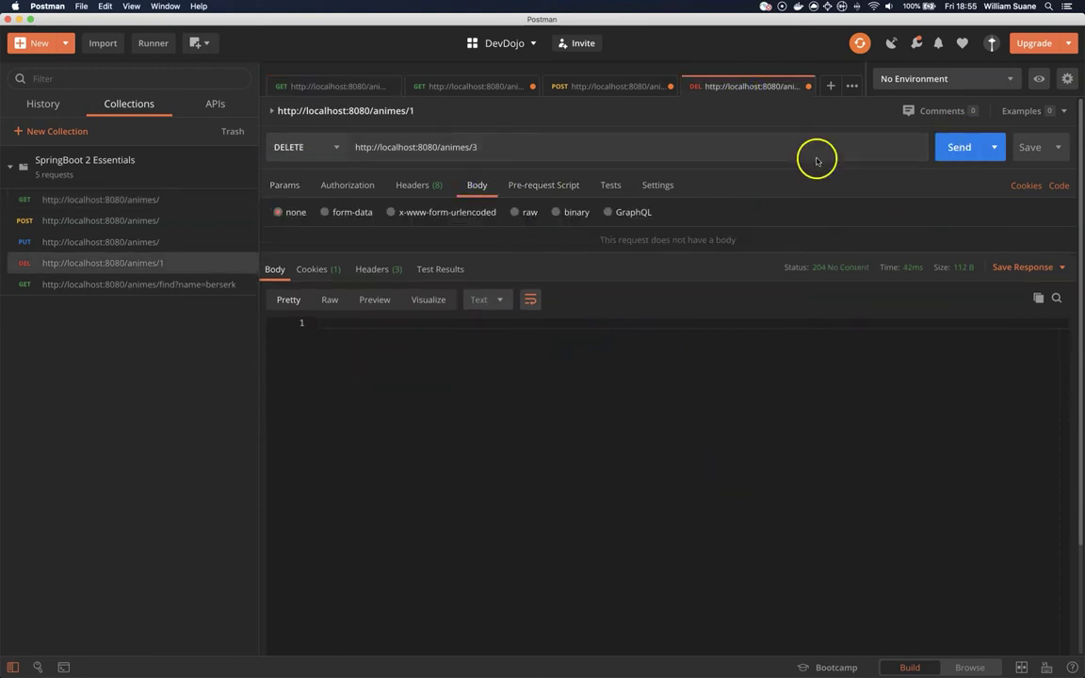
{"action": "left_click", "coordinate": [611, 87]}
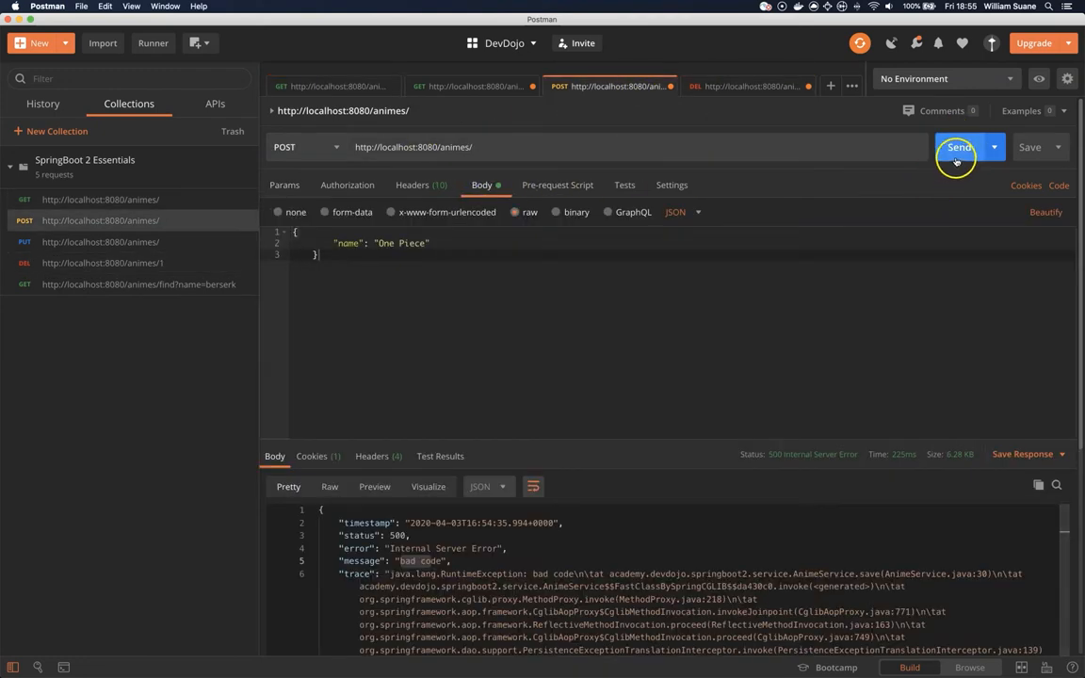
{"action": "left_click", "coordinate": [959, 147]}
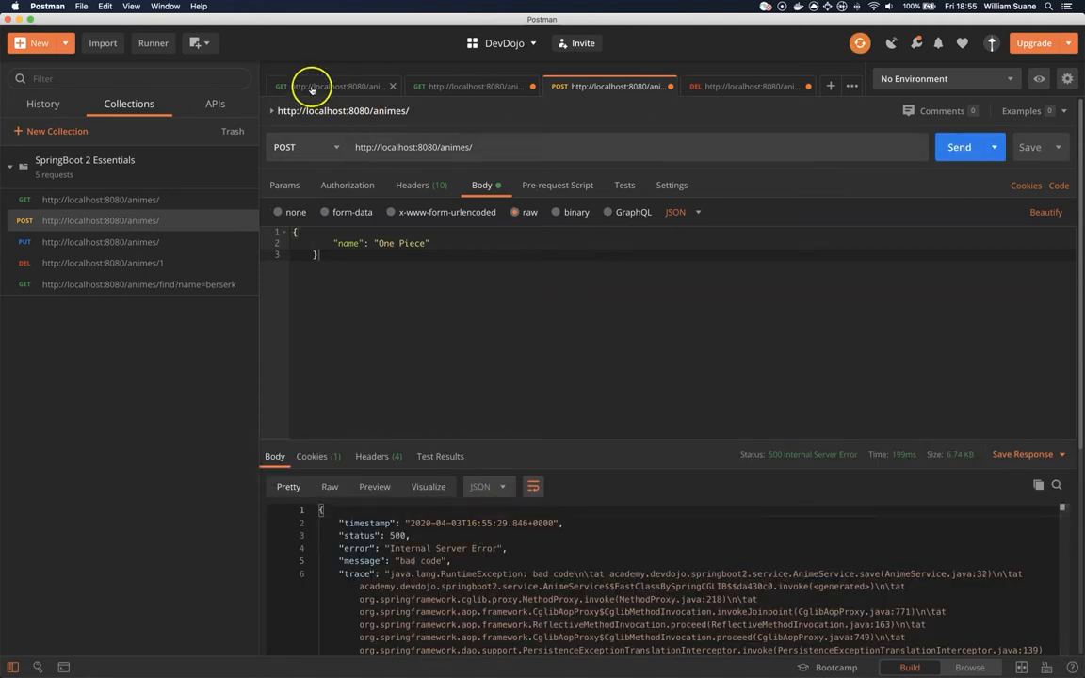
{"action": "left_click", "coordinate": [336, 86]}
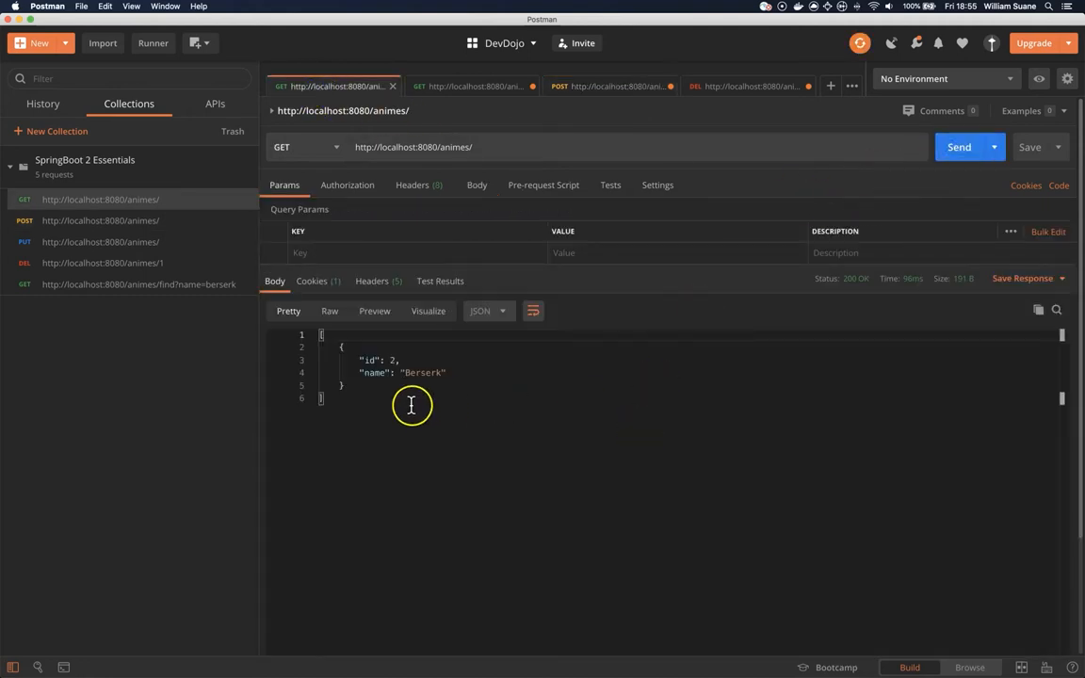
{"action": "mouse_move", "coordinate": [494, 373]}
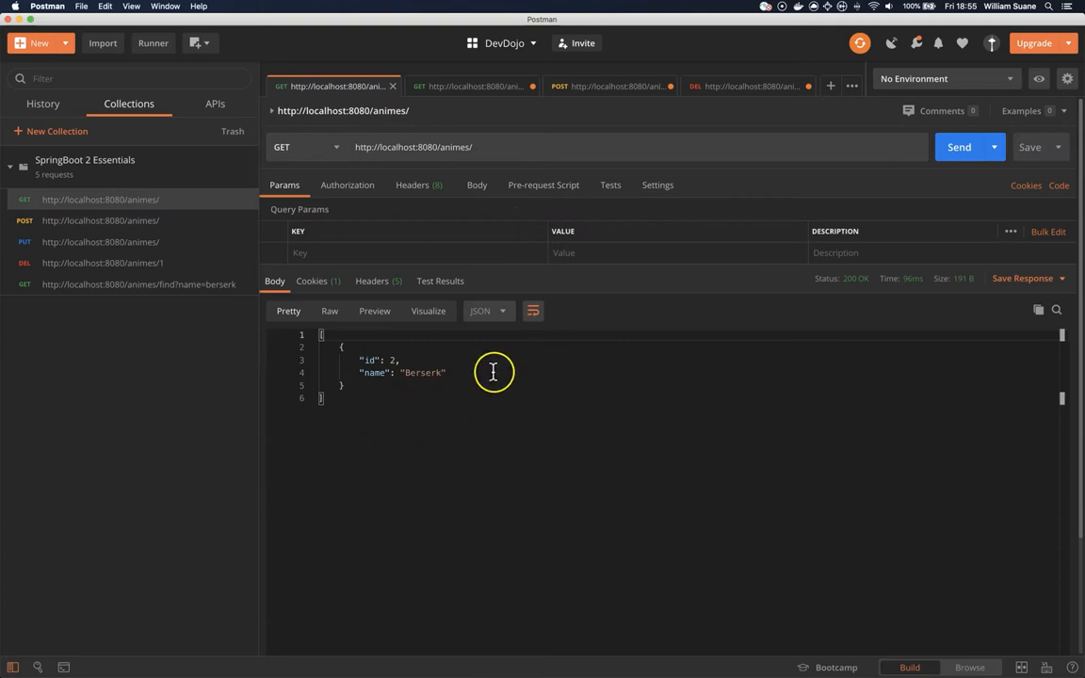
{"action": "mouse_move", "coordinate": [339, 415]}
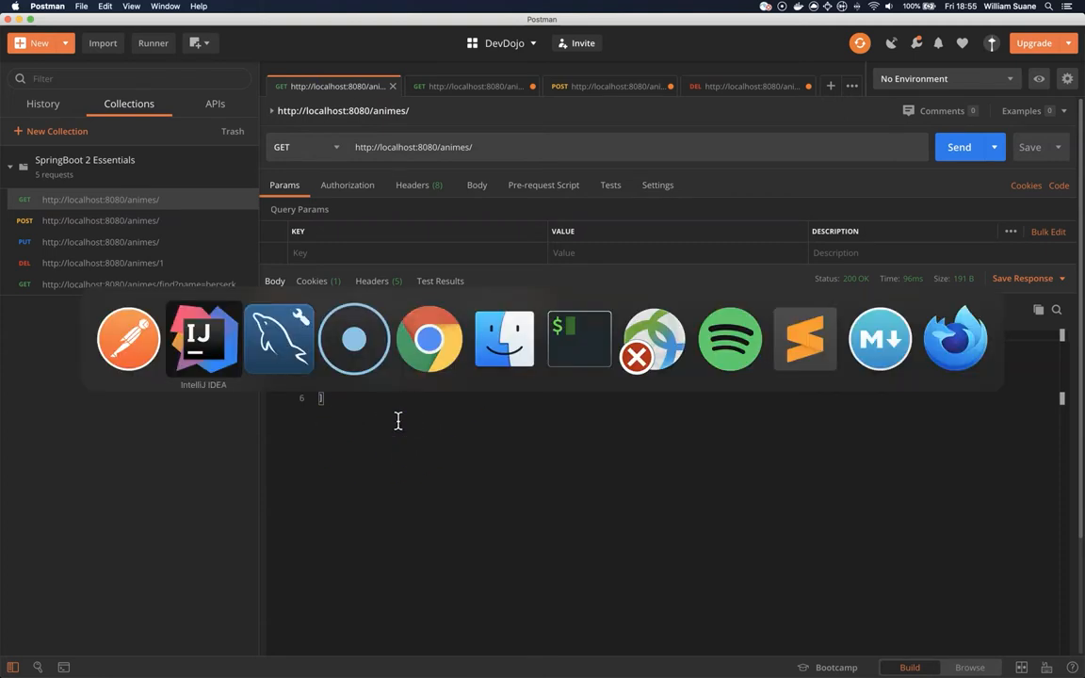
{"action": "left_click", "coordinate": [204, 339]}
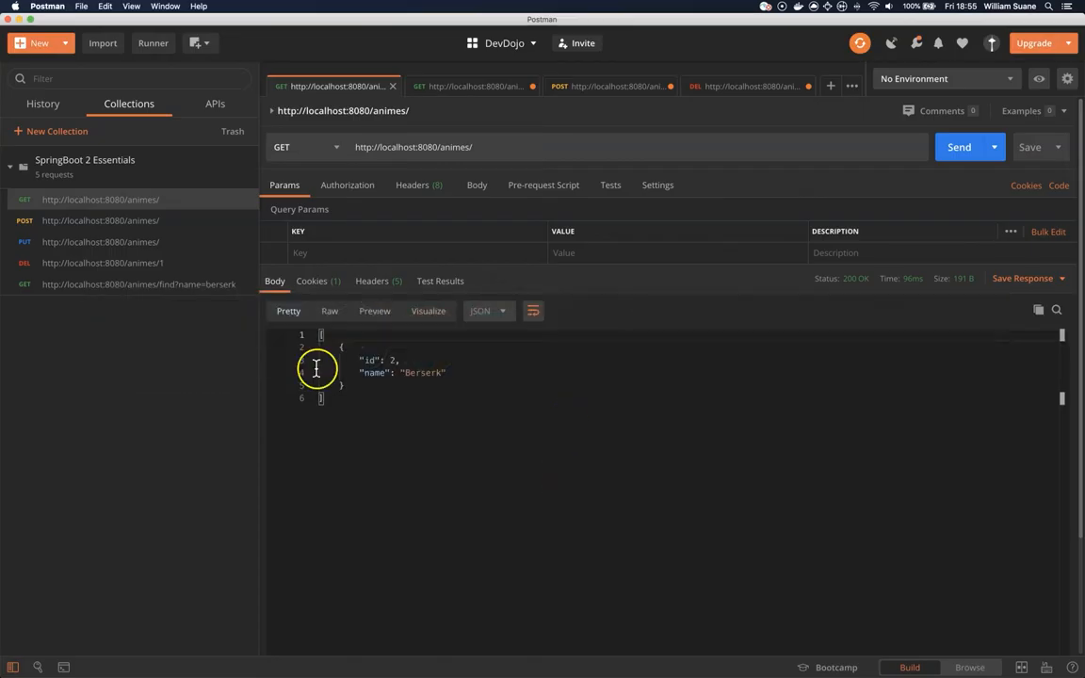
Step: Send the POST One Piece request again and view the anime list
{"action": "left_click", "coordinate": [611, 86]}
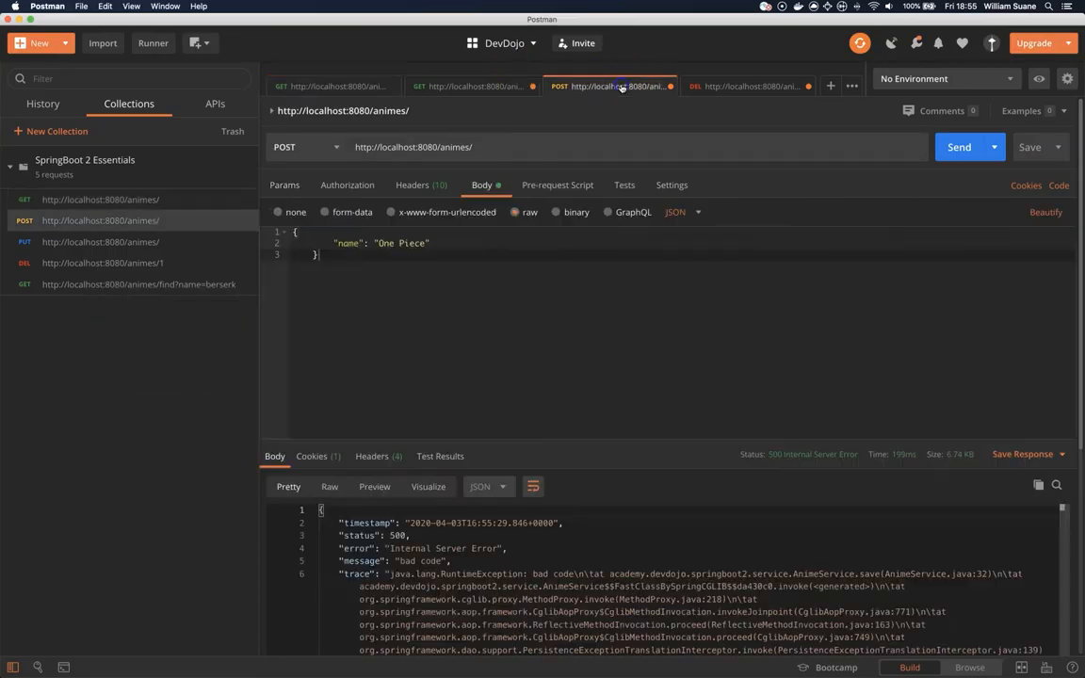
{"action": "left_click", "coordinate": [959, 147]}
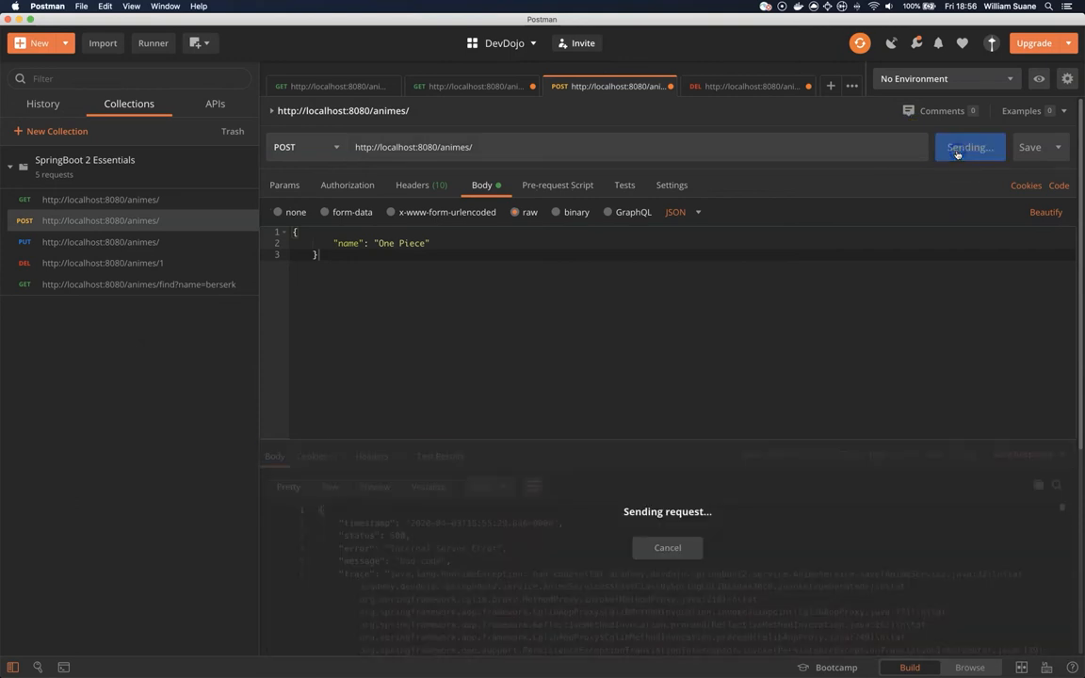
{"action": "left_click", "coordinate": [331, 86]}
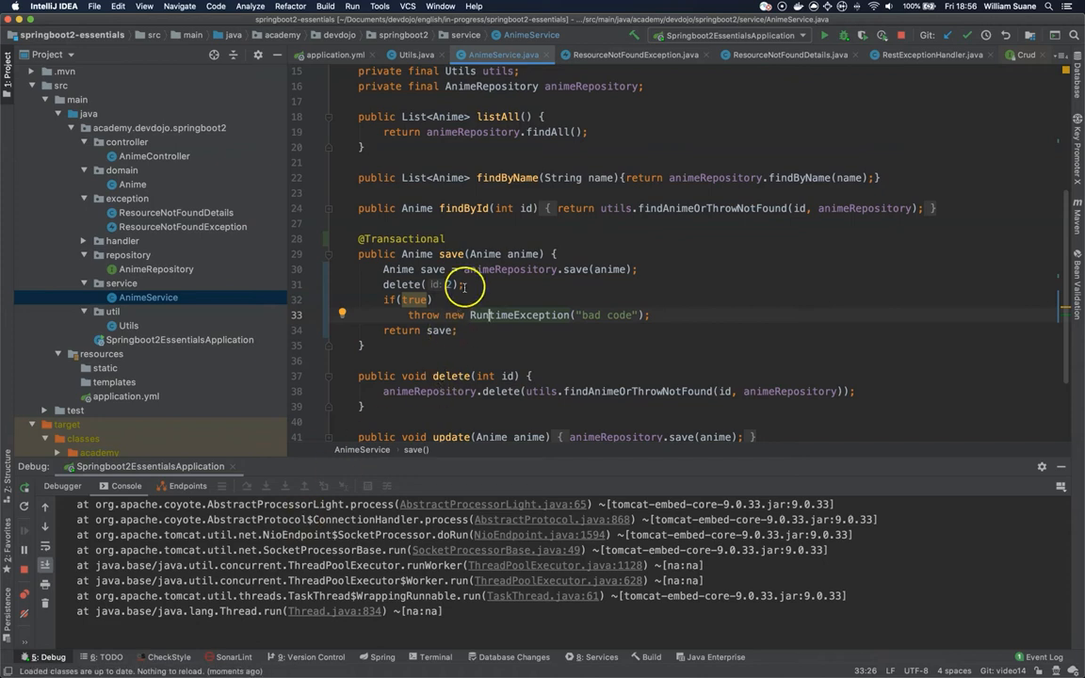
{"action": "mouse_move", "coordinate": [456, 336]}
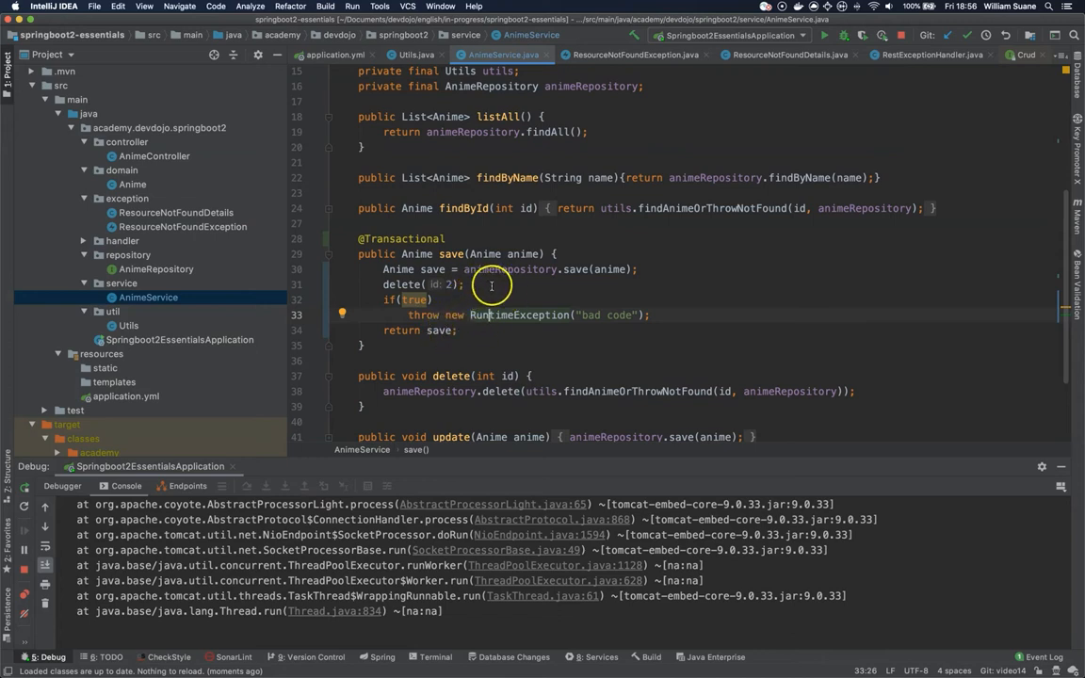
{"action": "mouse_move", "coordinate": [489, 285]}
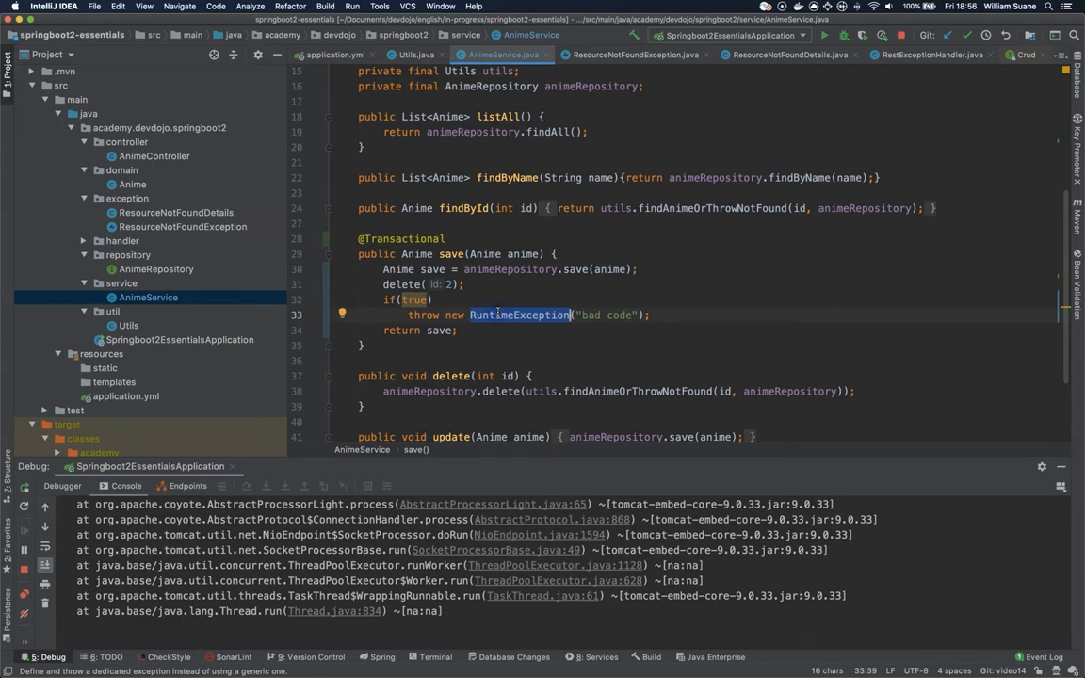
{"action": "mouse_move", "coordinate": [509, 314]}
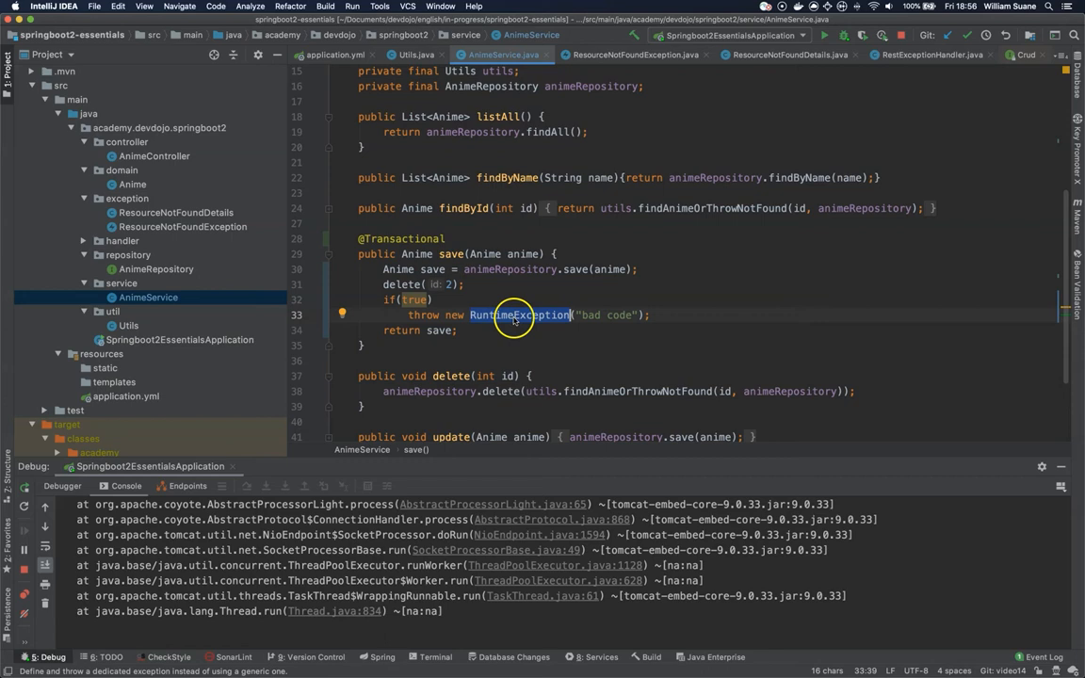
Step: Add delete(2) and a checked Exception with throws Exception in save, then go to AnimeController
{"action": "type", "text": "D"}
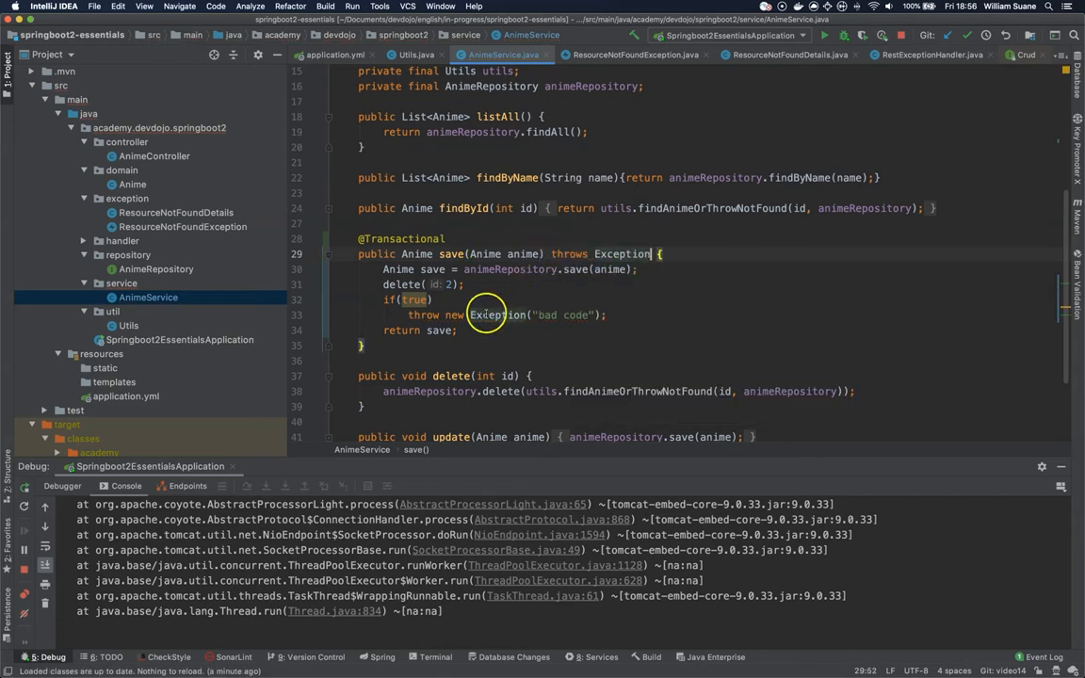
{"action": "left_click", "coordinate": [546, 54]}
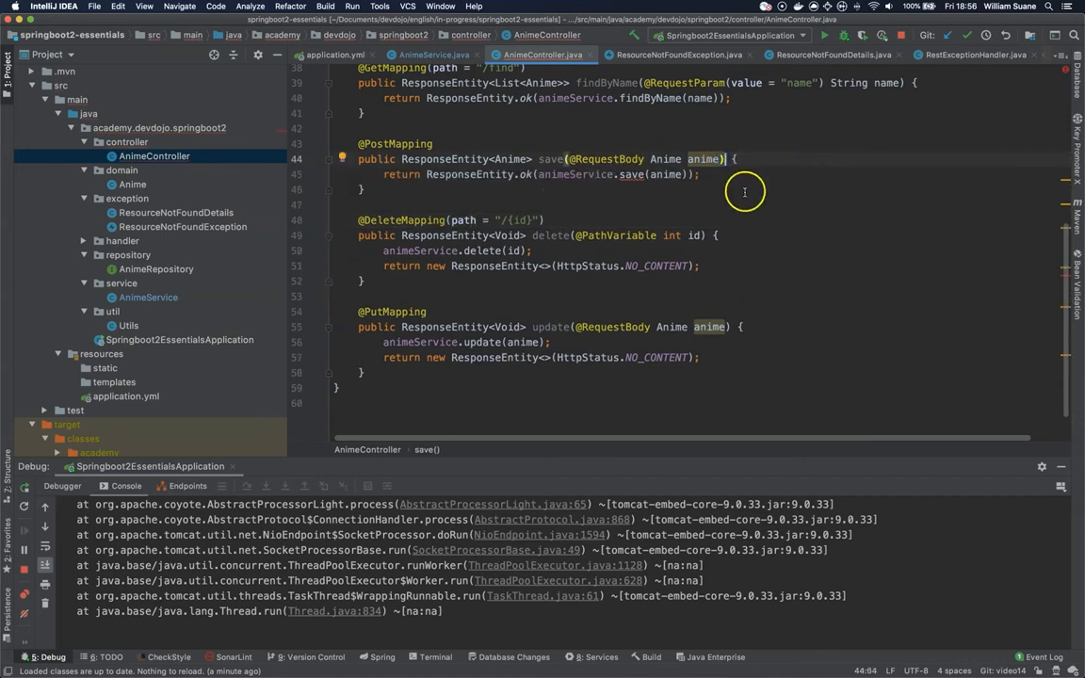
Step: Declare throws Exception on AnimeController.save, remove delete(2) from the service, and restart the app
{"action": "type", "text": "throws Exception"}
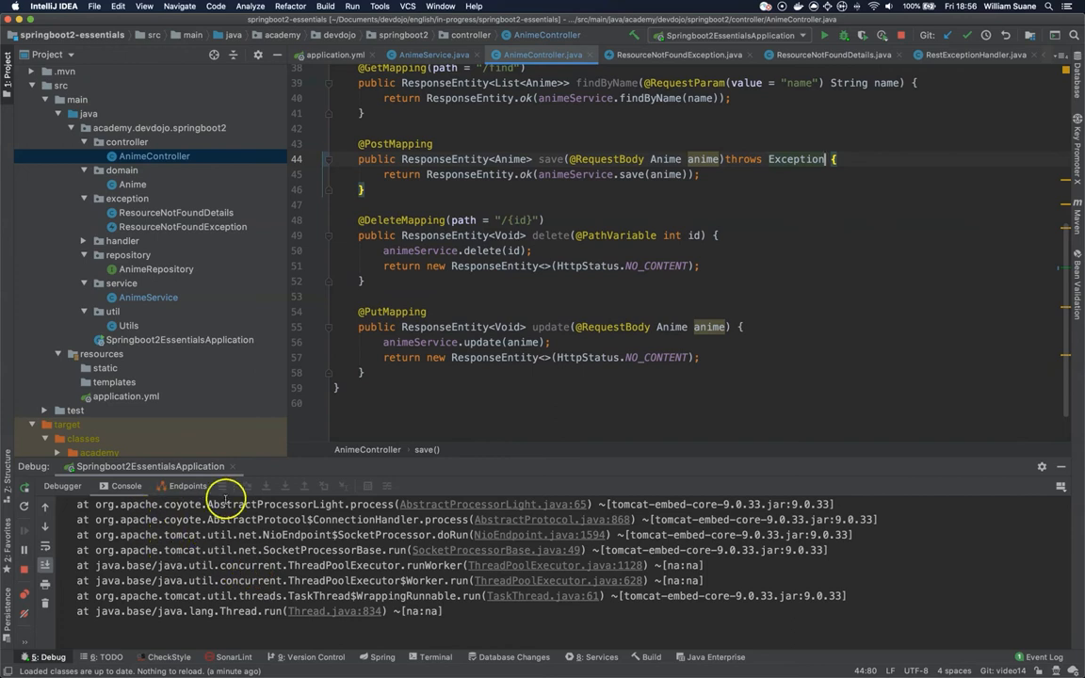
{"action": "left_click", "coordinate": [433, 53]}
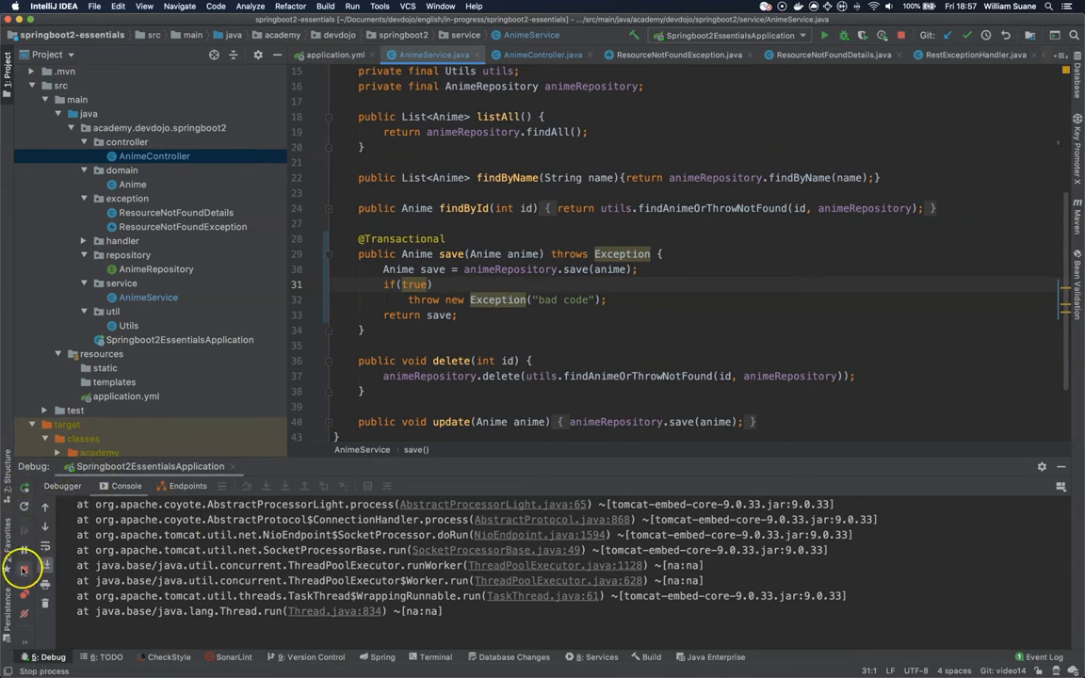
{"action": "left_click", "coordinate": [23, 569]}
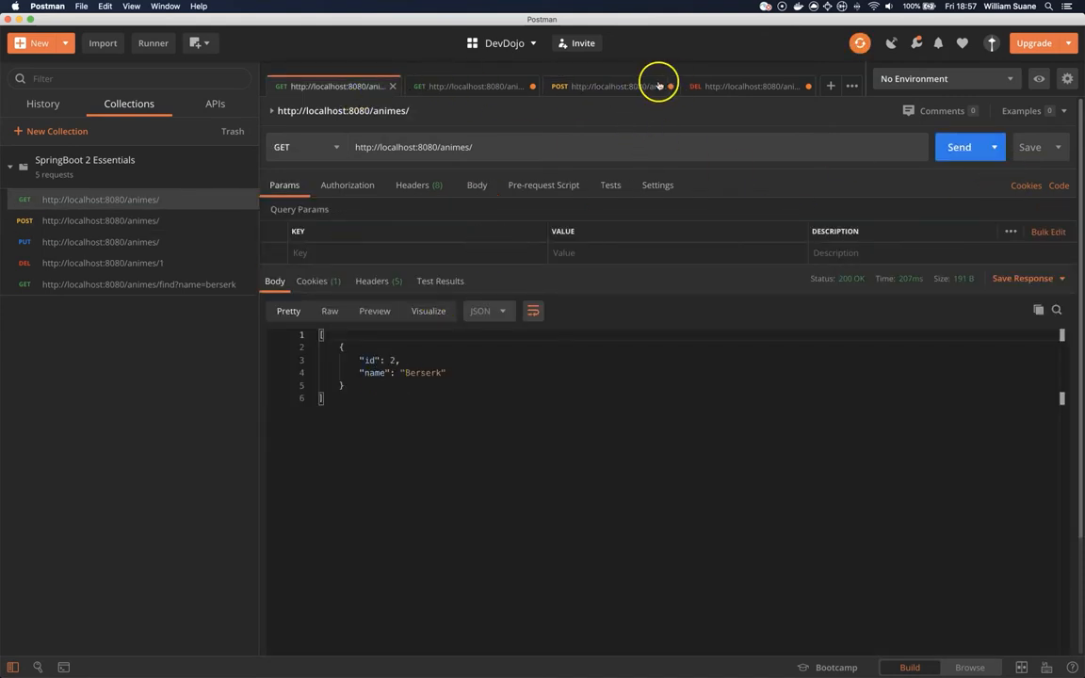
Step: Check the failed One Piece POST (500 bad code), then re-send the GET listing only Berserk
{"action": "left_click", "coordinate": [611, 86]}
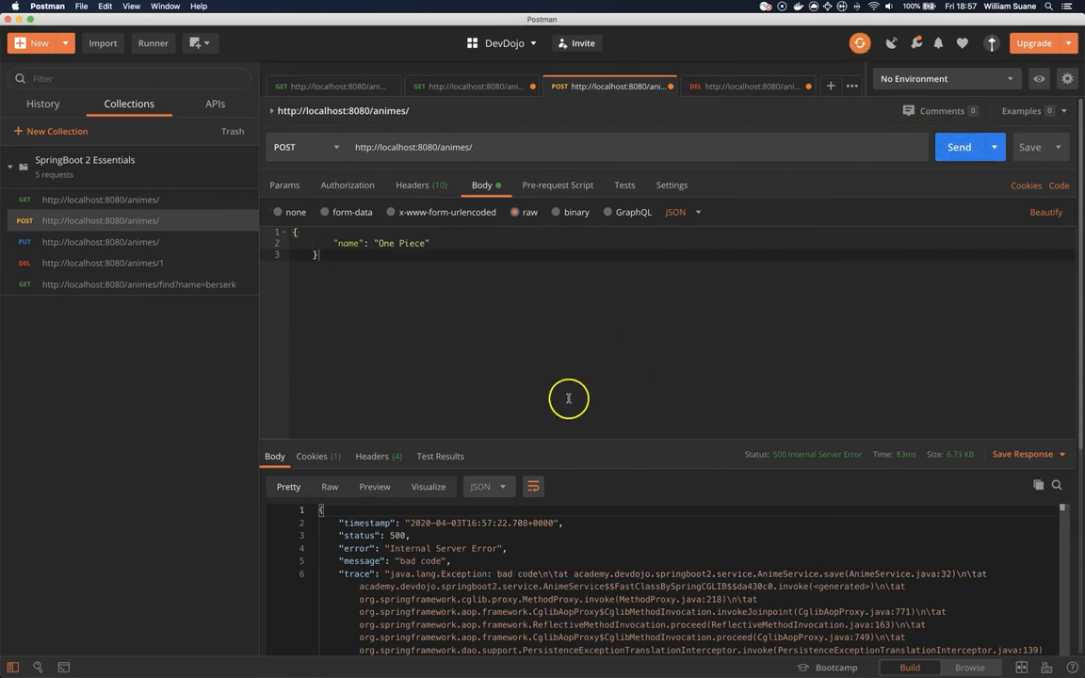
{"action": "left_click", "coordinate": [334, 86]}
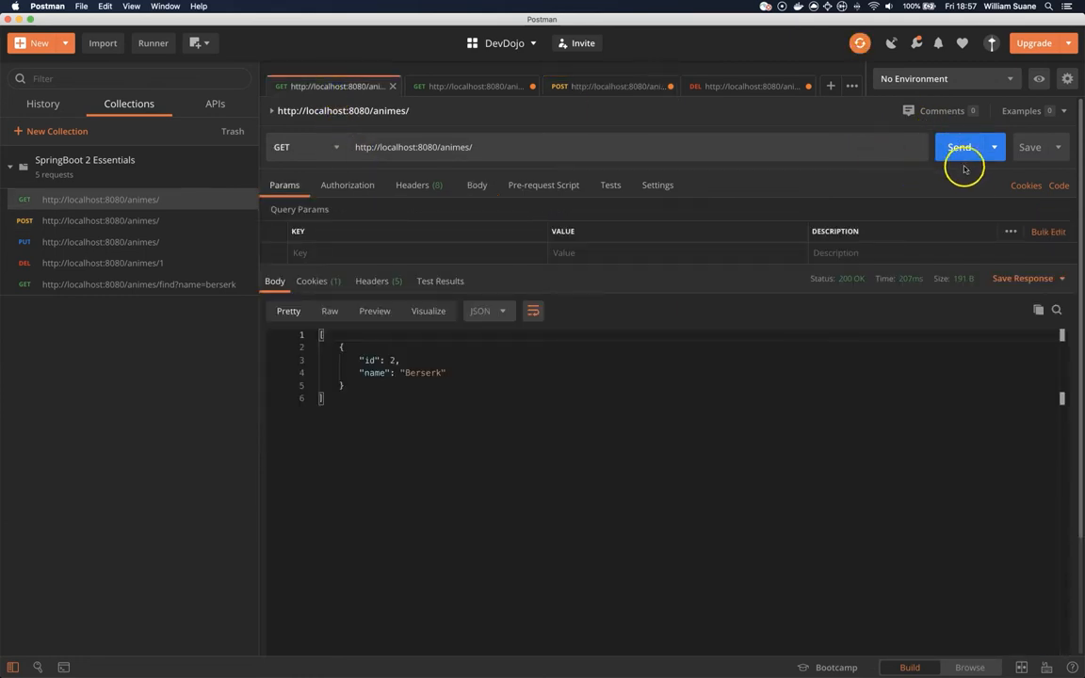
{"action": "left_click", "coordinate": [959, 147]}
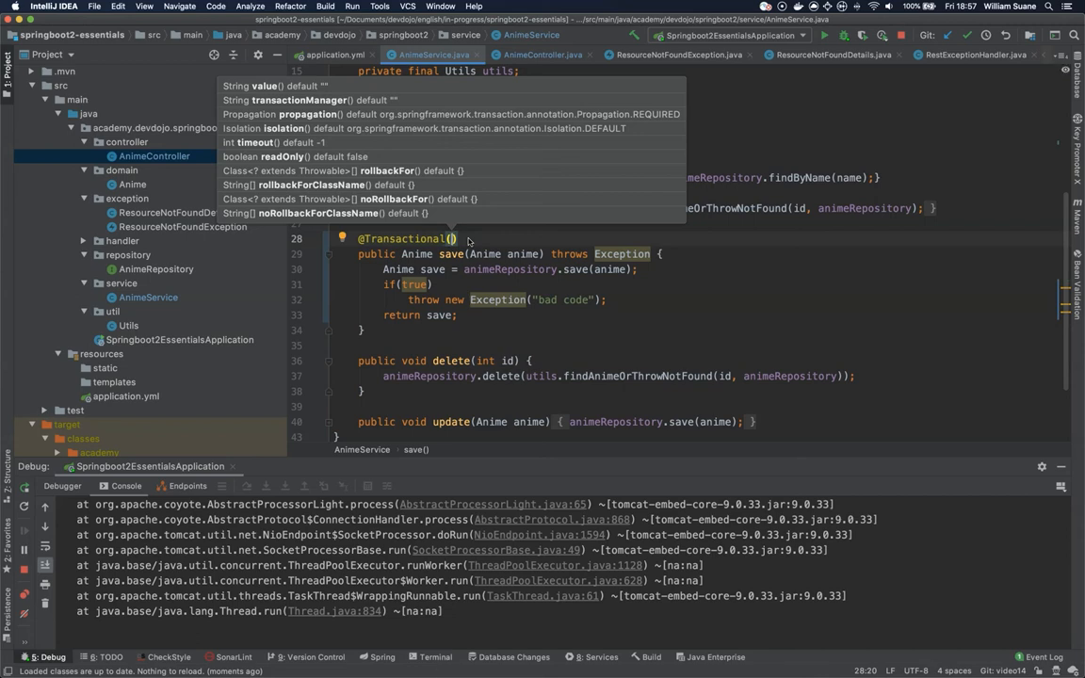
{"action": "mouse_move", "coordinate": [343, 199]}
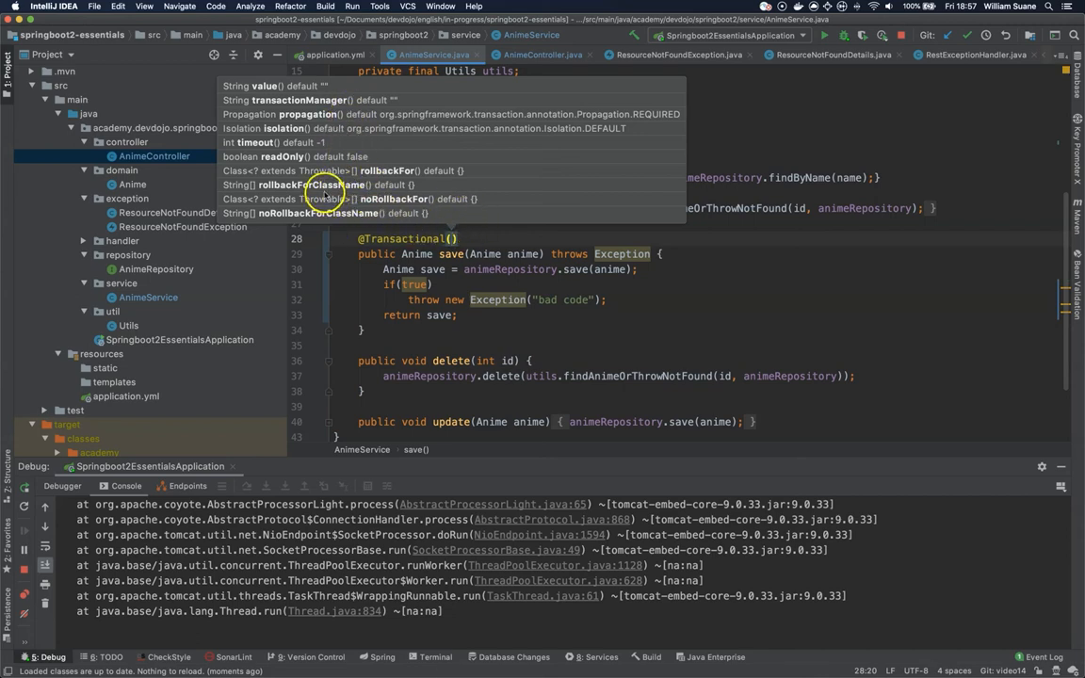
{"action": "mouse_move", "coordinate": [520, 305]}
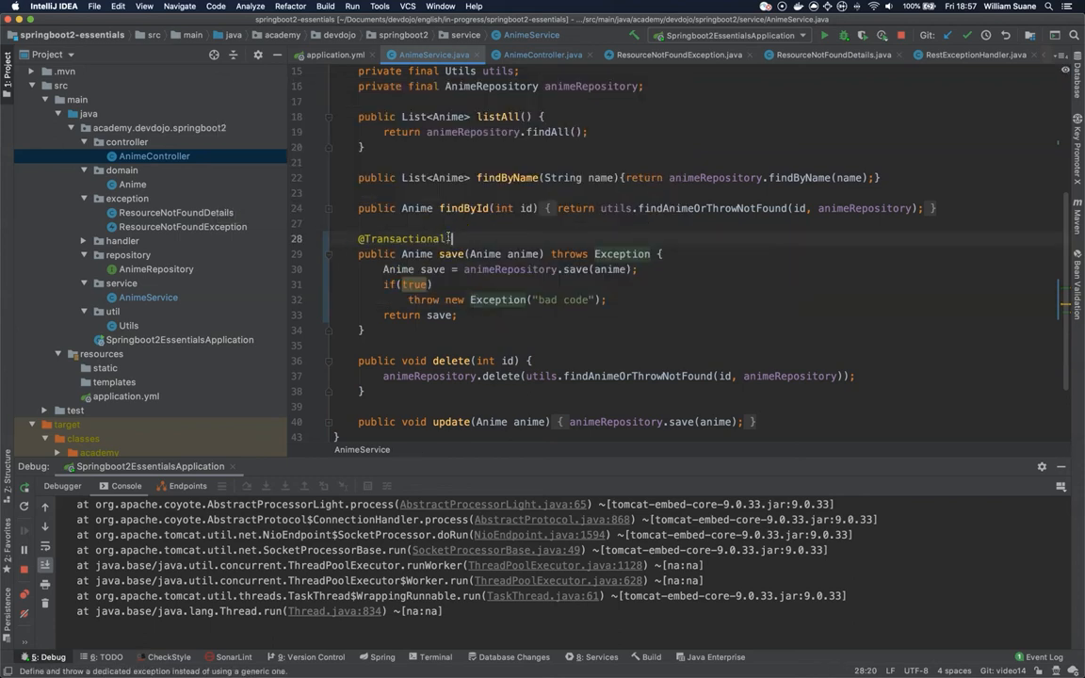
{"action": "type", "text": "(ro"}
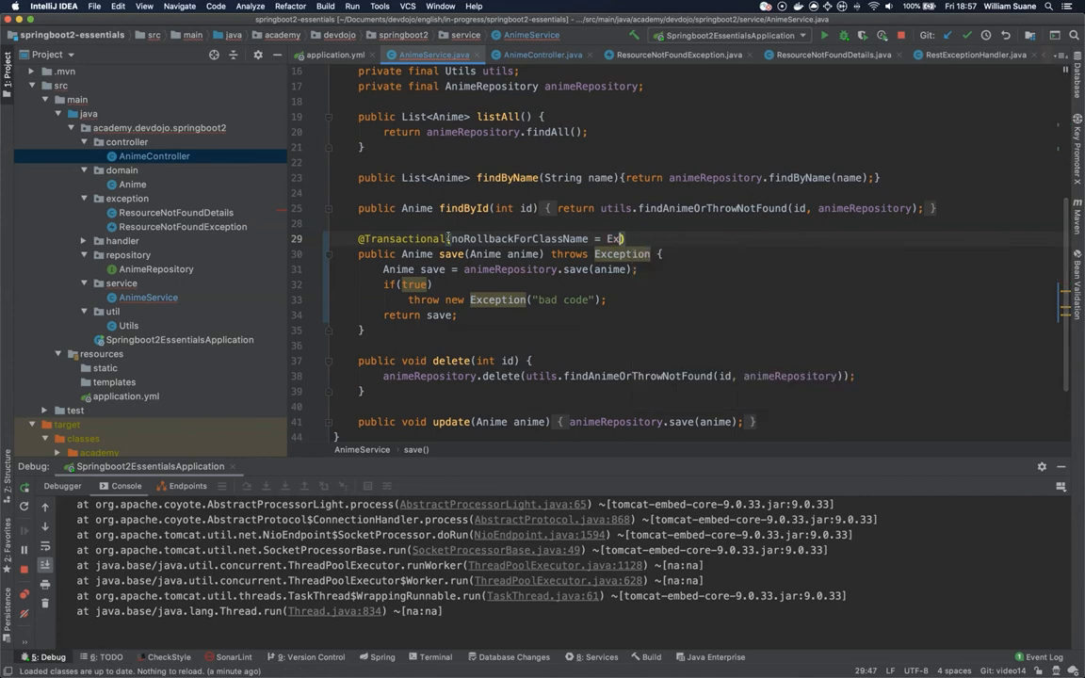
{"action": "type", "text": "ception.class"}
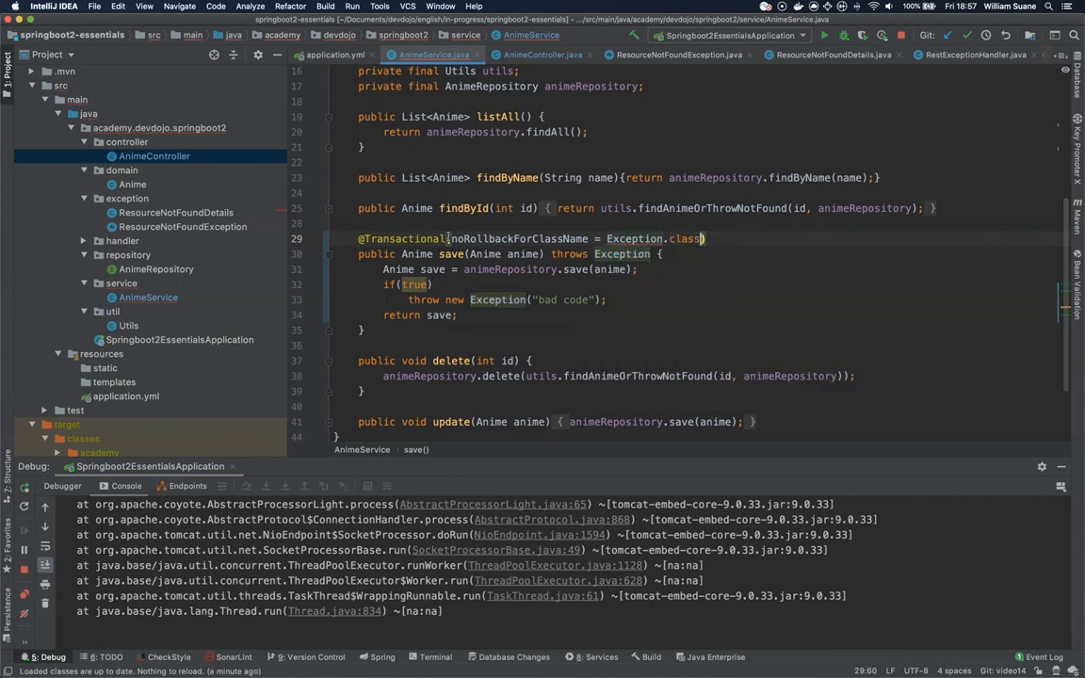
{"action": "mouse_move", "coordinate": [641, 237]}
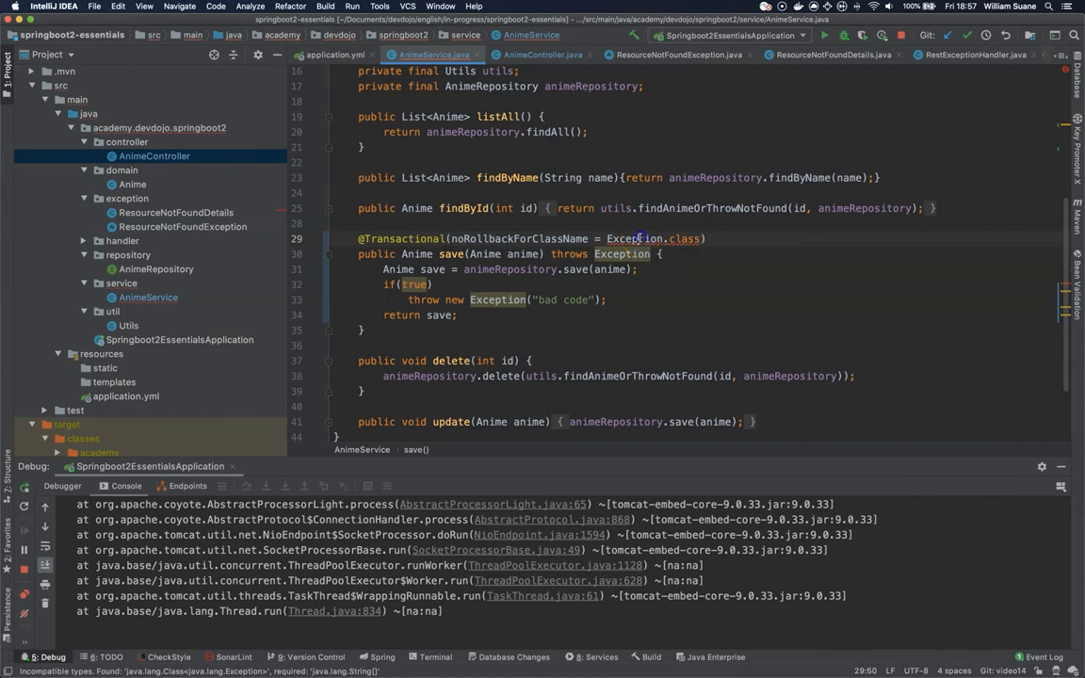
{"action": "double_click", "coordinate": [518, 237]}
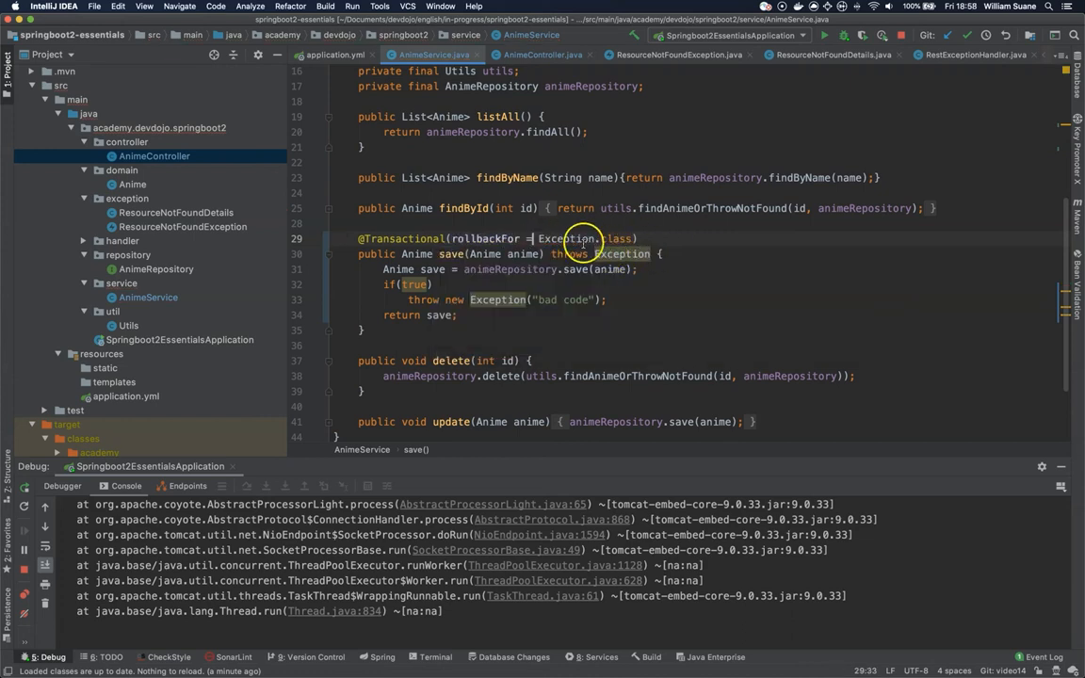
{"action": "mouse_move", "coordinate": [396, 415]}
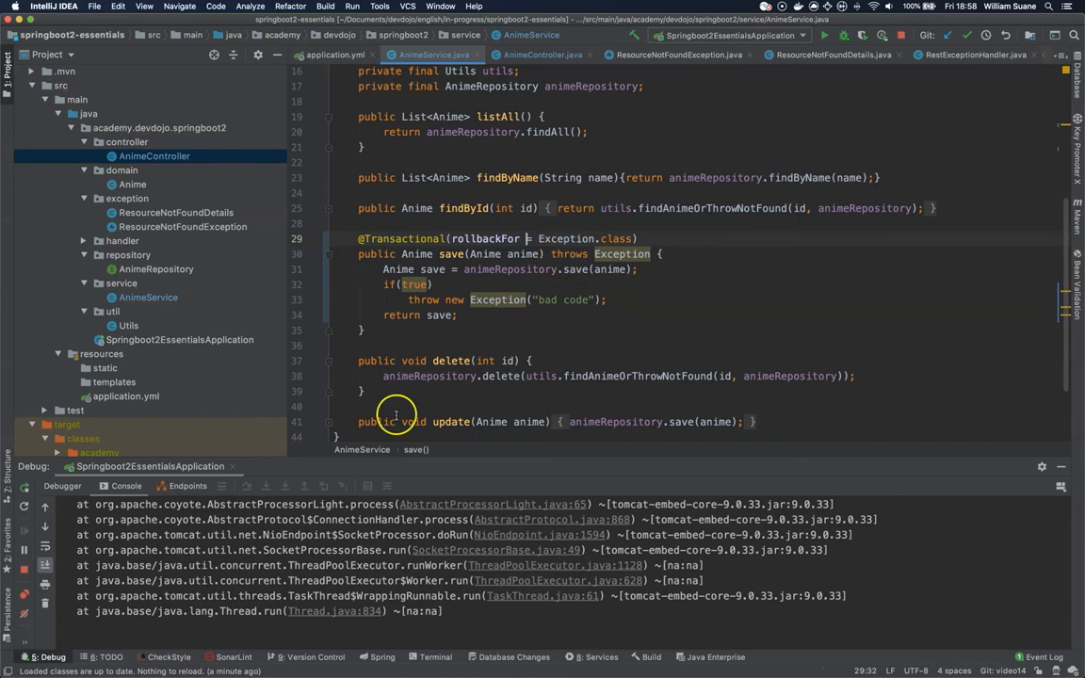
{"action": "mouse_move", "coordinate": [637, 303]}
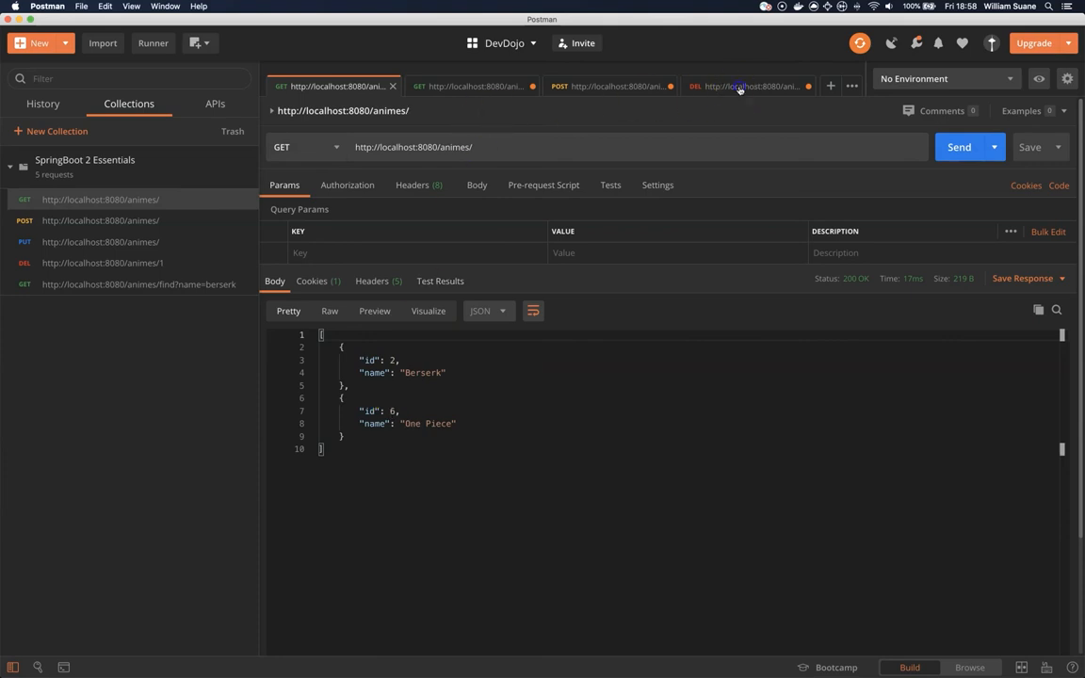
Step: Send the DELETE request for the leftover One Piece entry with id 6
{"action": "left_click", "coordinate": [746, 87]}
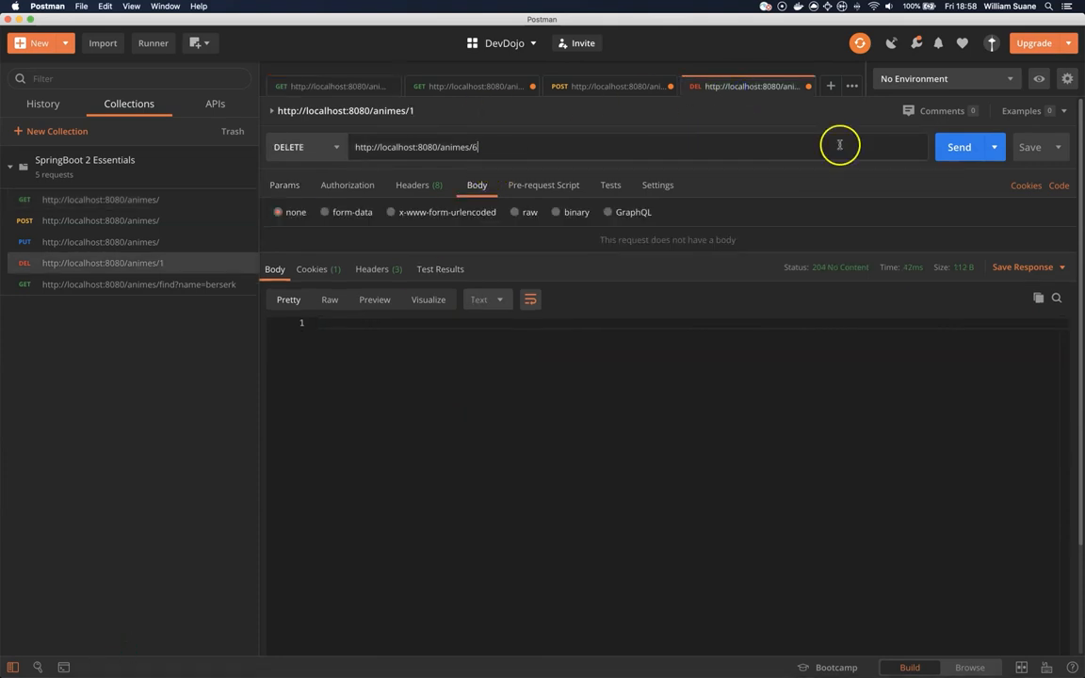
{"action": "left_click", "coordinate": [959, 147]}
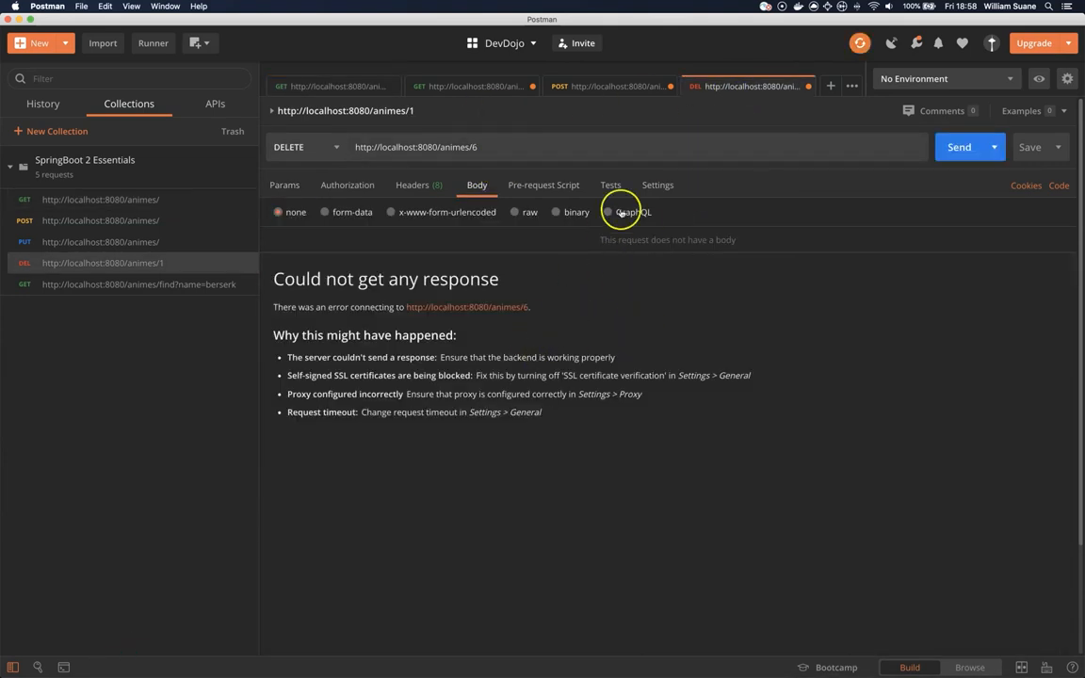
{"action": "left_click", "coordinate": [958, 147]}
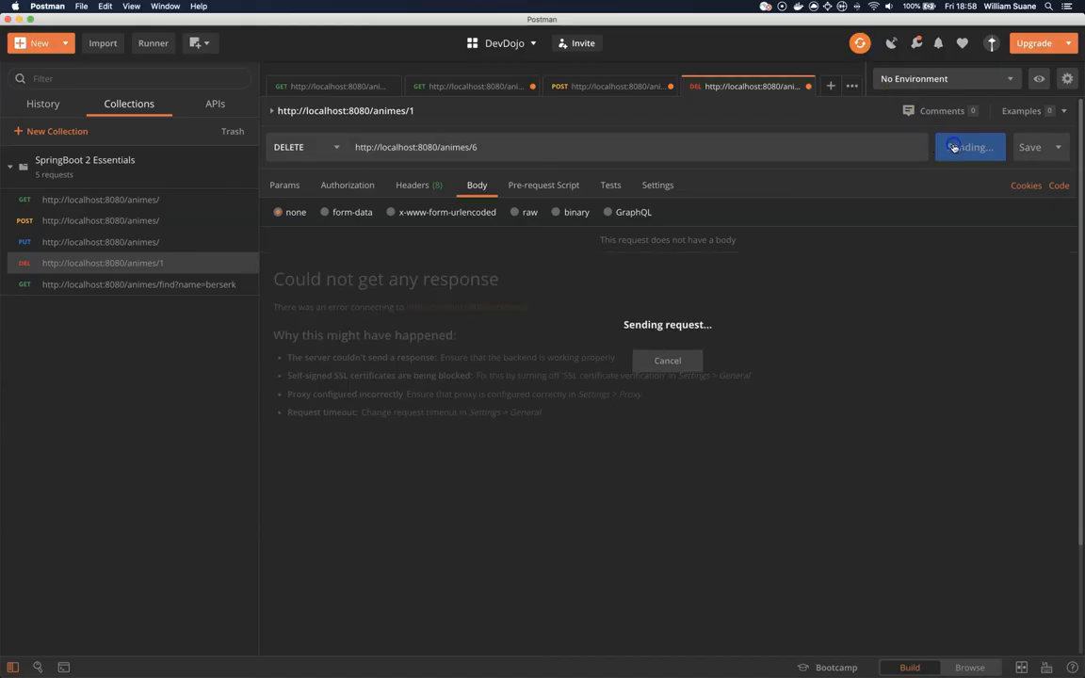
Step: Re-run the anime list GET and retry the One Piece POST, which returns 500 bad code
{"action": "left_click", "coordinate": [330, 87]}
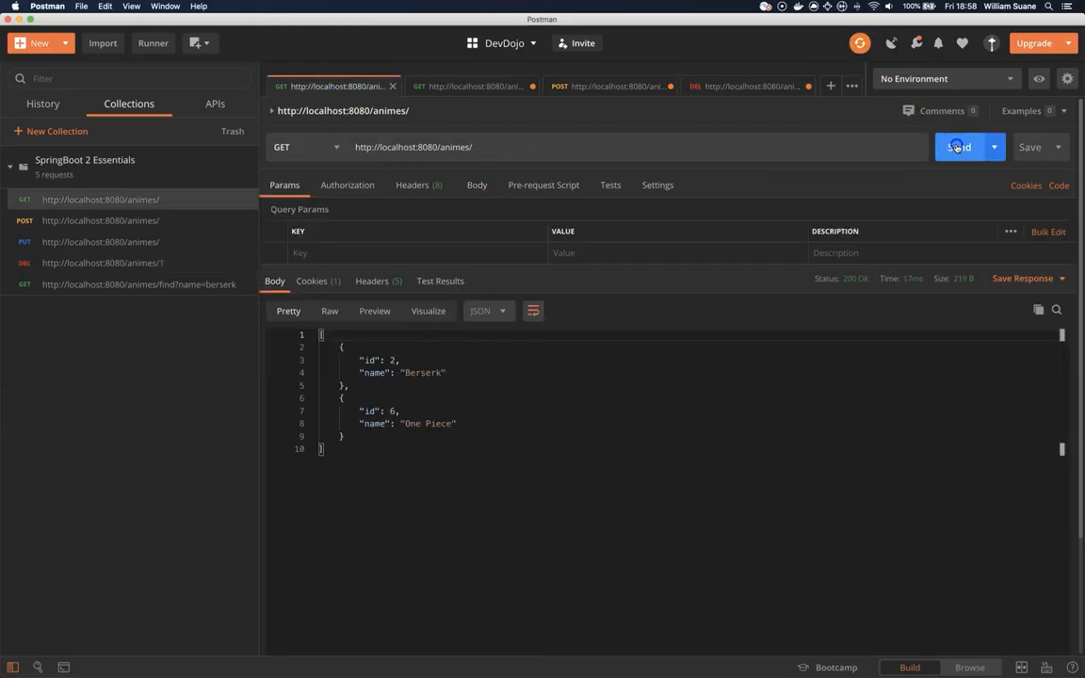
{"action": "left_click", "coordinate": [611, 87]}
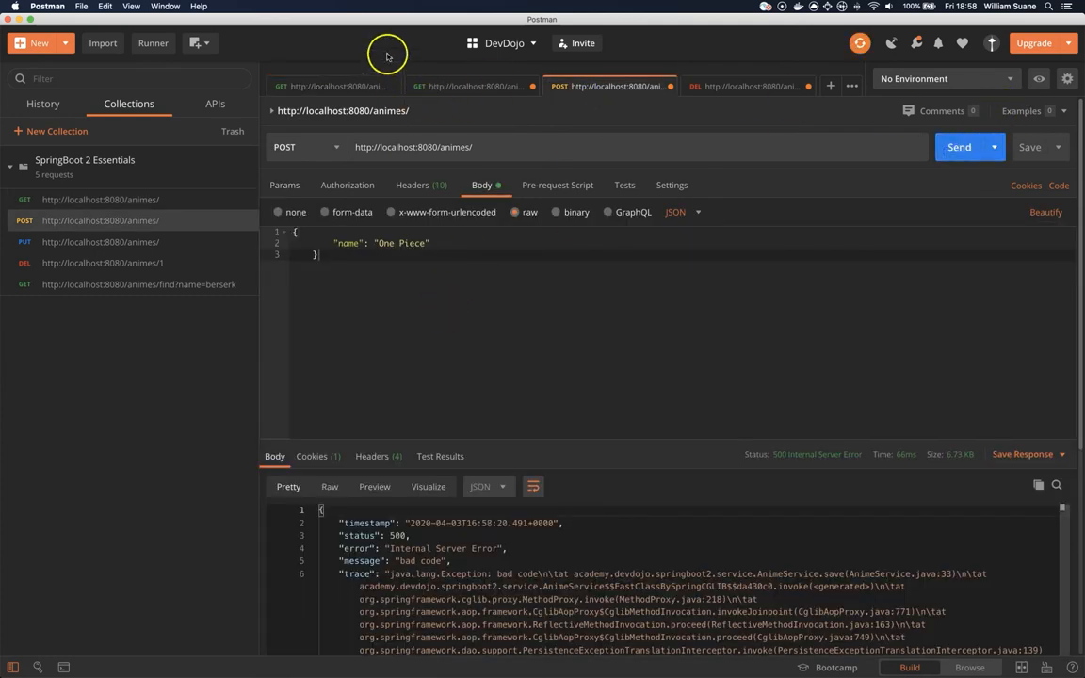
{"action": "left_click", "coordinate": [336, 87]}
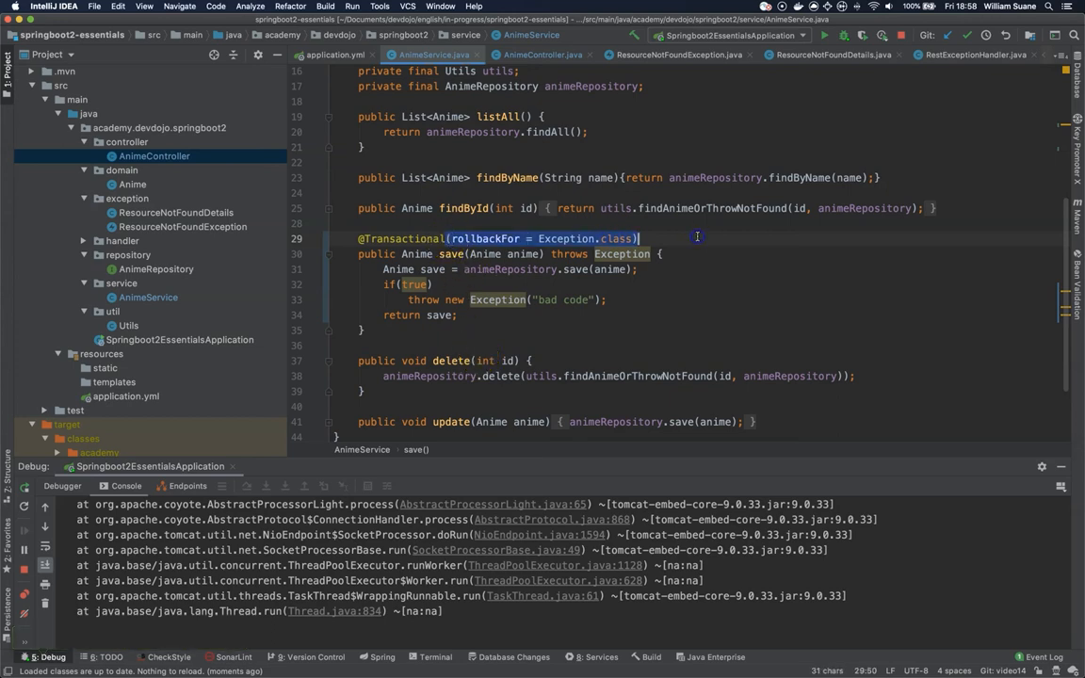
{"action": "left_click", "coordinate": [462, 328]}
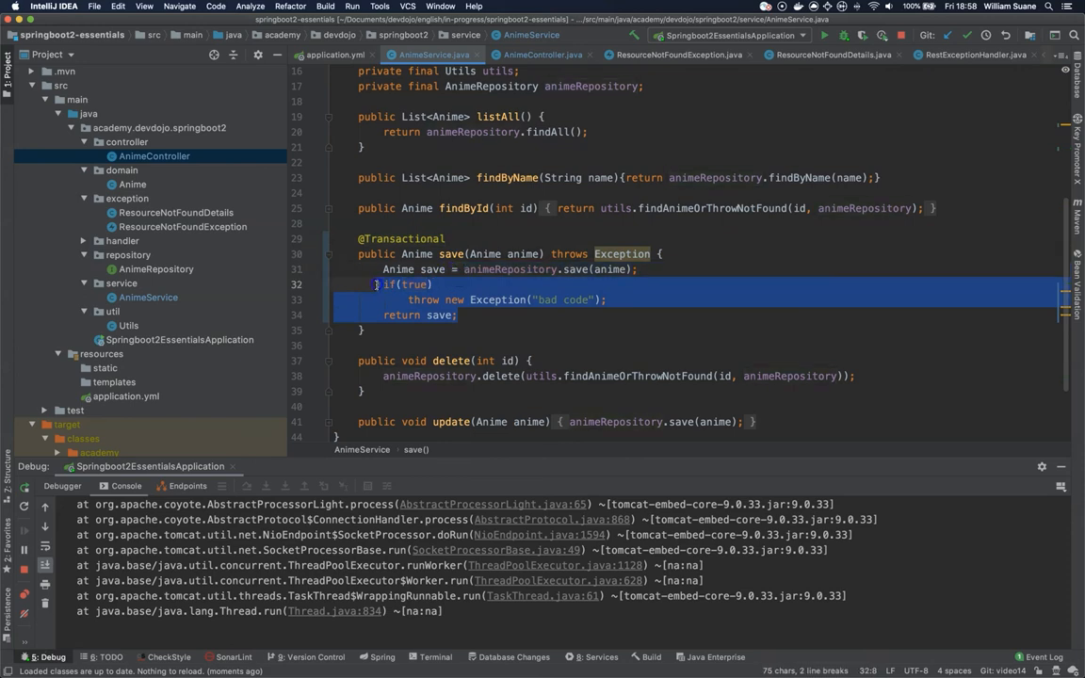
{"action": "key", "text": "Delete"}
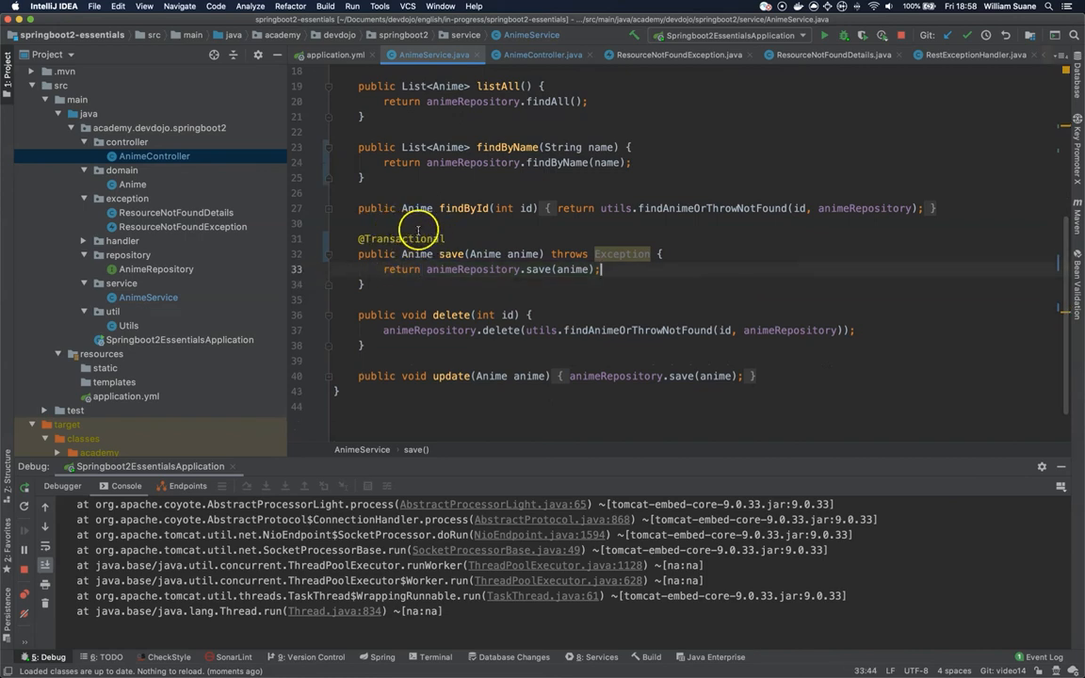
{"action": "left_click", "coordinate": [622, 252]}
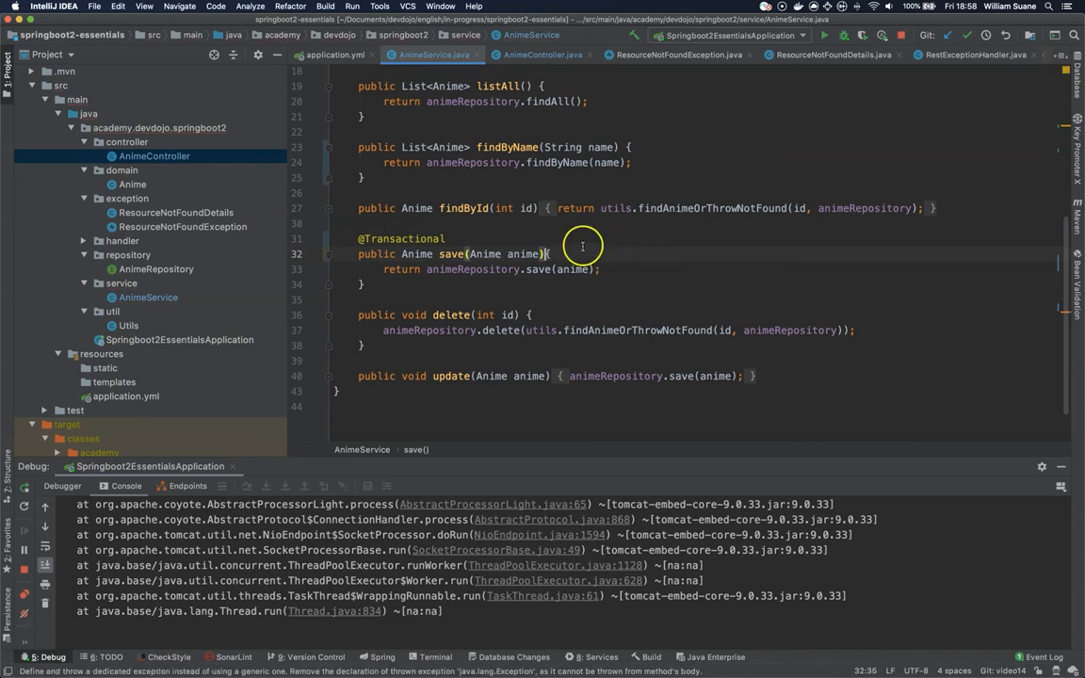
{"action": "left_click", "coordinate": [543, 55]}
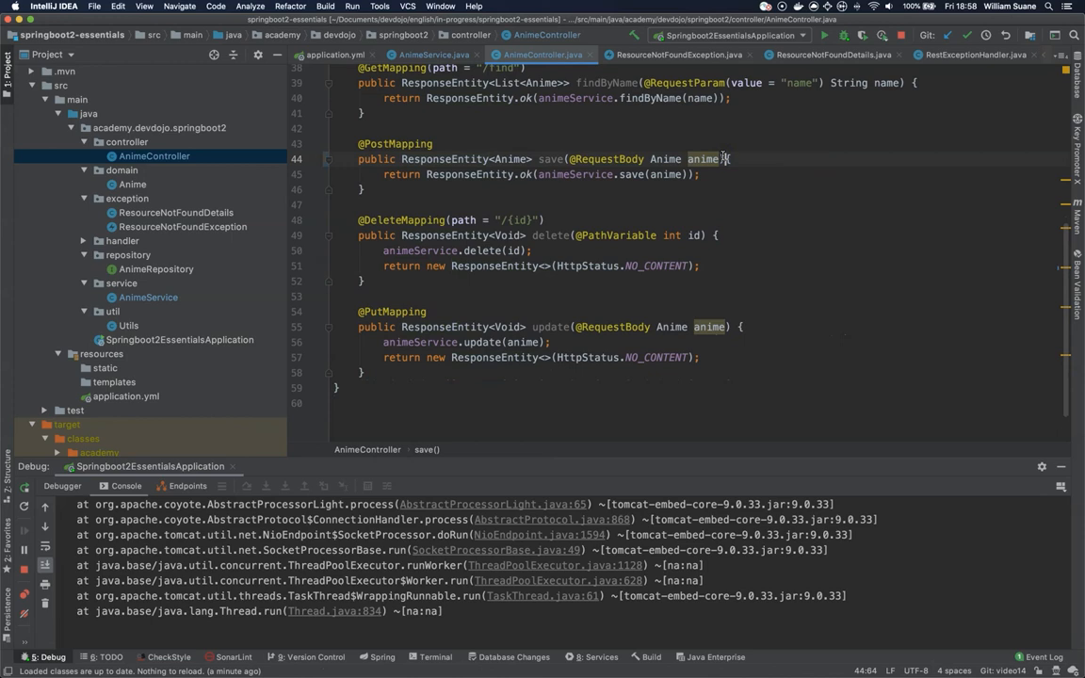
{"action": "left_click", "coordinate": [434, 53]}
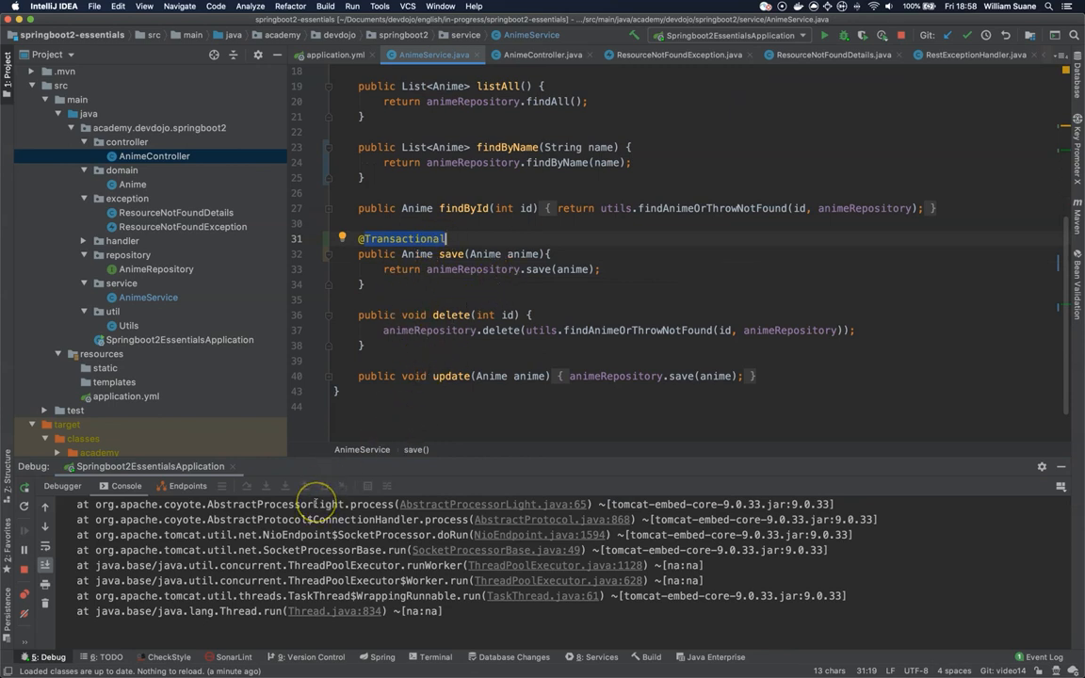
{"action": "mouse_move", "coordinate": [571, 358]}
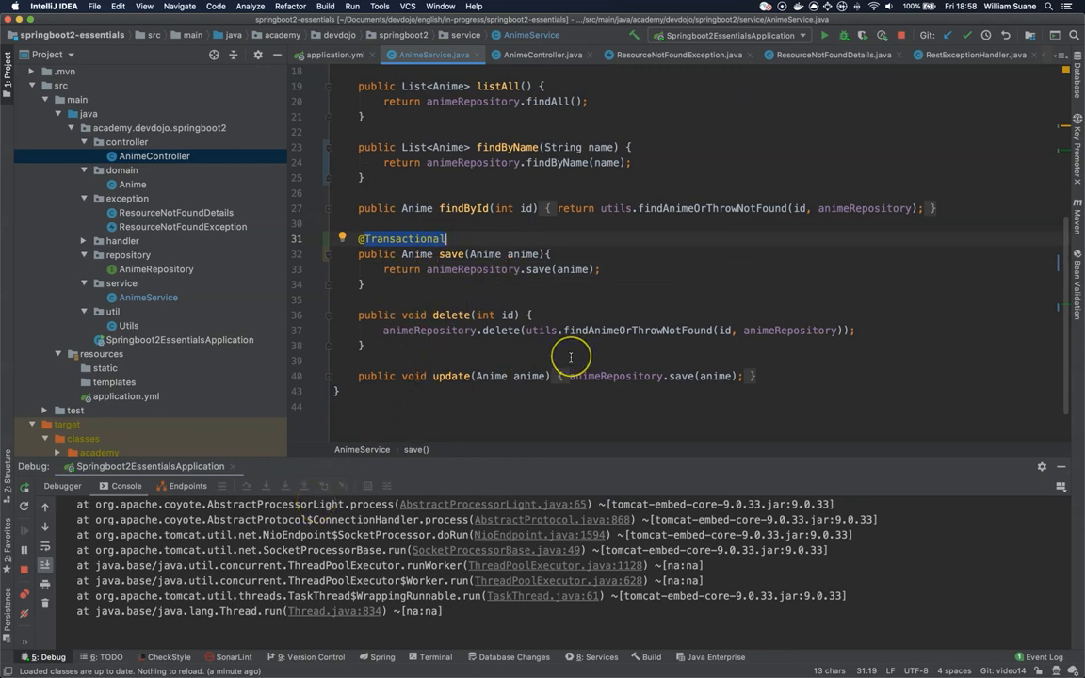
{"action": "mouse_move", "coordinate": [143, 450]}
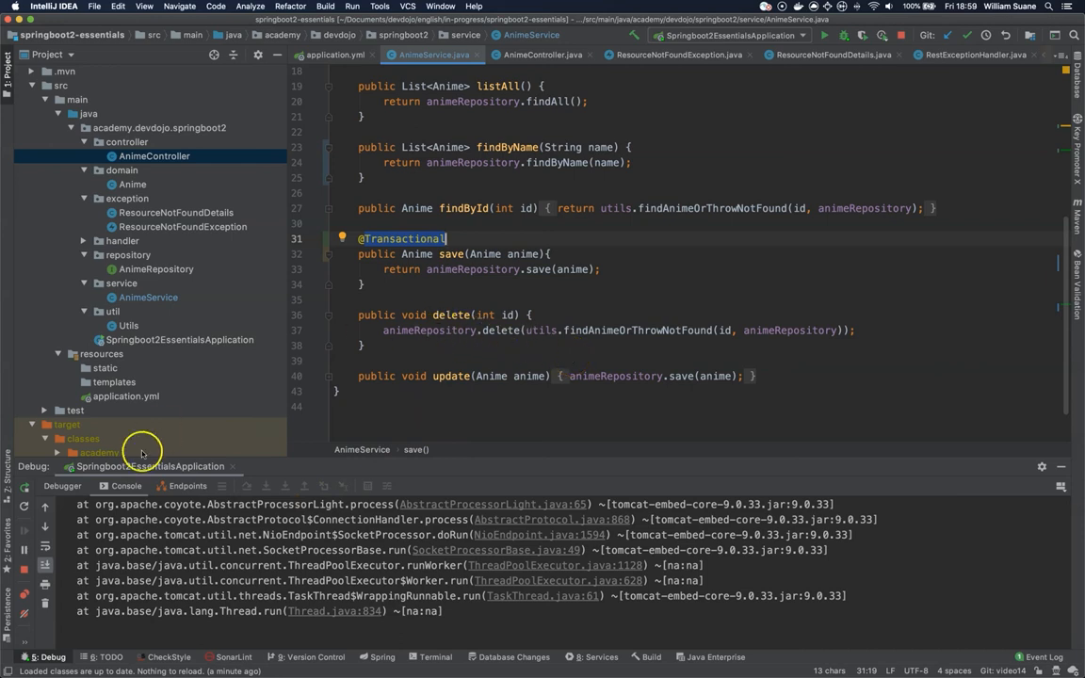